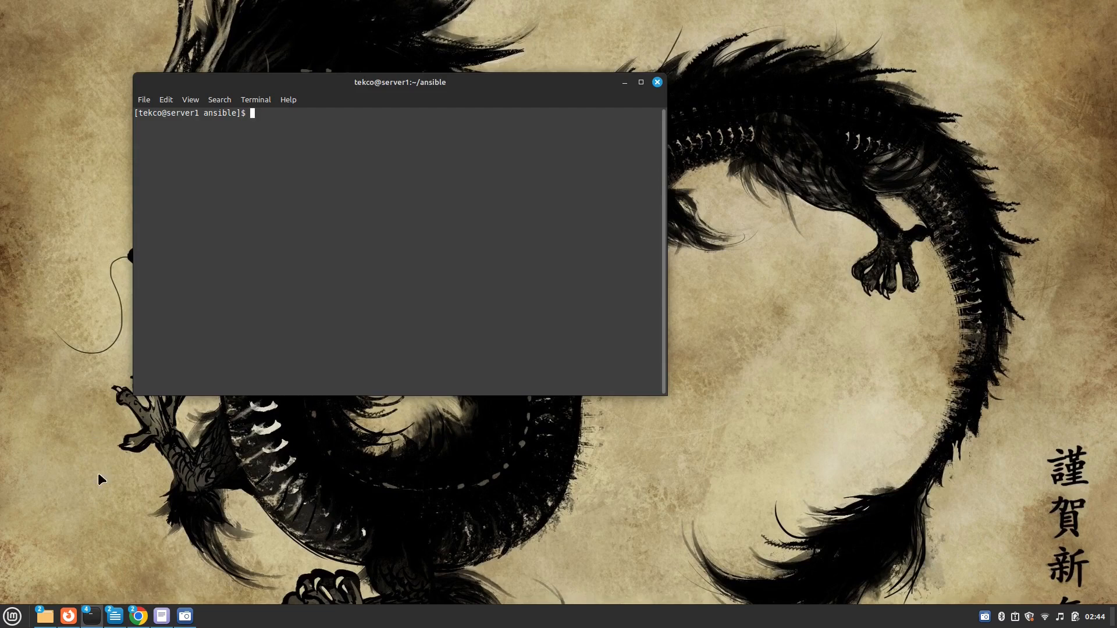
pyautogui.moveTo(114, 617)
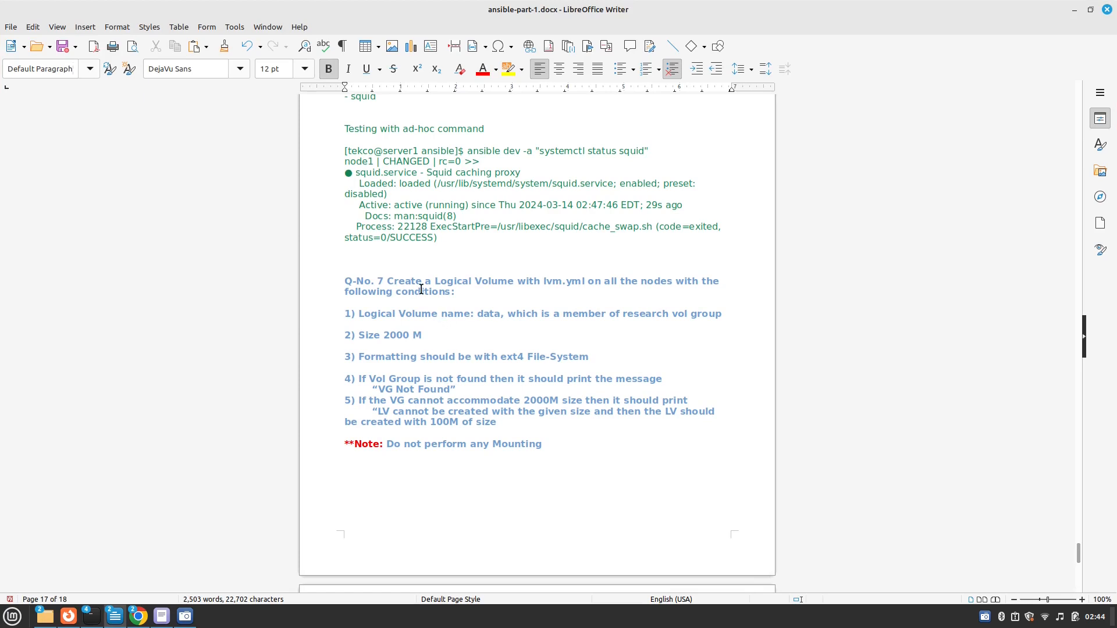
# Step: Review the Q-No. 7 LVM requirements, highlighting the VG Not Found message and 2000M fallback condition, then raise the node2 root terminal
pyautogui.click(386, 281)
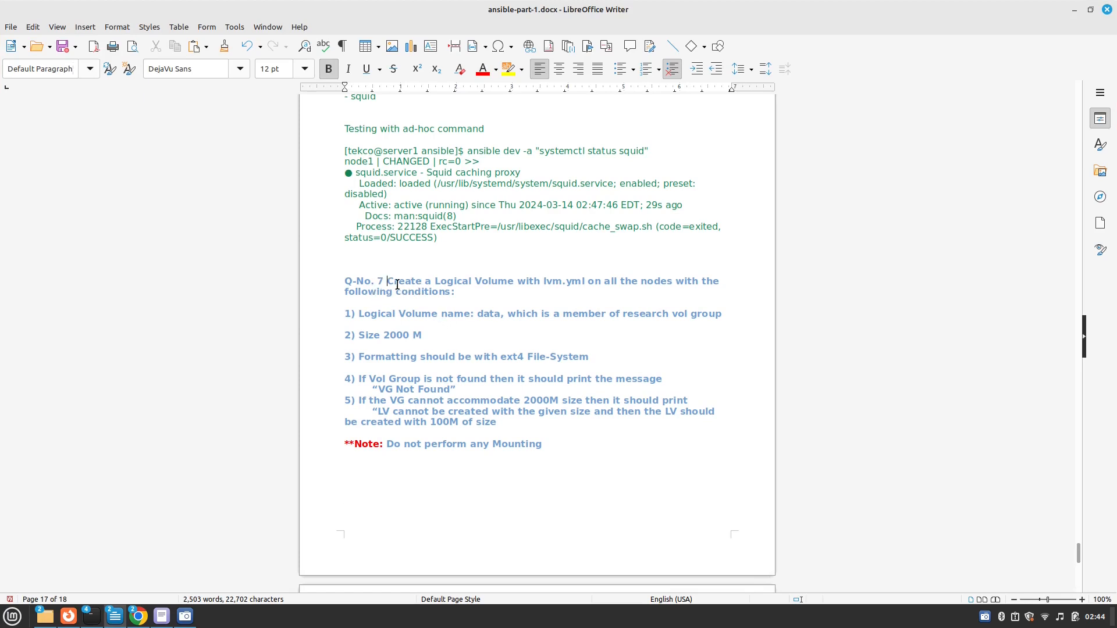
pyautogui.moveTo(396, 281); pyautogui.dragTo(560, 280)
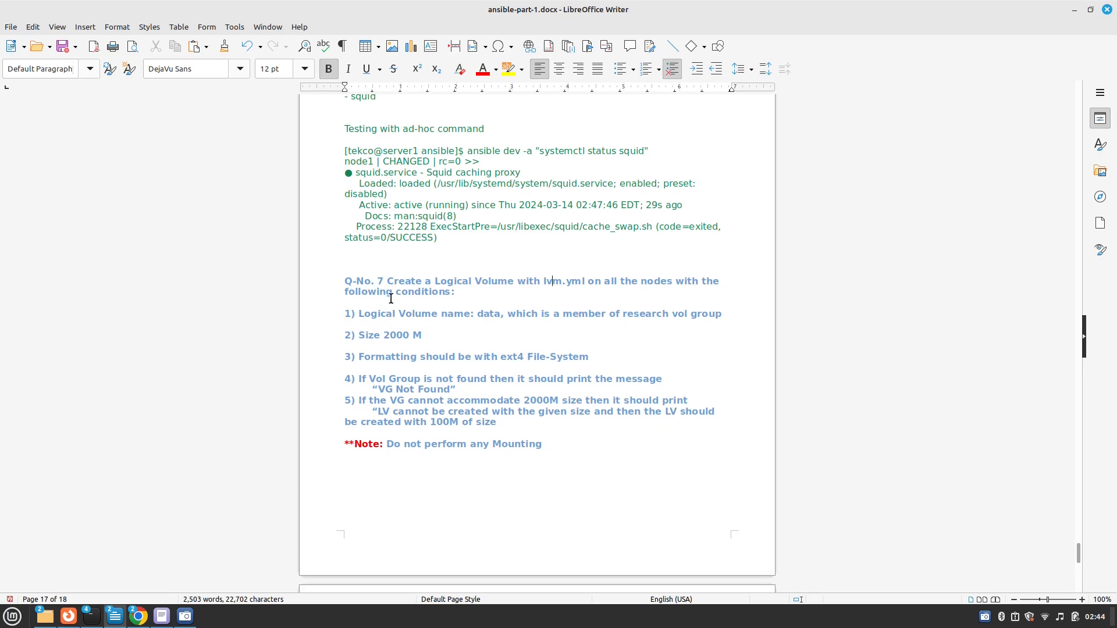
pyautogui.moveTo(387, 327)
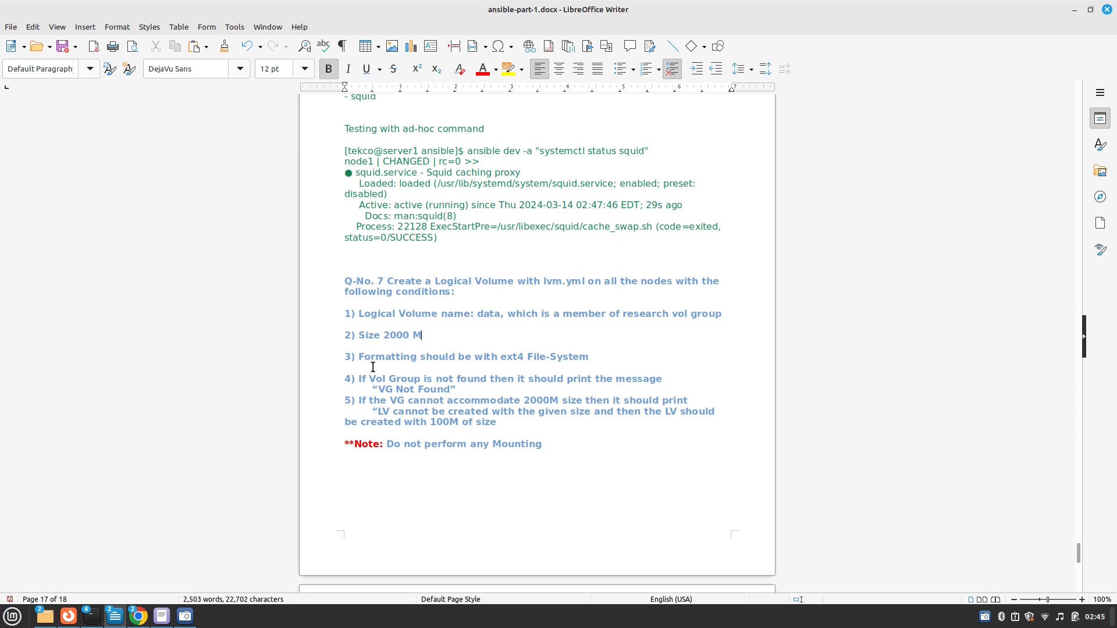
pyautogui.moveTo(357, 356); pyautogui.dragTo(453, 356)
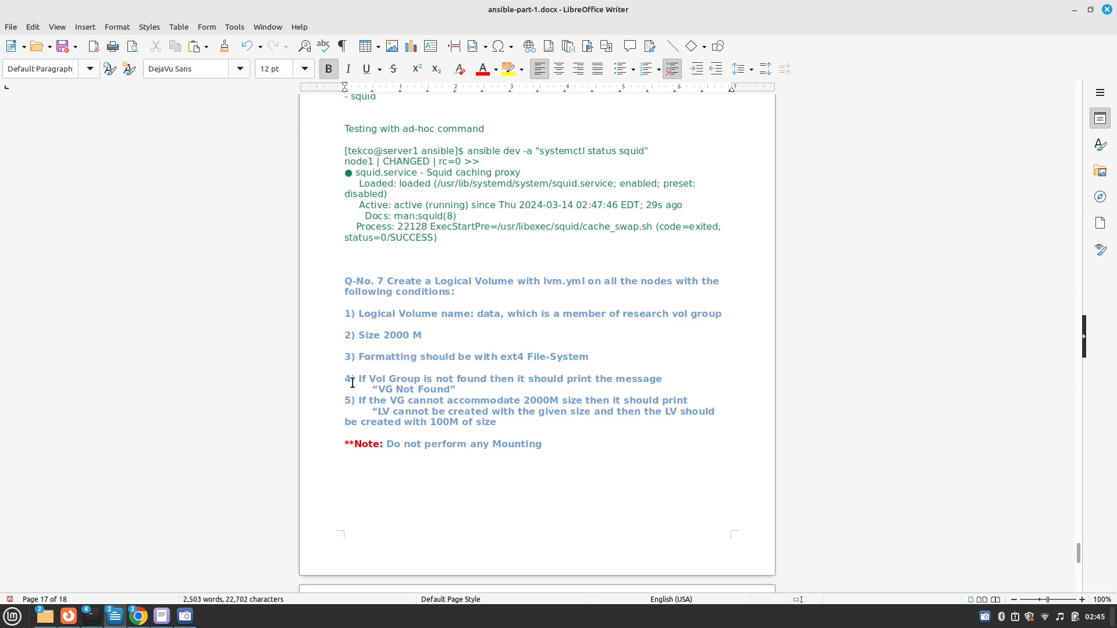
pyautogui.moveTo(358, 378); pyautogui.dragTo(479, 379)
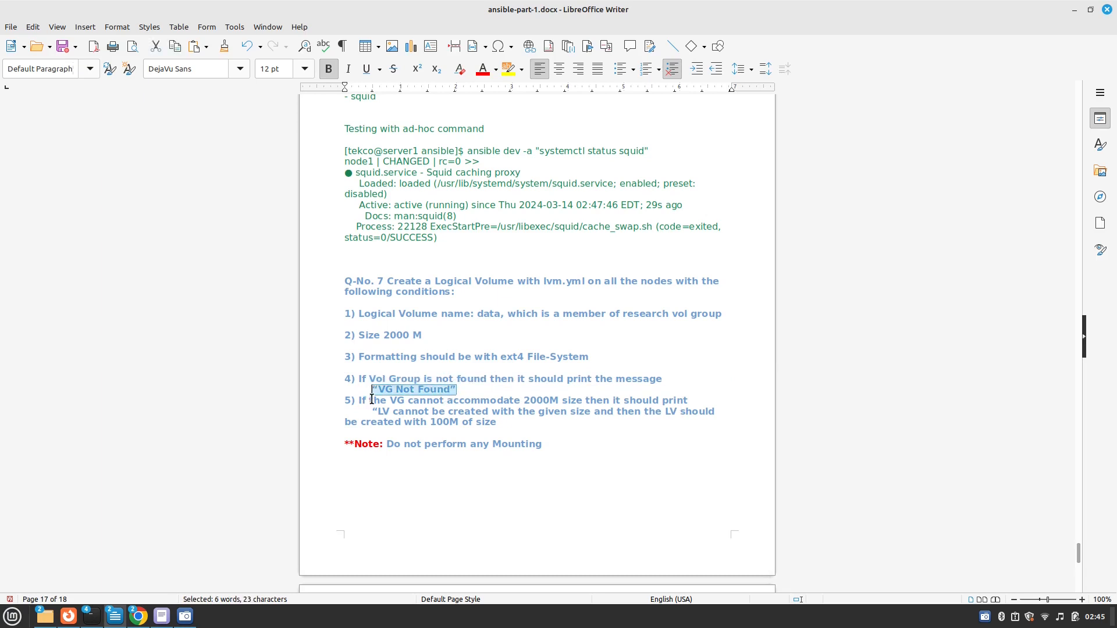
pyautogui.moveTo(359, 399); pyautogui.dragTo(533, 399)
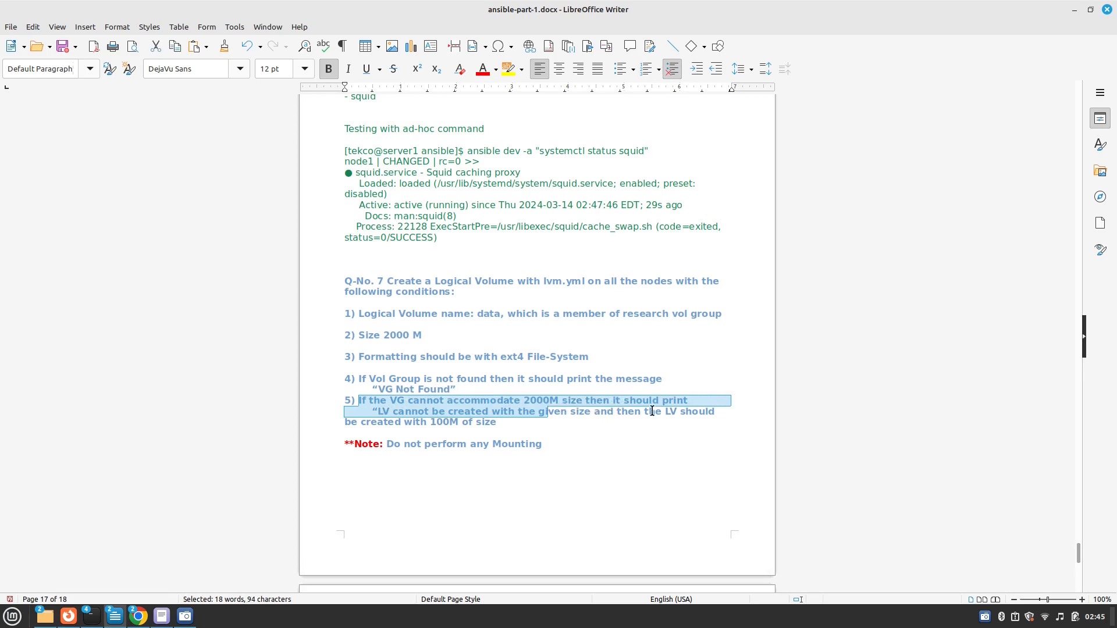
pyautogui.click(550, 423)
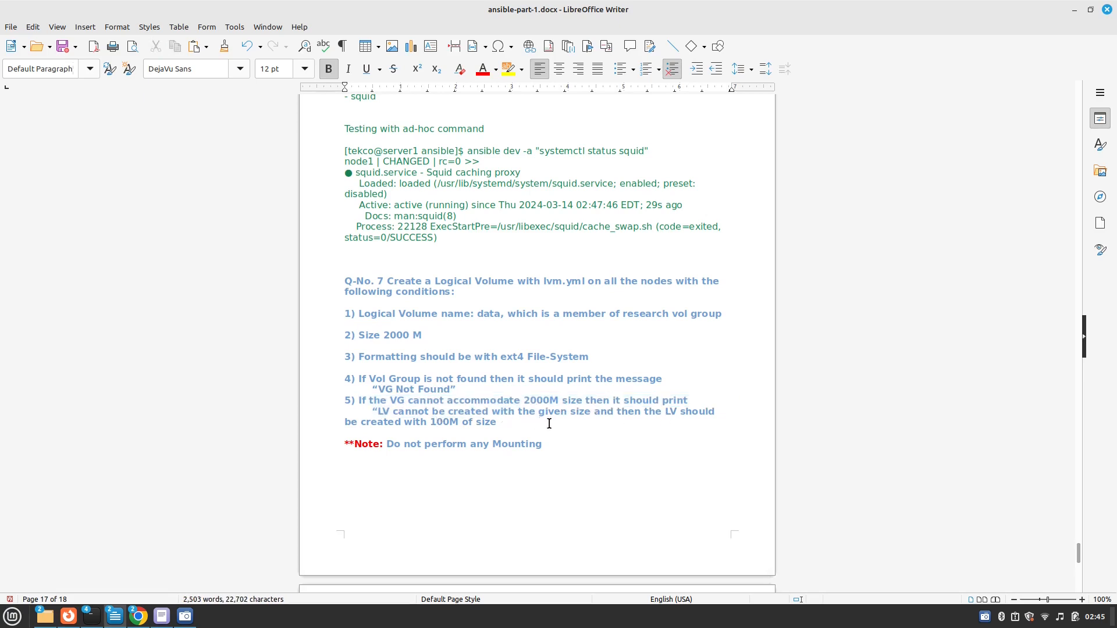
pyautogui.moveTo(612, 436)
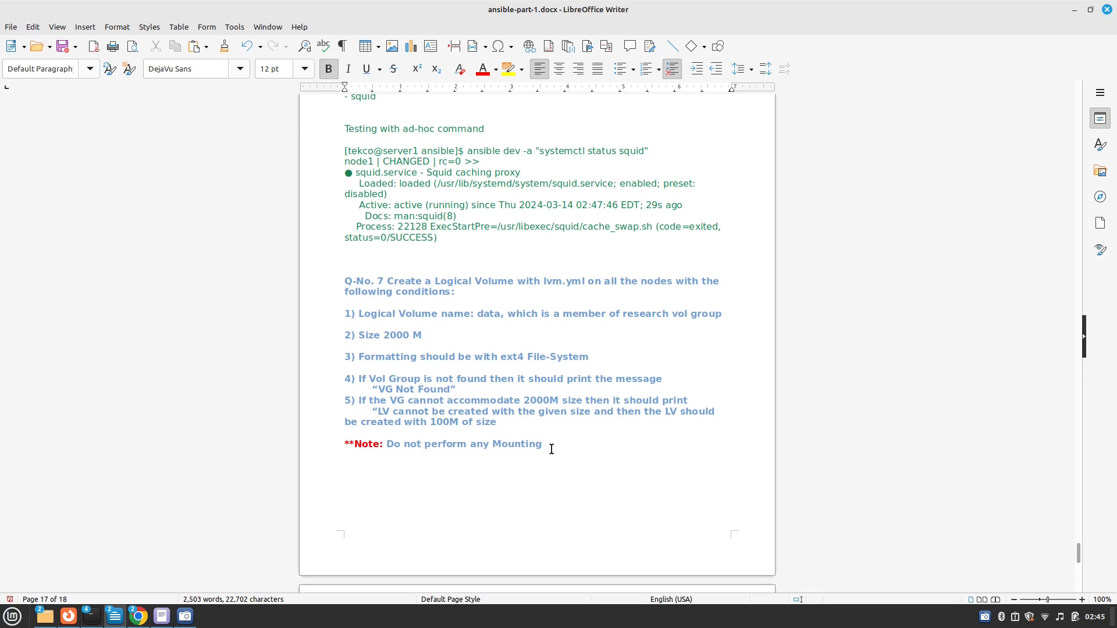
pyautogui.click(438, 423)
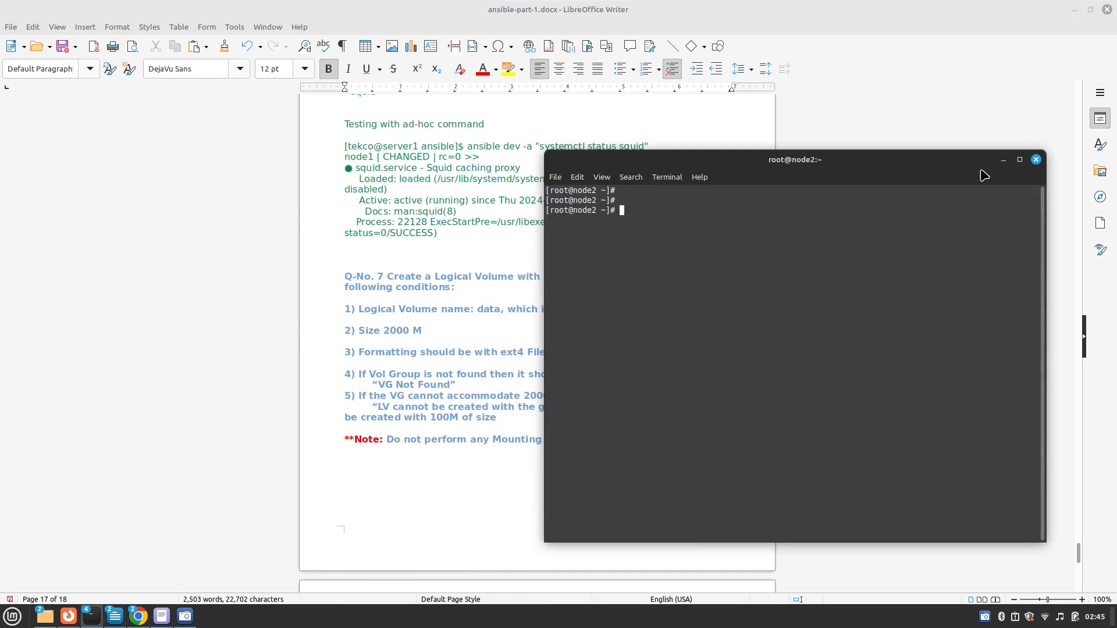
# Step: Switch from the node2 terminal to the server1 ansible terminal and start vi on the new playbook file
pyautogui.click(1035, 159)
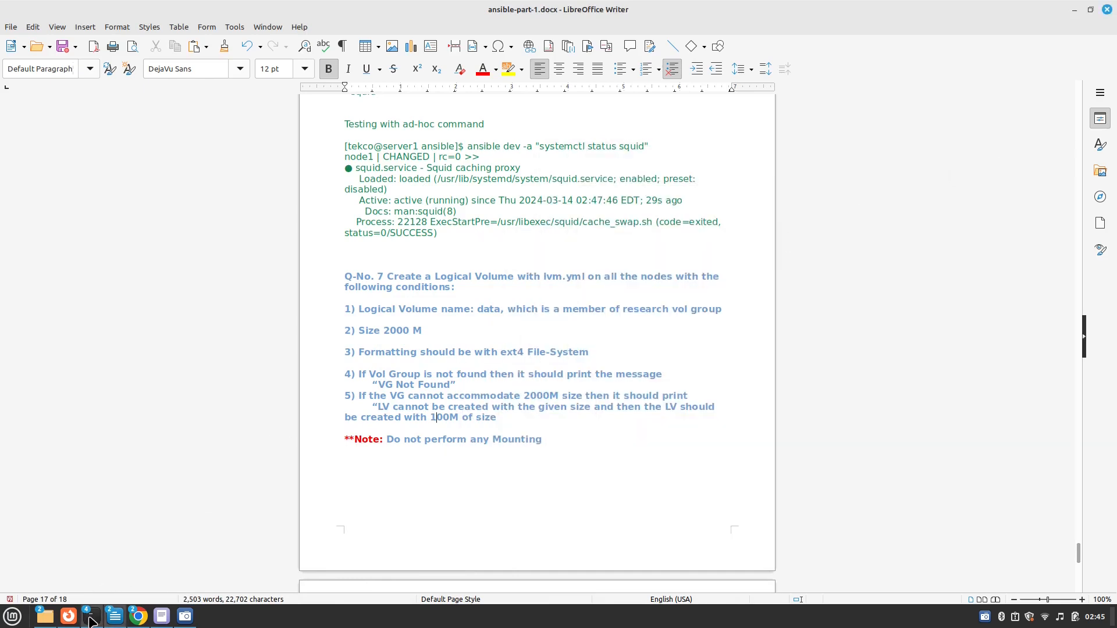
pyautogui.click(91, 616)
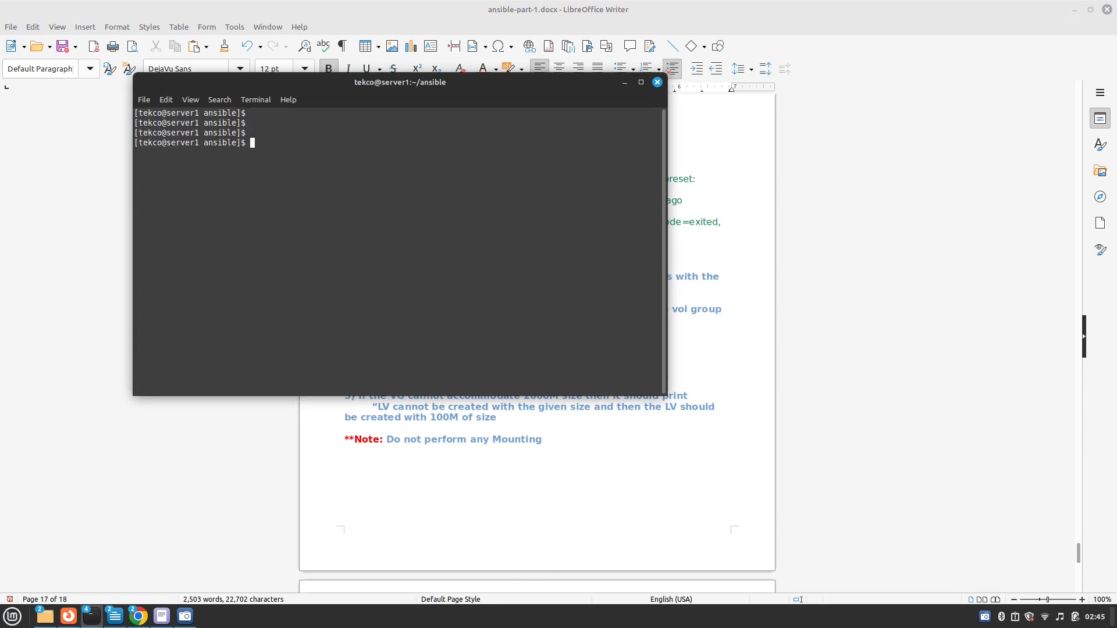
pyautogui.write('vi')
pyautogui.write('- name:')
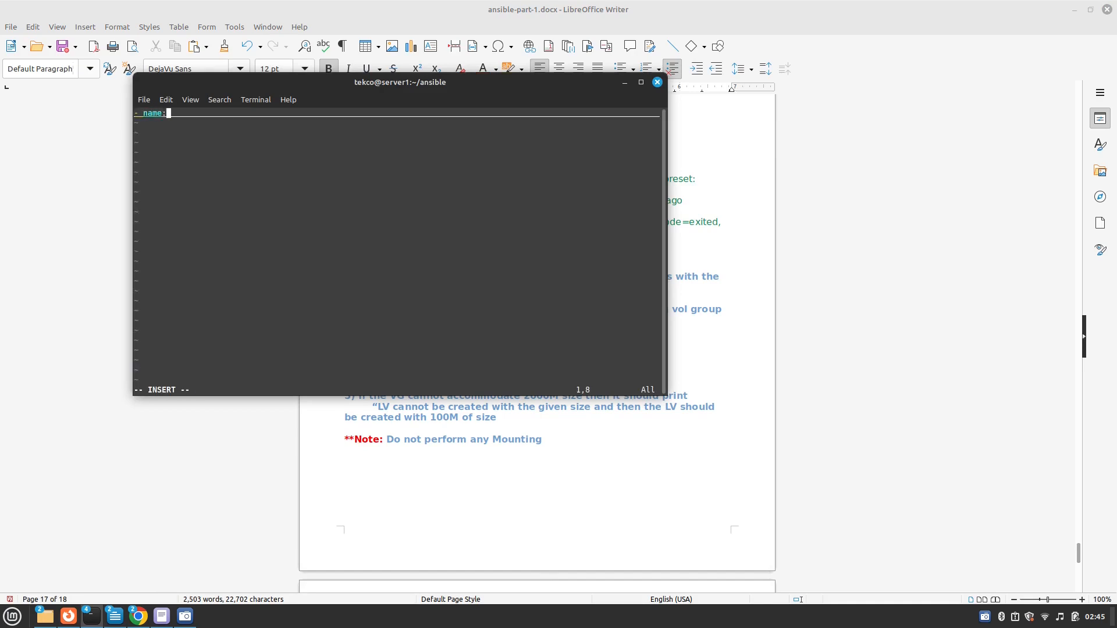
# Step: Name the play "LVM Creation", correcting the stray quote characters
pyautogui.write('LVM Creati')
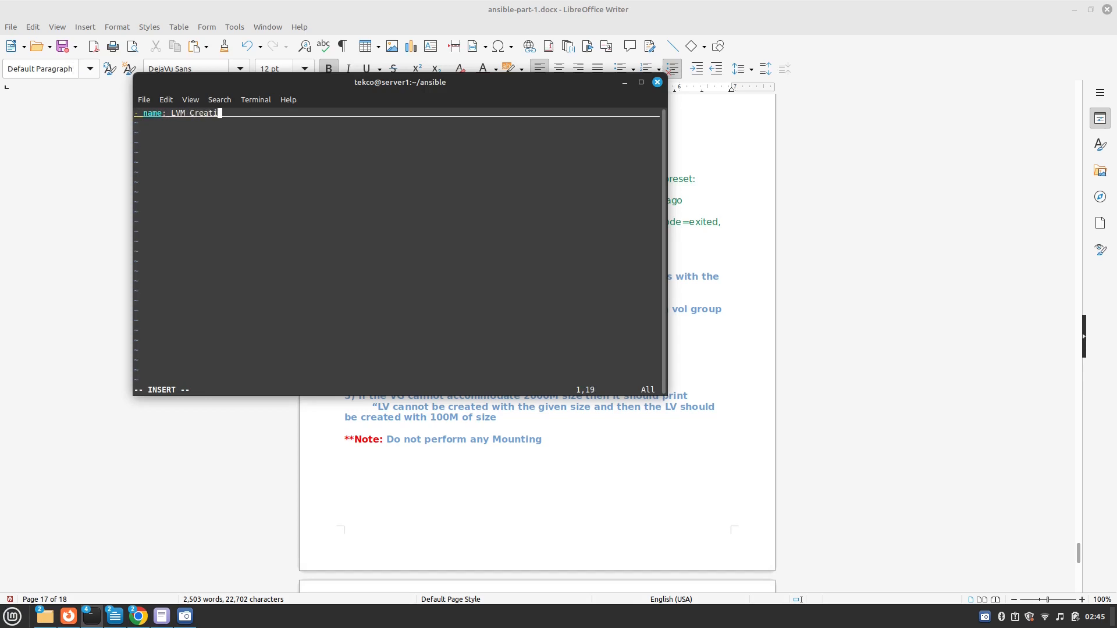
pyautogui.write('ong"')
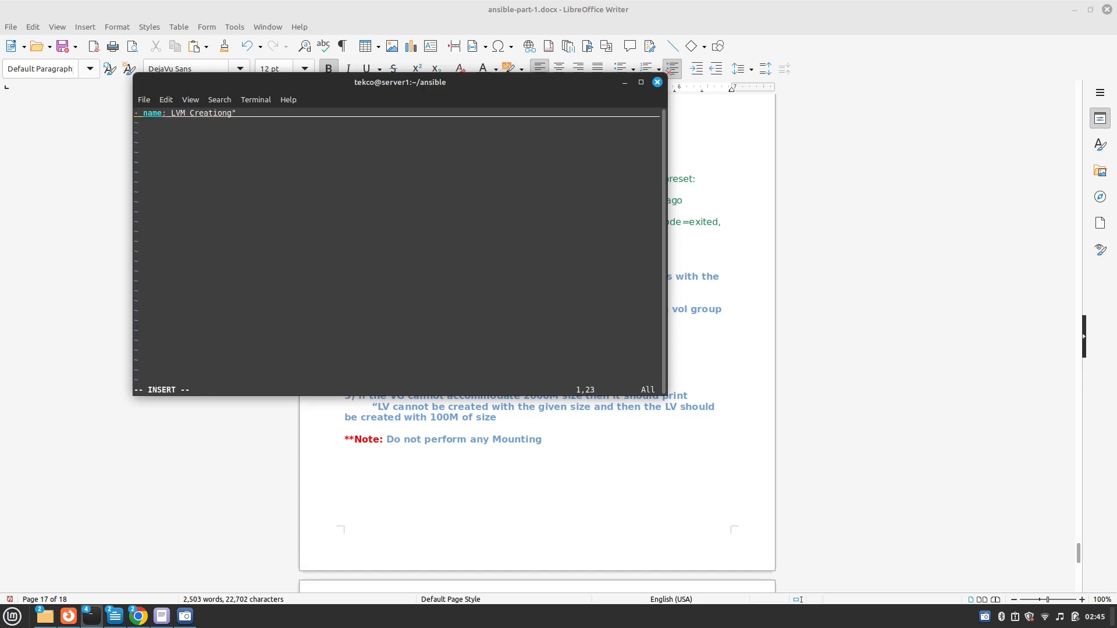
pyautogui.press('BackSpace')
pyautogui.write('"')
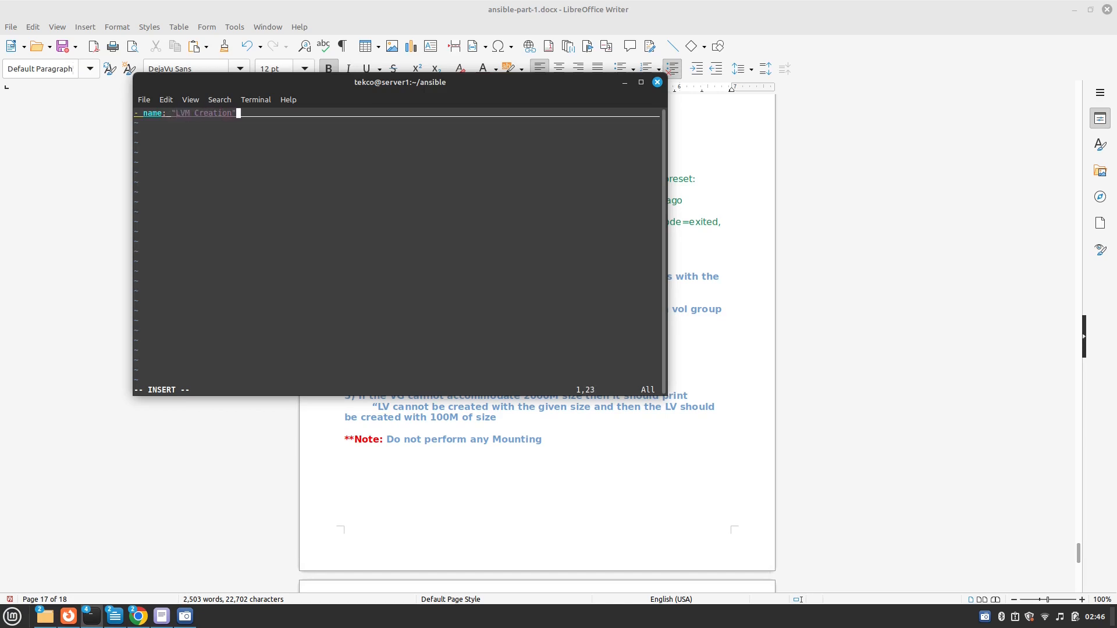
# Step: Target hosts testnode with become: True and begin the tasks section
pyautogui.write('hos')
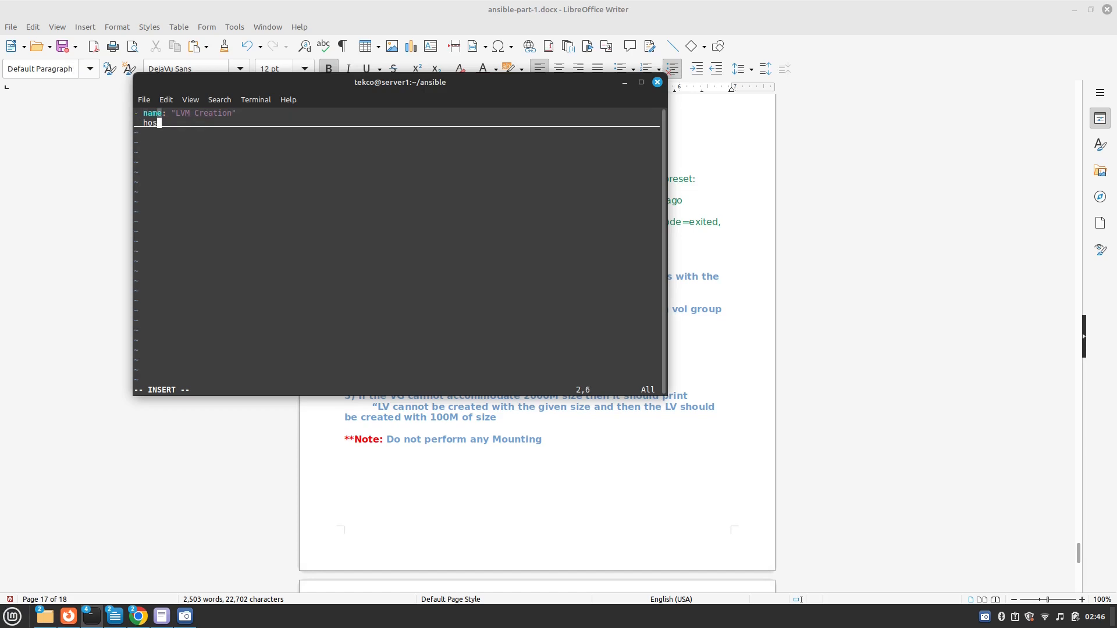
pyautogui.write('ts: te')
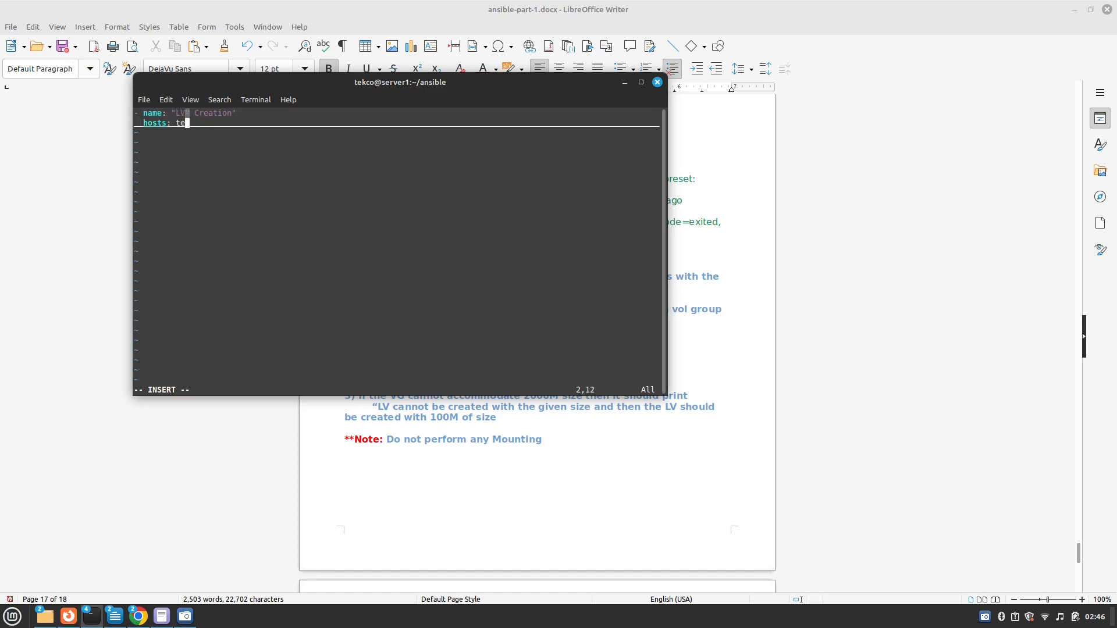
pyautogui.write('stnode')
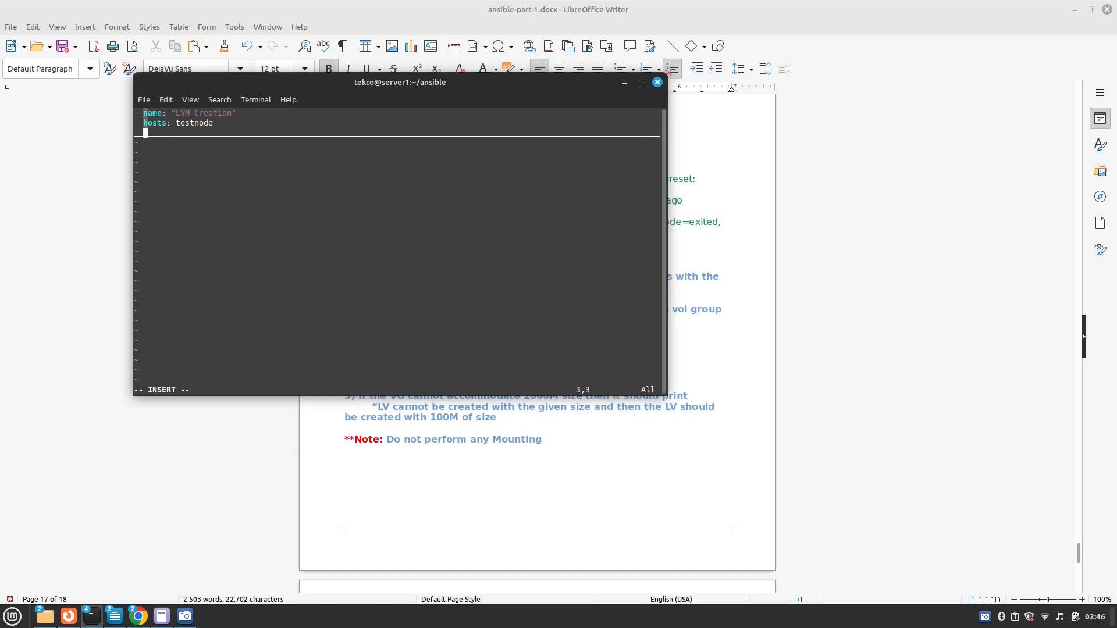
pyautogui.write('beco')
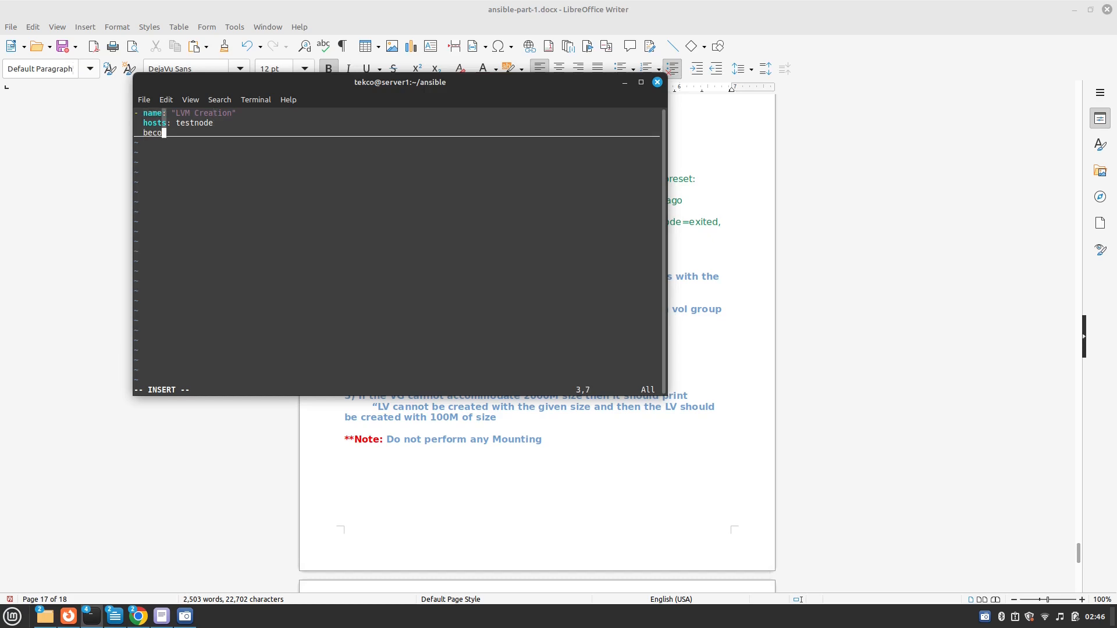
pyautogui.write('me: True')
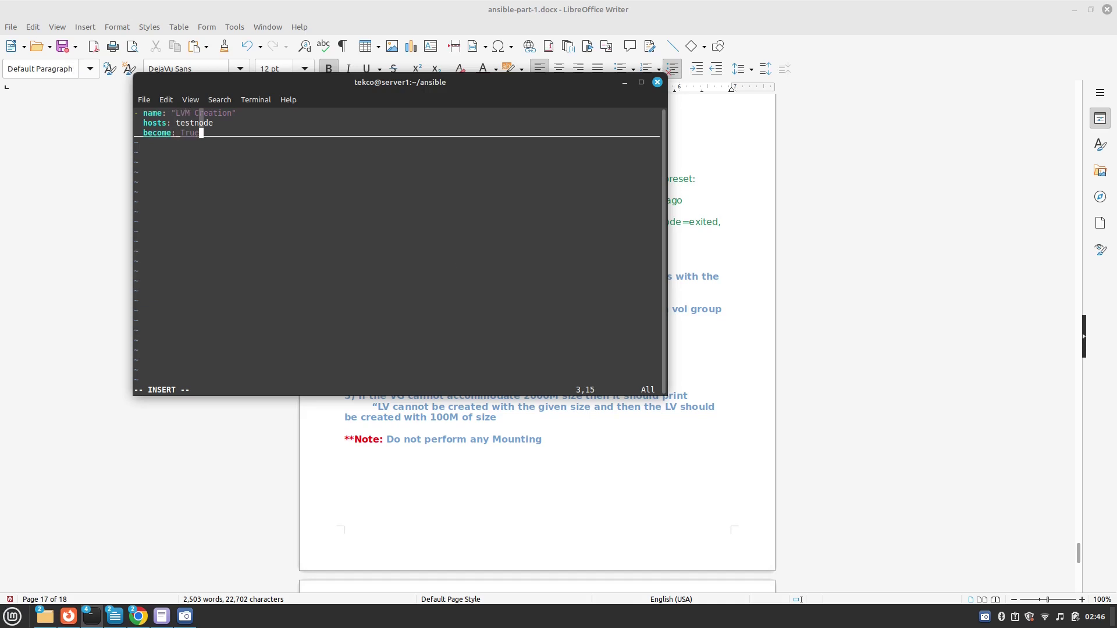
pyautogui.write('tasks:')
pyautogui.write('- name: "LVM SET')
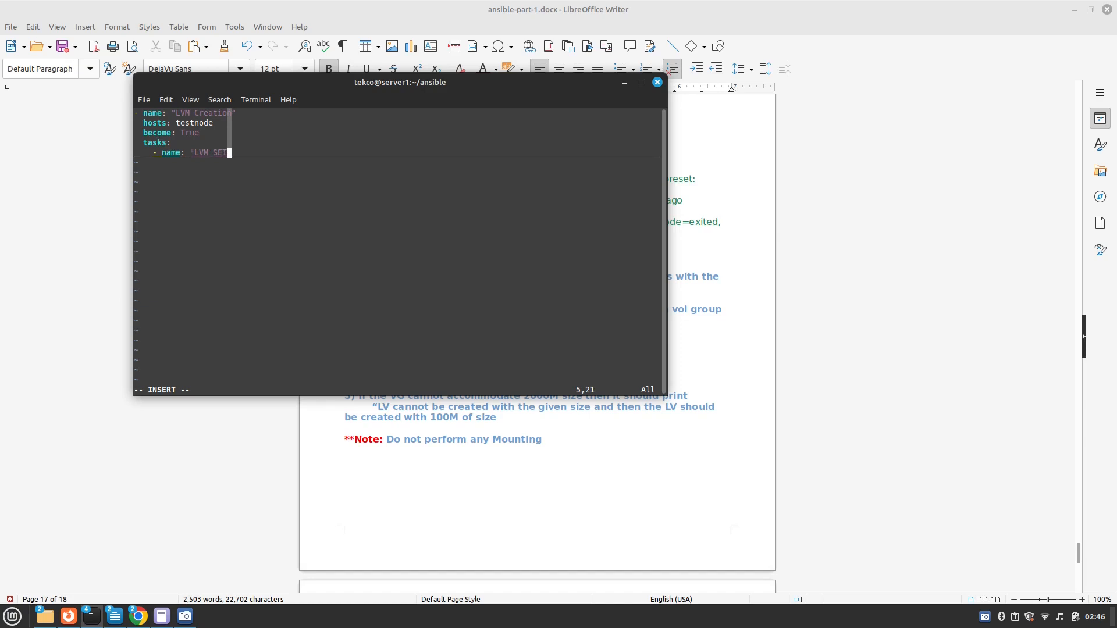
# Step: Finish the "LVM SETUP" task name and give lvol lv: data in vg: research
pyautogui.write('UP"')
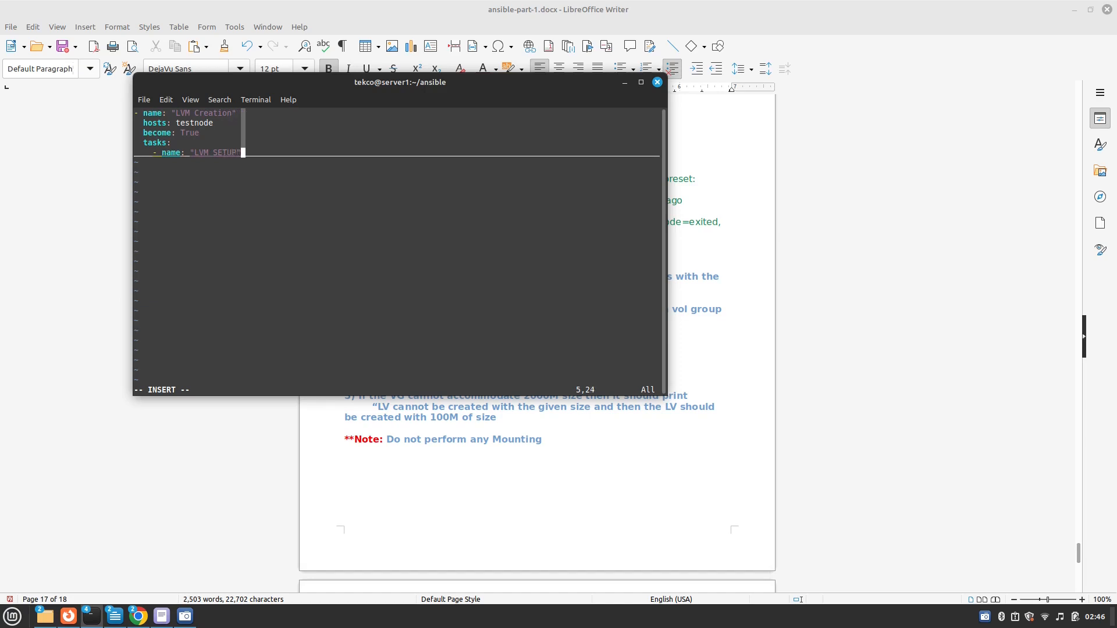
pyautogui.write('lv')
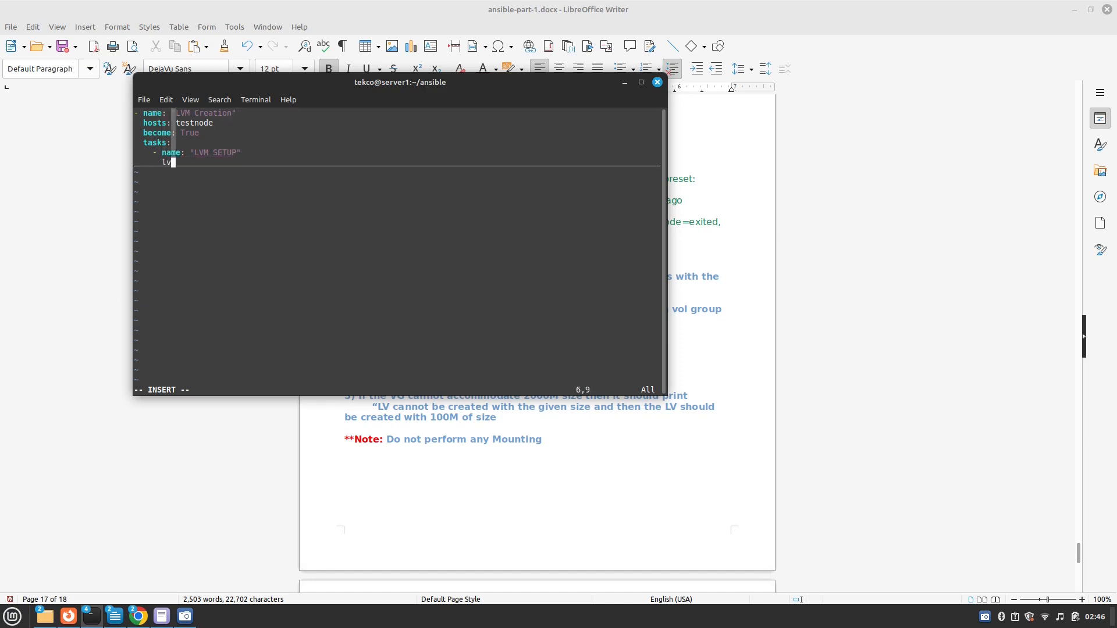
pyautogui.write('vol:')
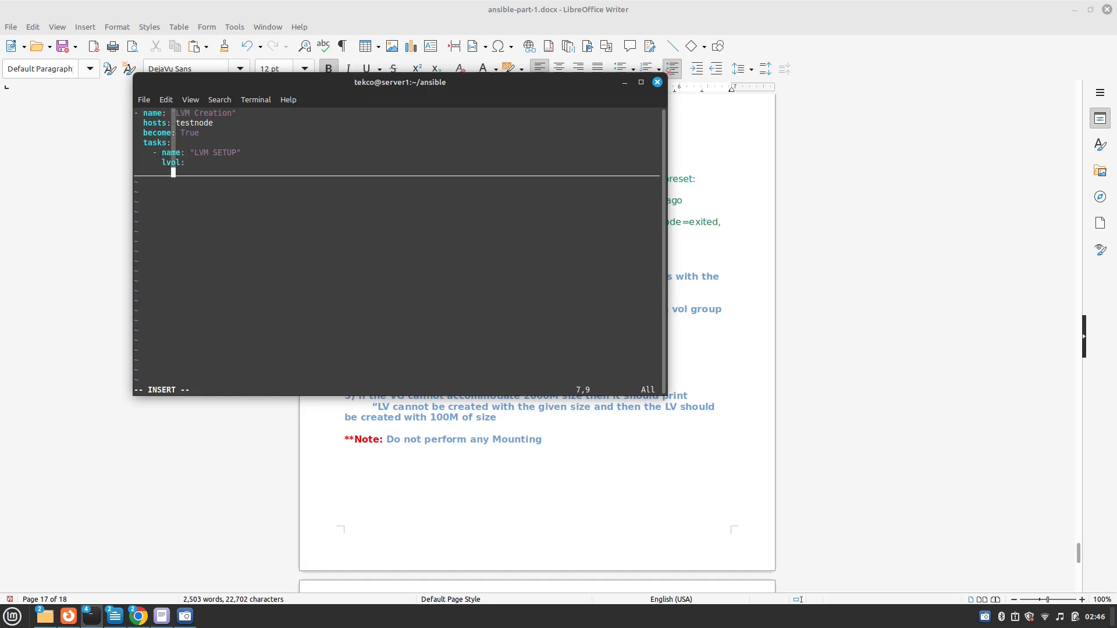
pyautogui.write('v')
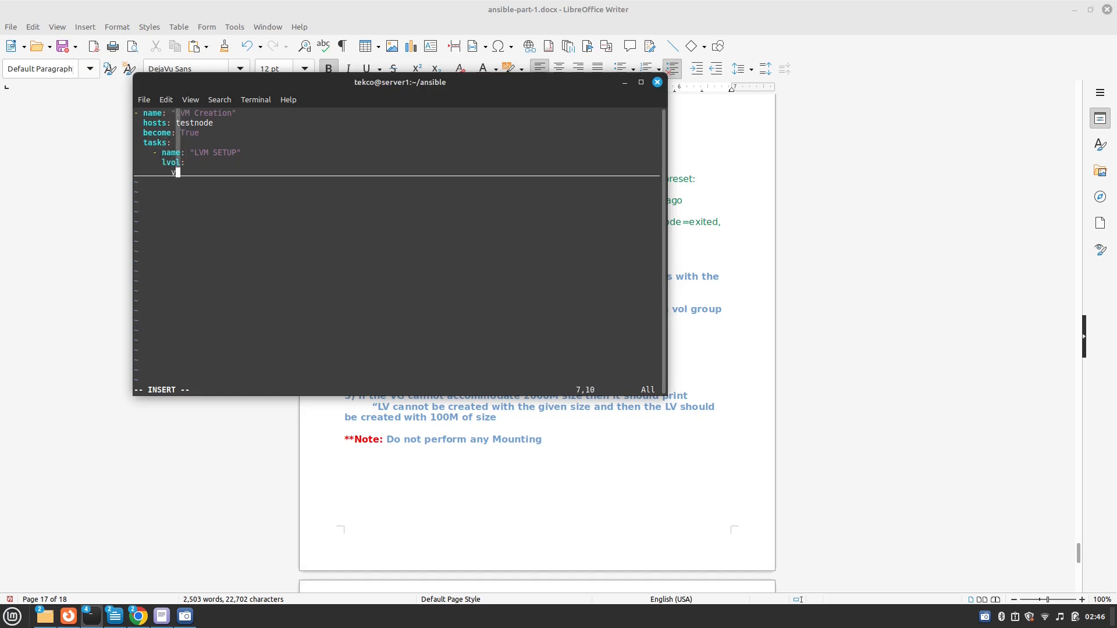
pyautogui.press('BackSpace')
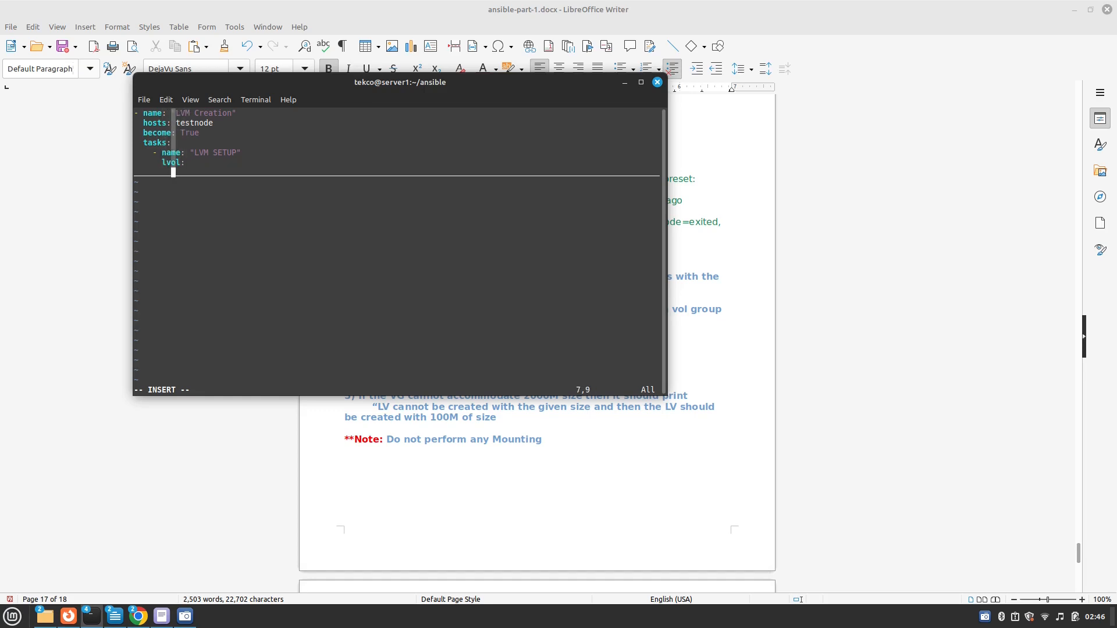
pyautogui.write('lv: data')
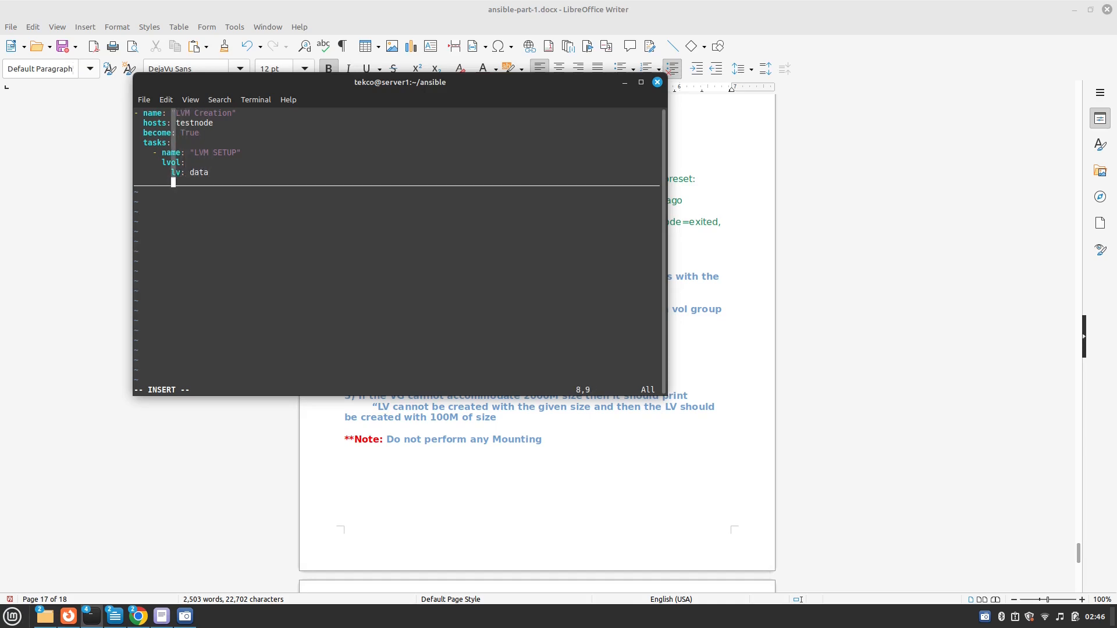
pyautogui.write('vg:')
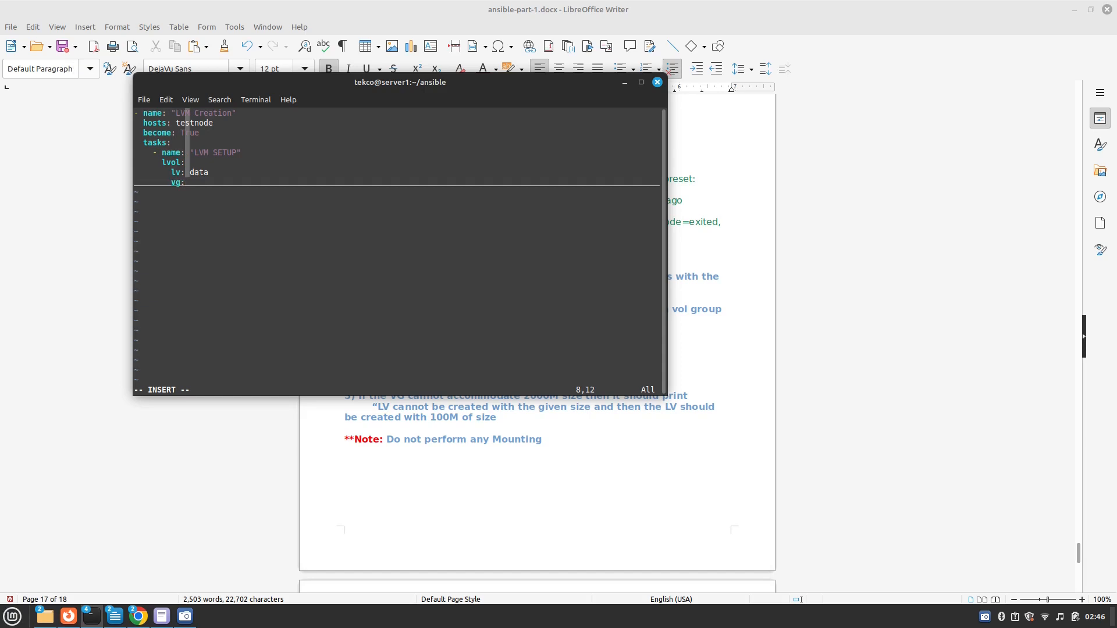
pyautogui.write('r')
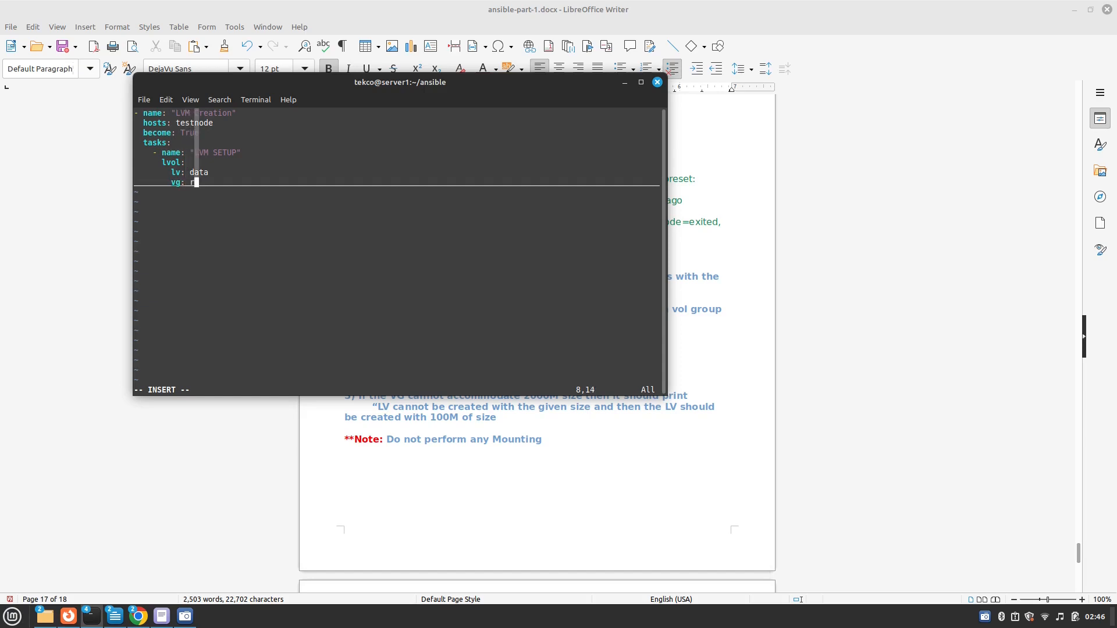
pyautogui.write('esearch')
pyautogui.write('size:')
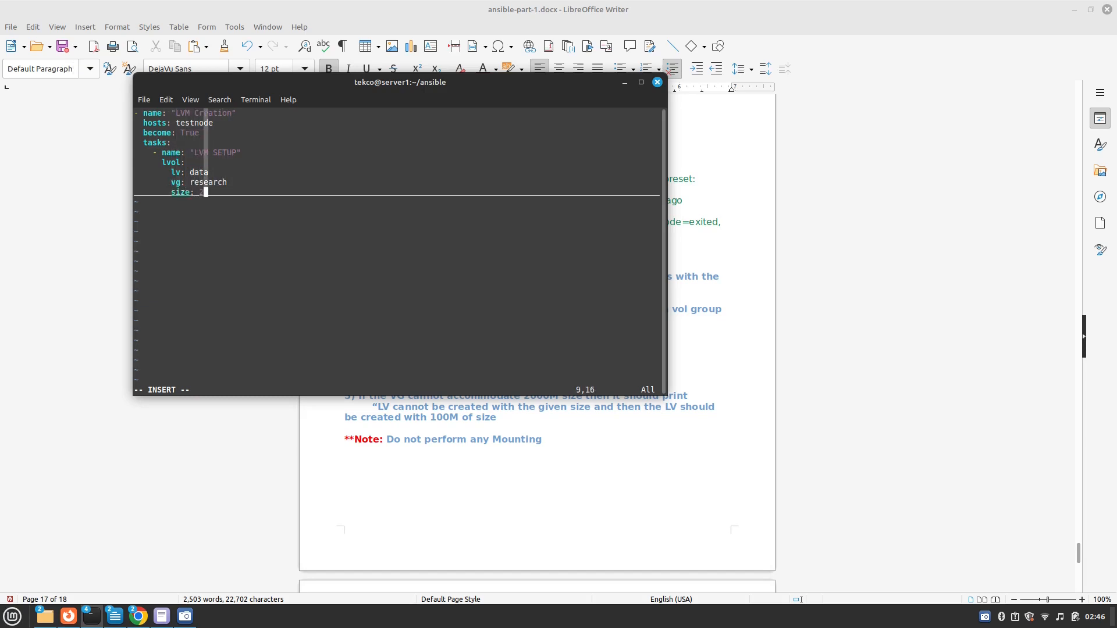
# Step: Set size 2000M, register the result as lvm_result and set ignore_errors: True, ready for the next task
pyautogui.write('2000M')
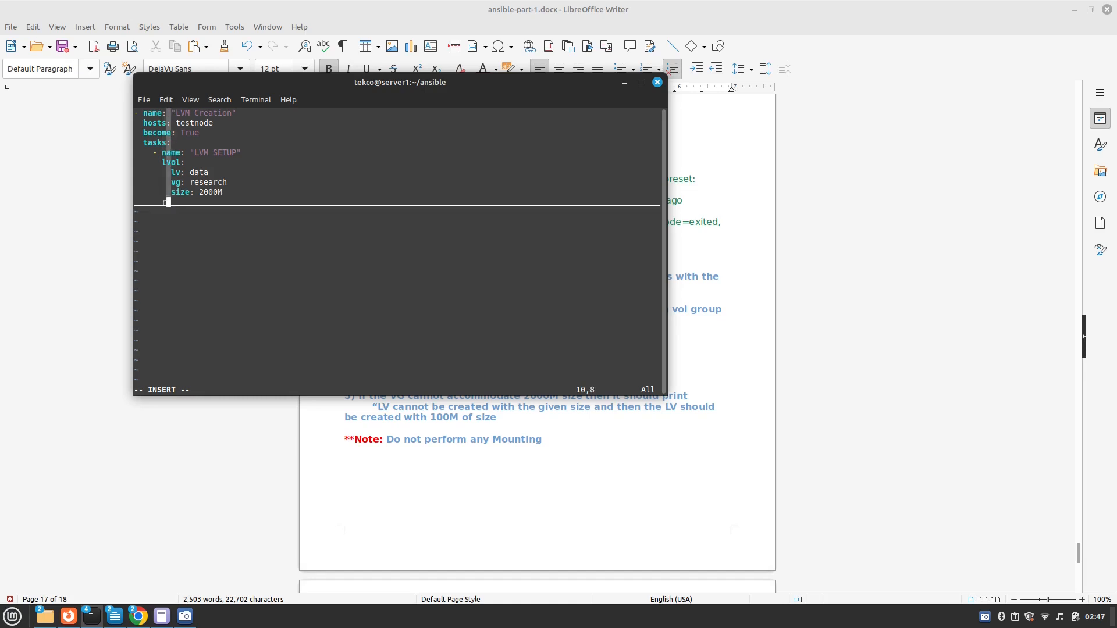
pyautogui.write('register')
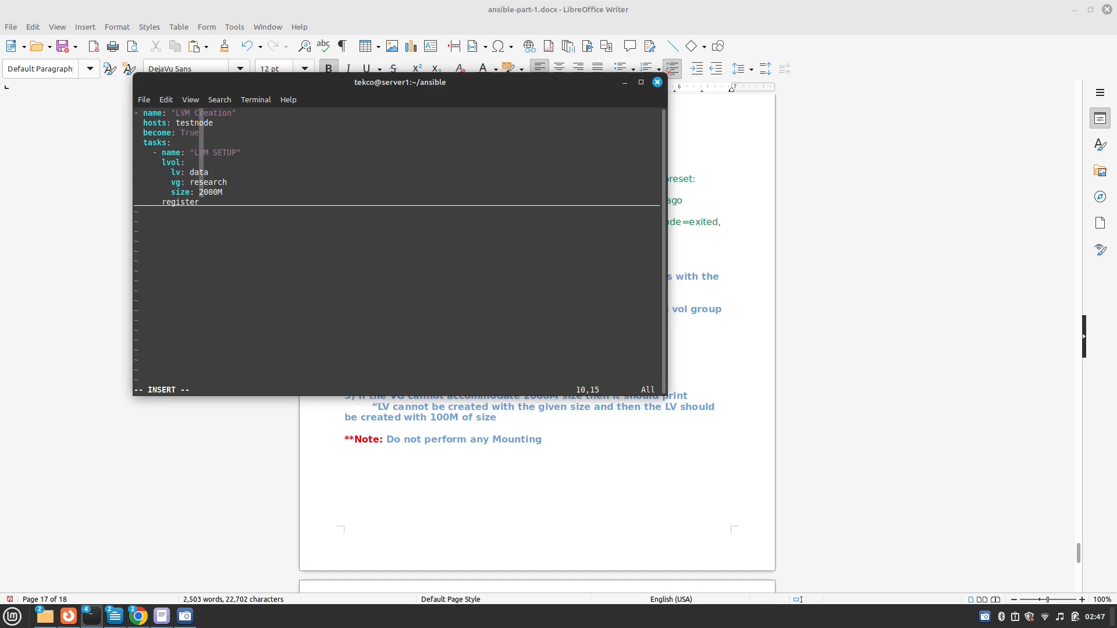
pyautogui.write(': lvm')
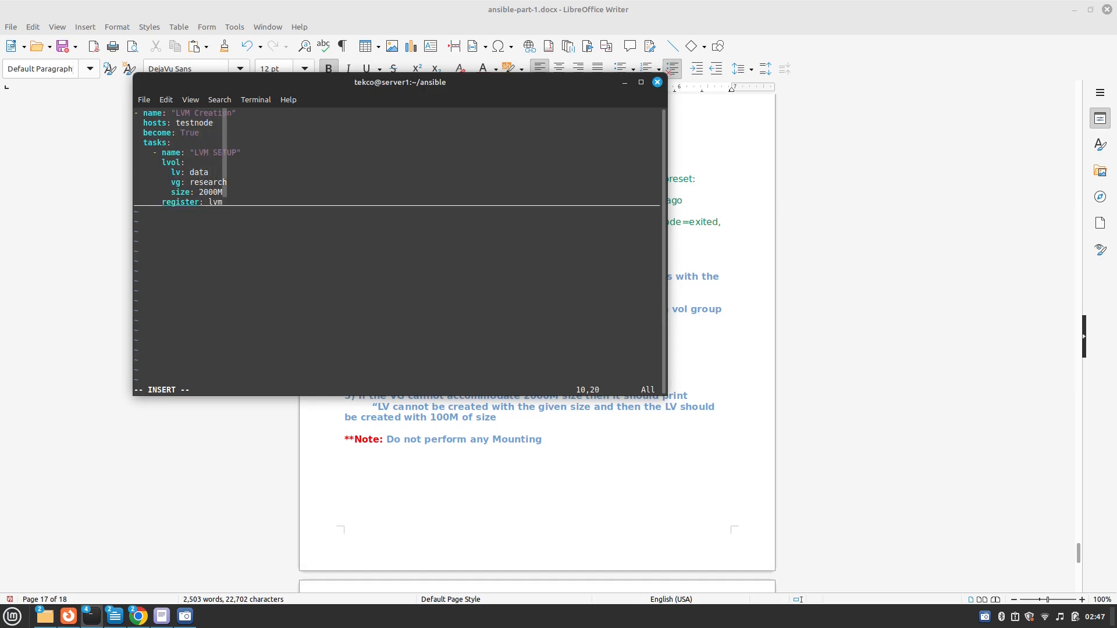
pyautogui.write('_result')
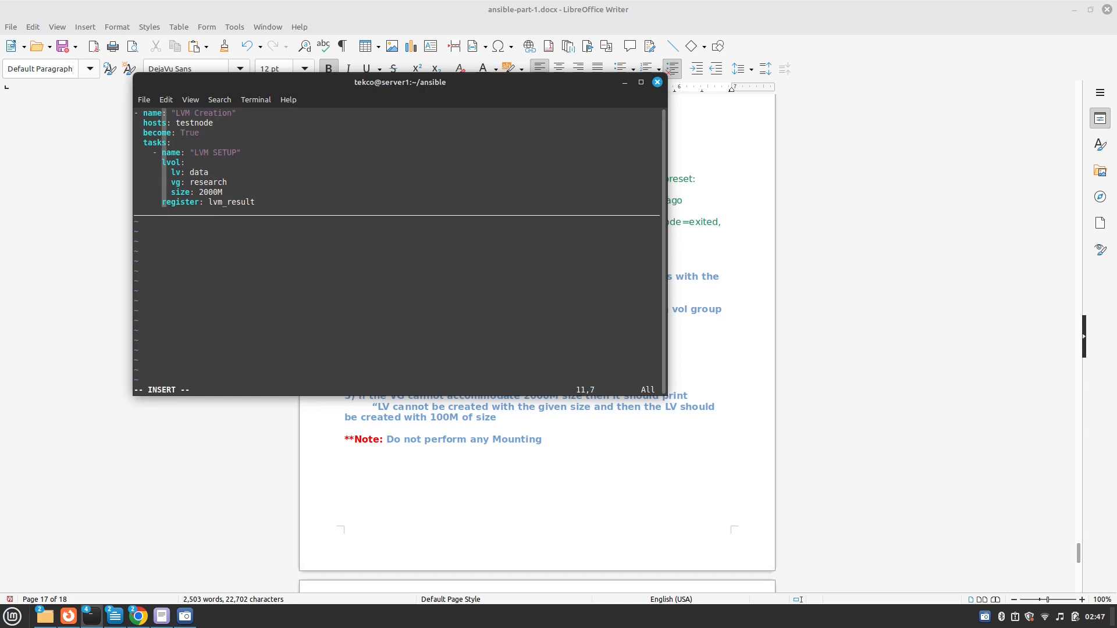
pyautogui.write('in')
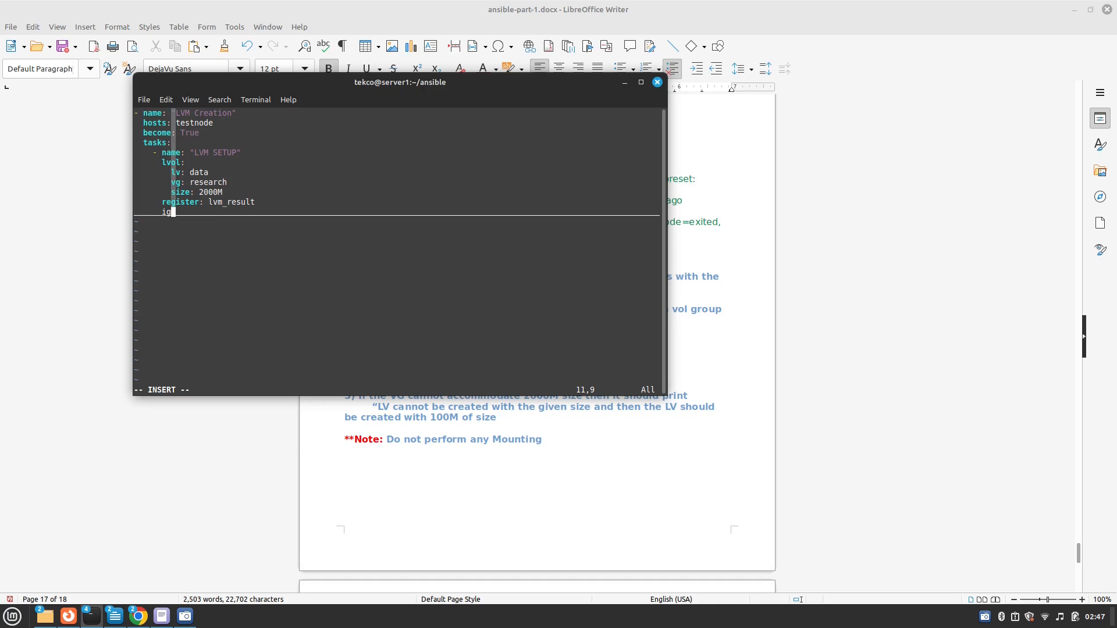
pyautogui.write('nore')
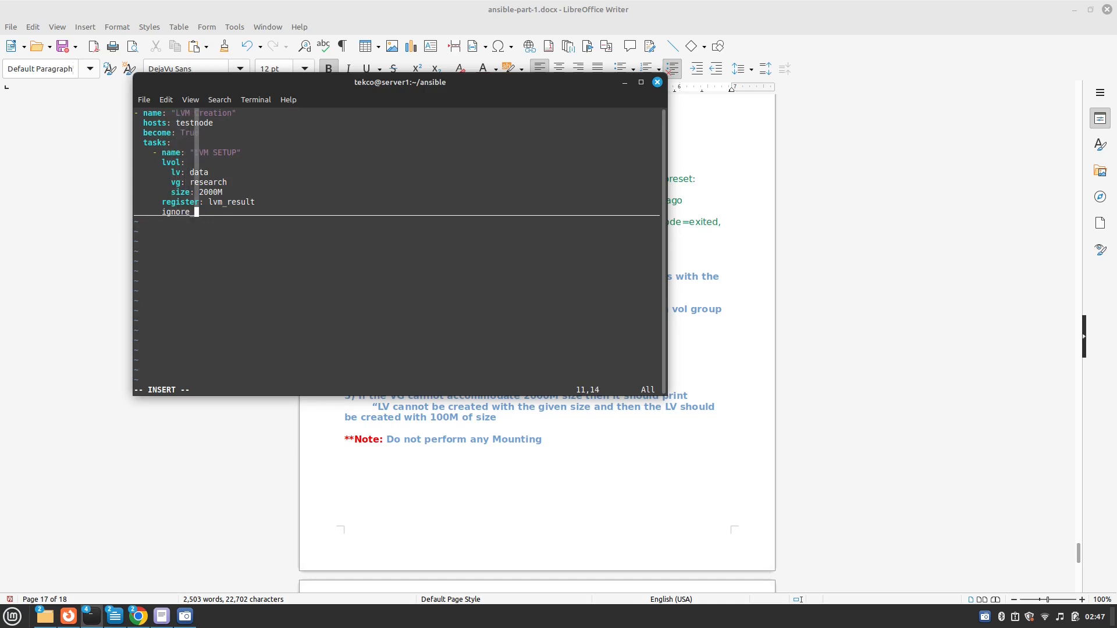
pyautogui.write('_error')
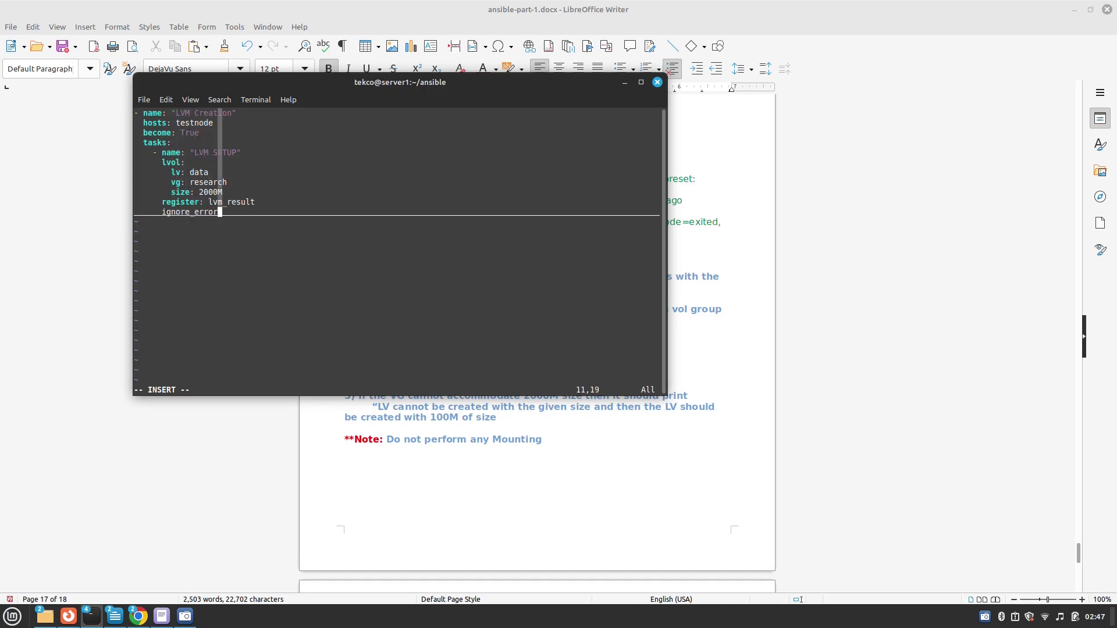
pyautogui.write(': T')
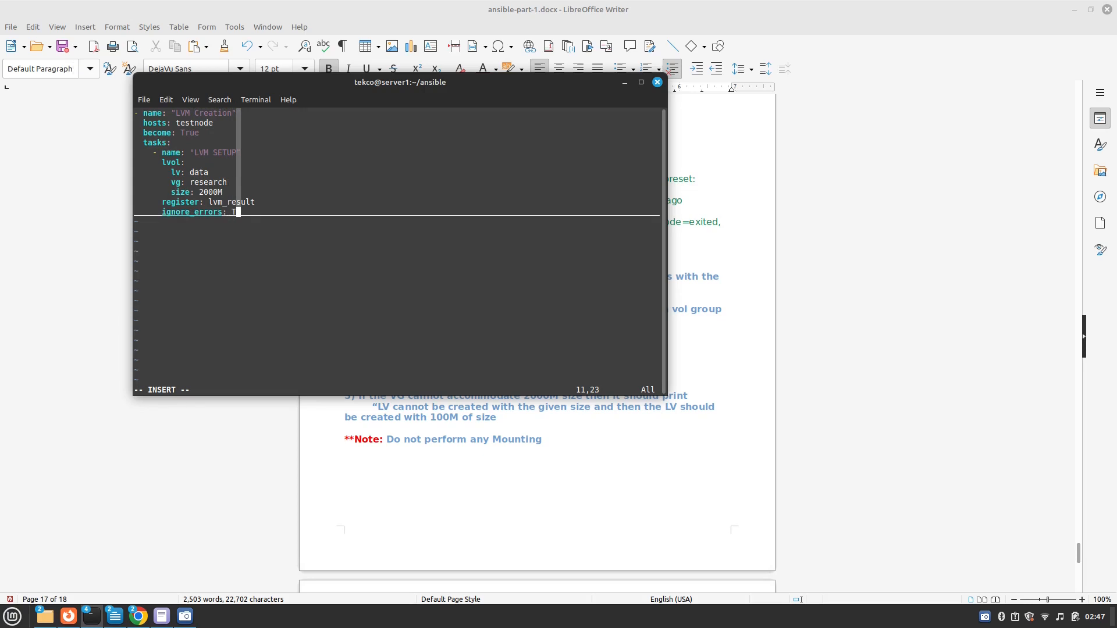
pyautogui.write('rue')
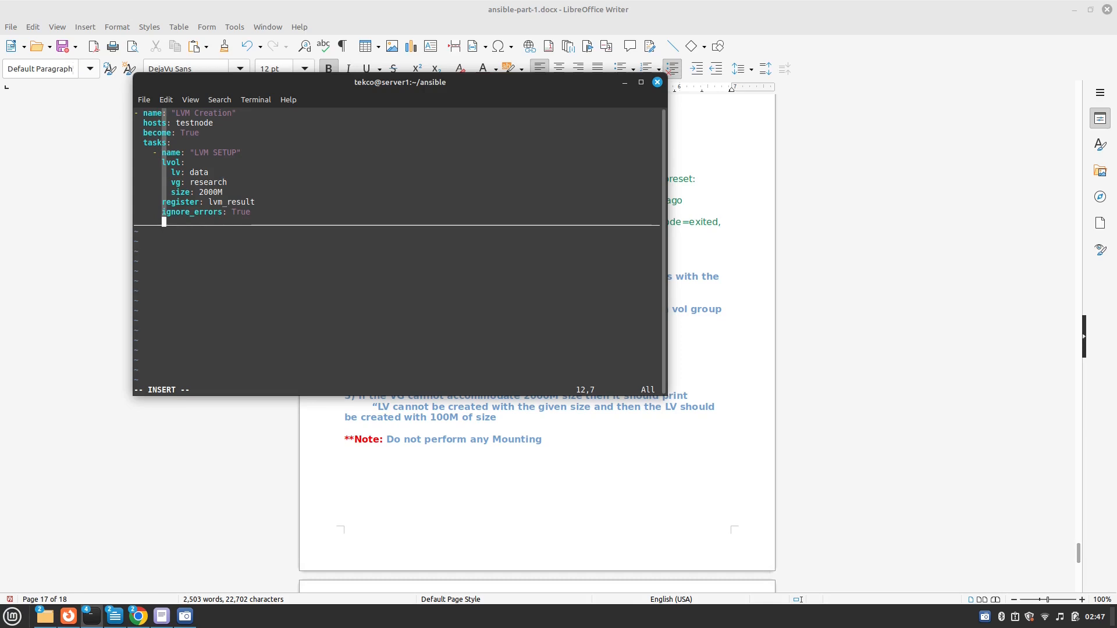
pyautogui.press('Up')
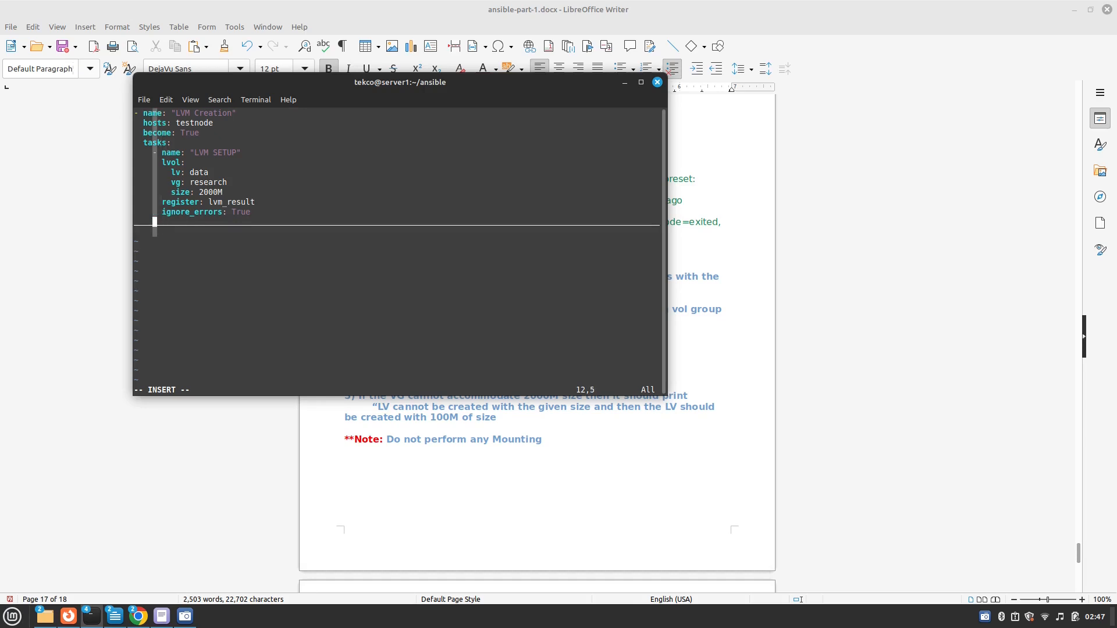
# Step: Add a task named "Display MSG if VG is not found" using the debug module
pyautogui.write('- nam')
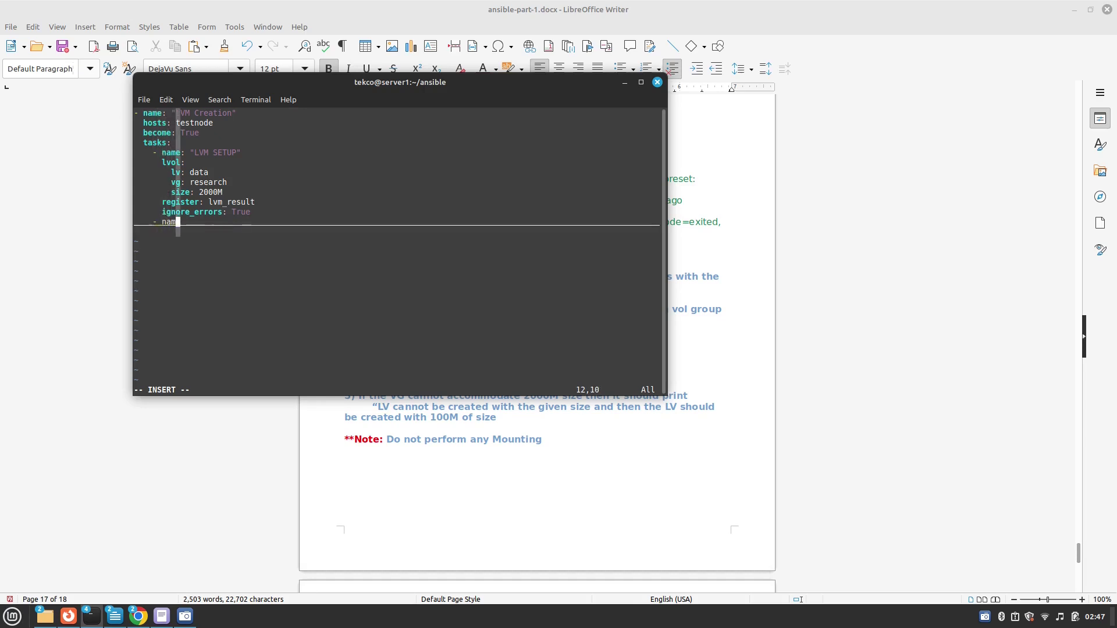
pyautogui.write('e: "')
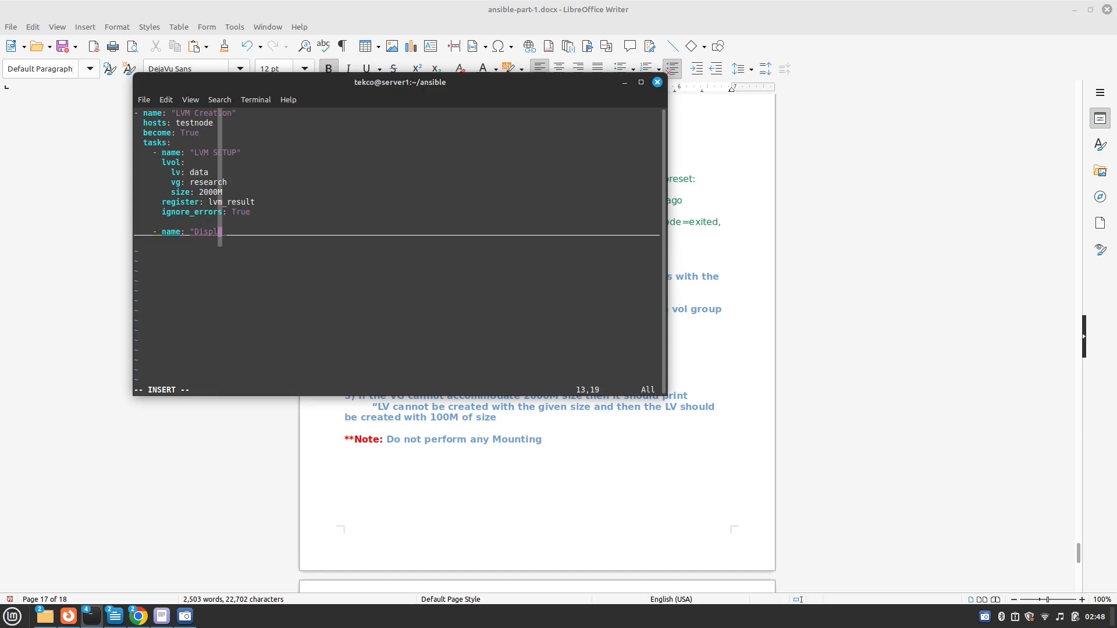
pyautogui.write('Display')
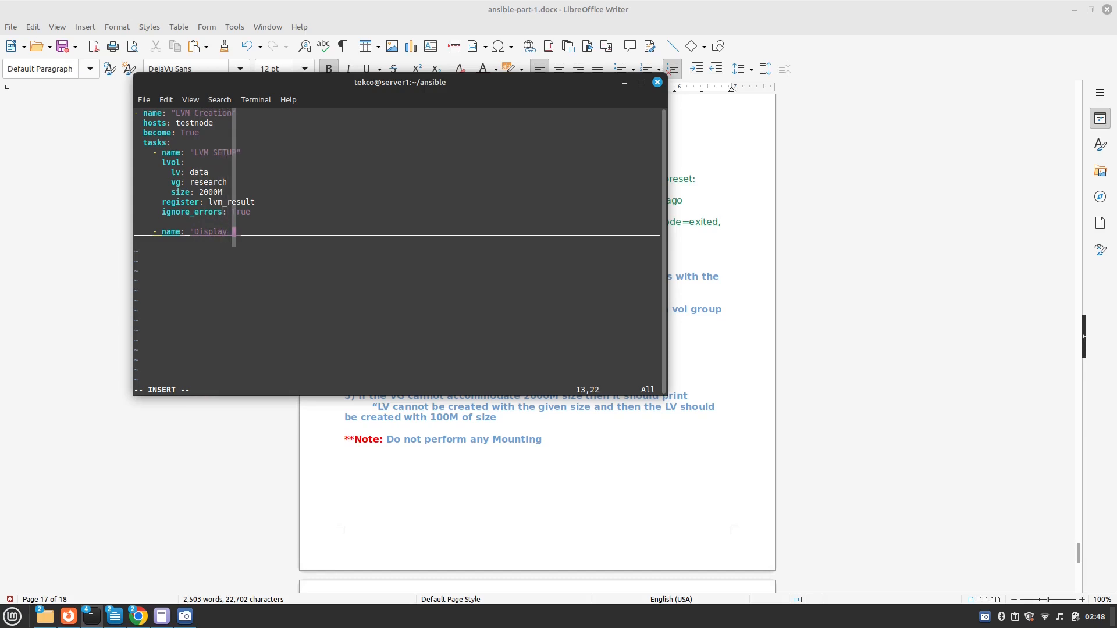
pyautogui.write('MSG_IF')
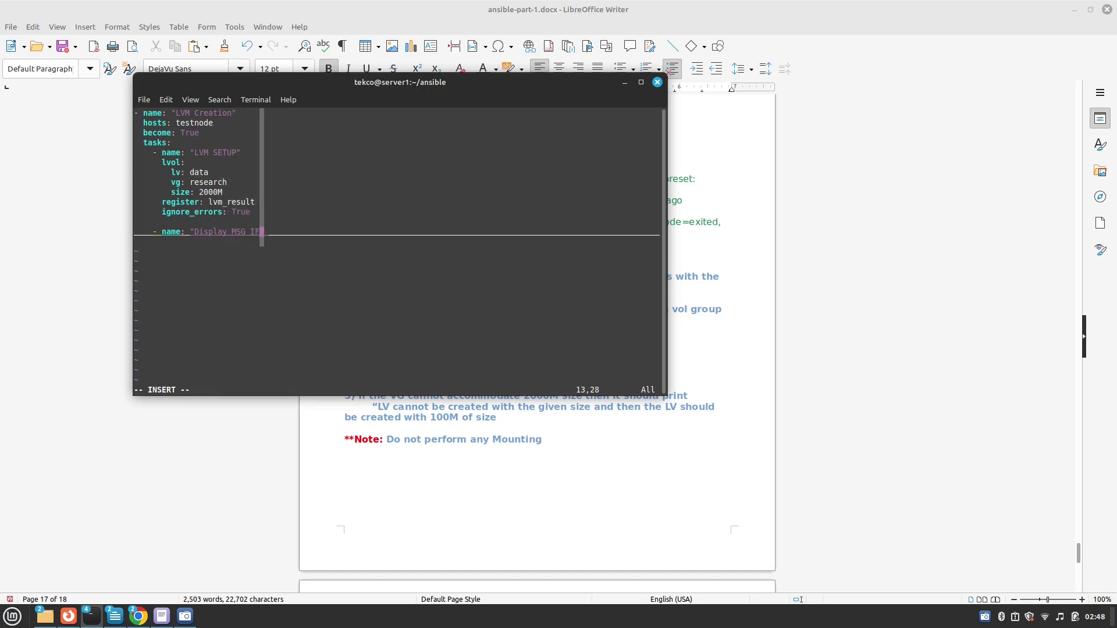
pyautogui.press('BackSpace')
pyautogui.write('if VG is not found')
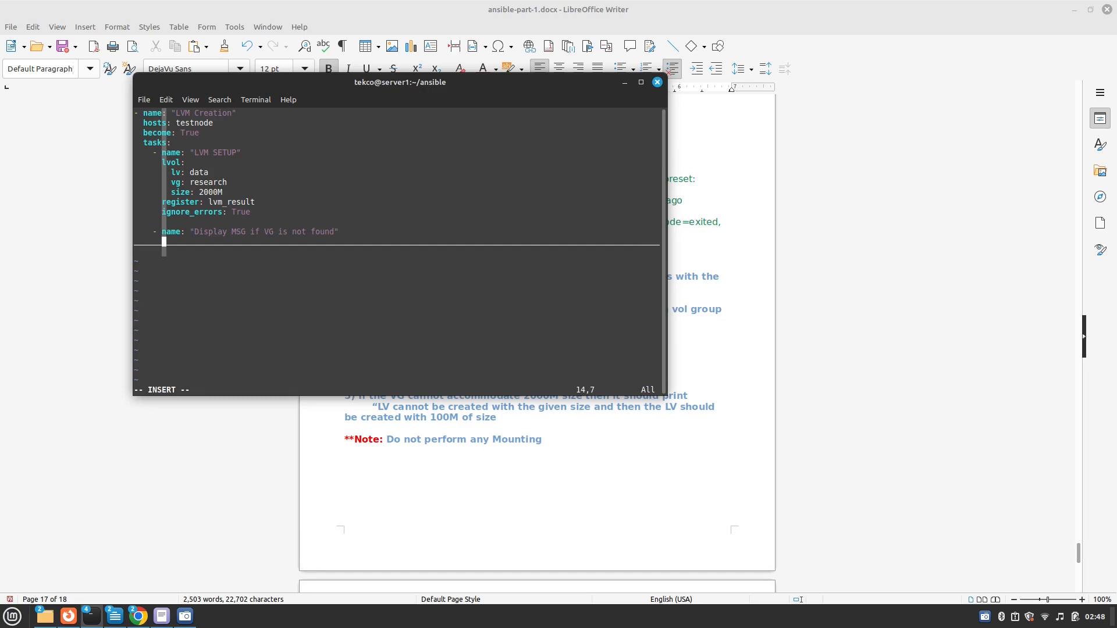
pyautogui.write('de')
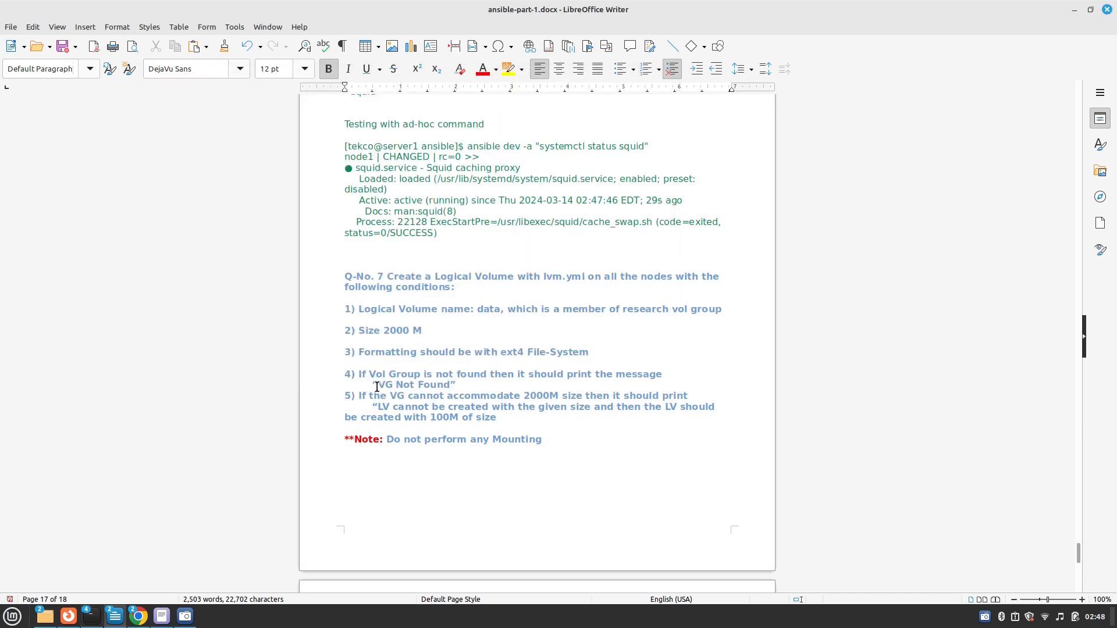
pyautogui.click(90, 616)
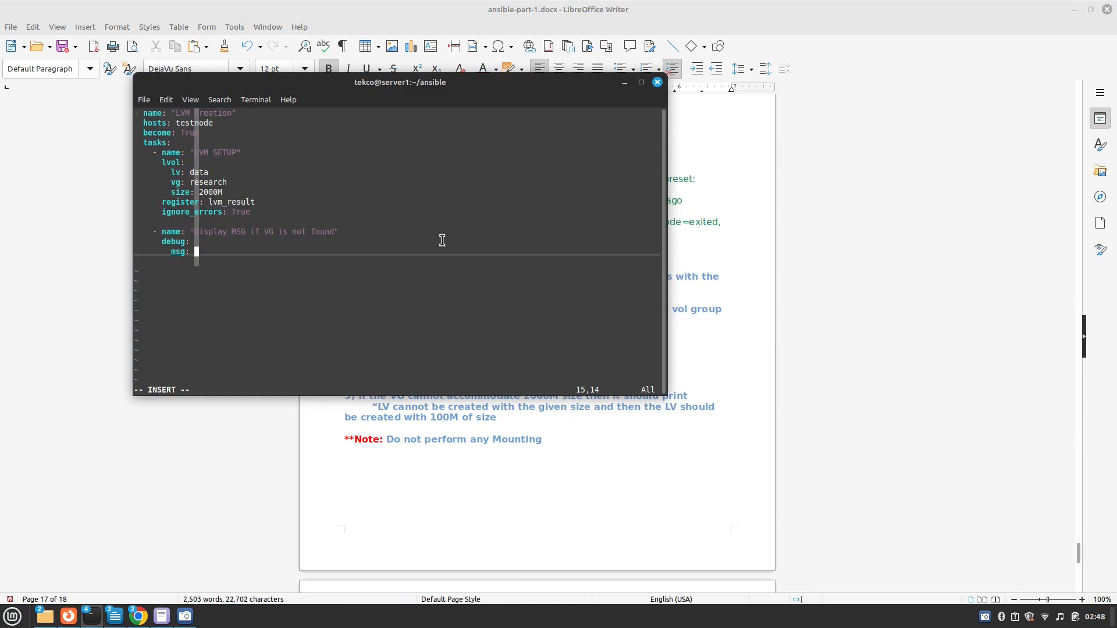
# Step: Give it msg 'VG NOT FOUND' with the condition when: lvm_result.failed
pyautogui.write('V')
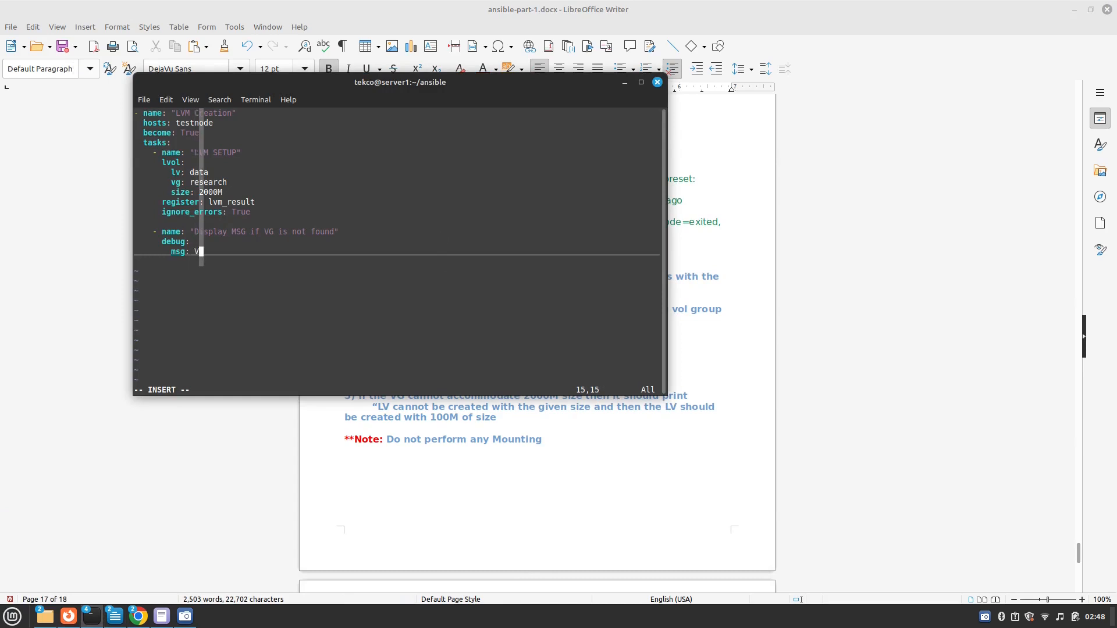
pyautogui.write('VG NOT FOU')
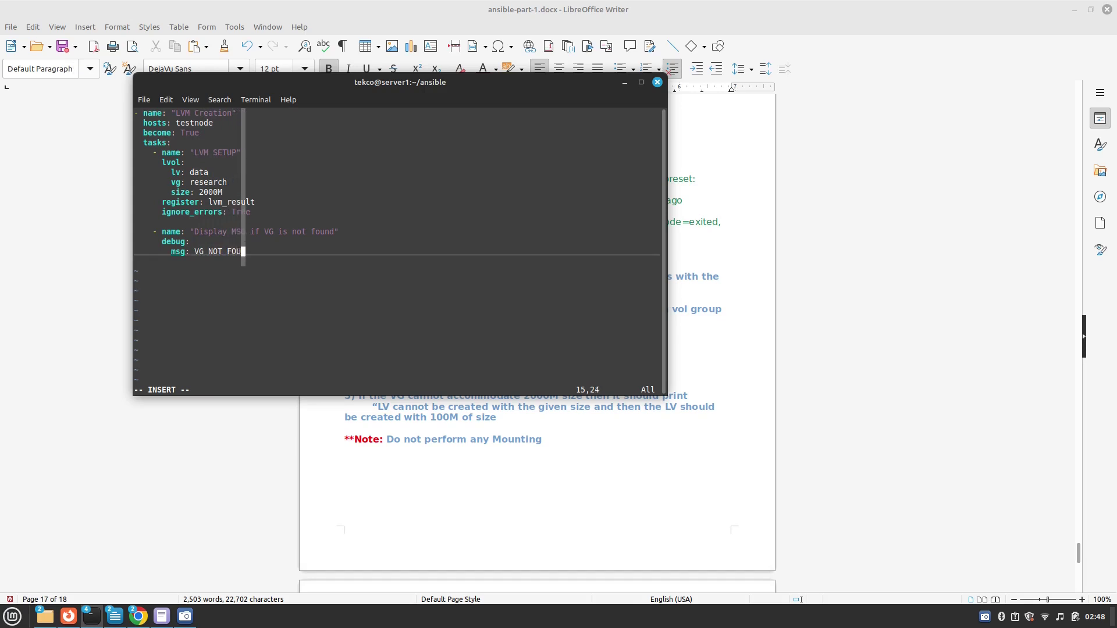
pyautogui.write('ND"')
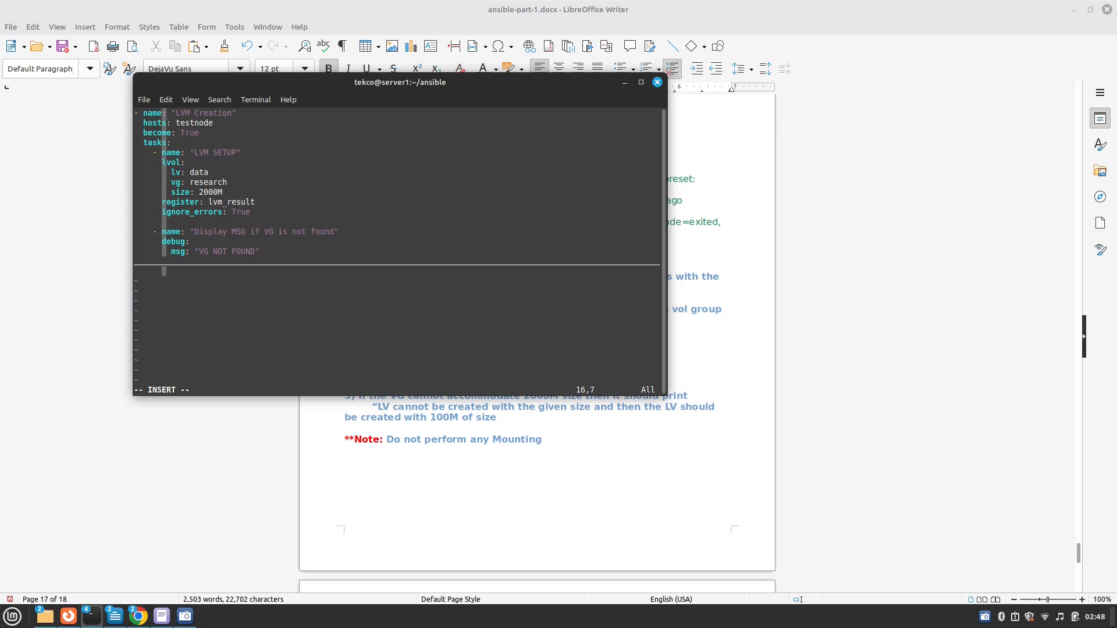
pyautogui.write('when')
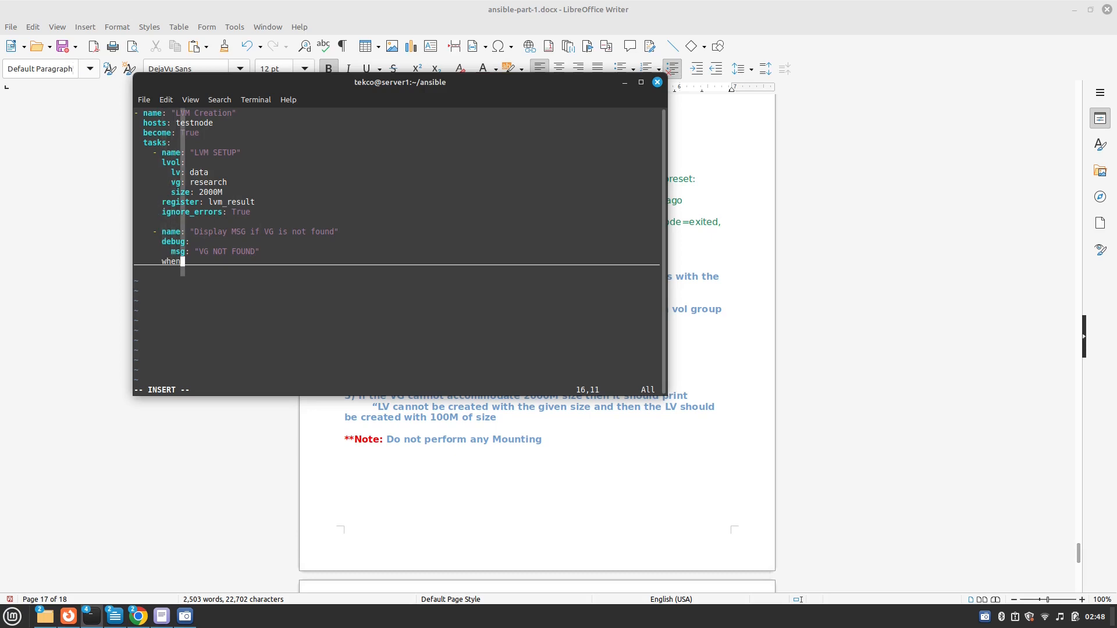
pyautogui.write(':')
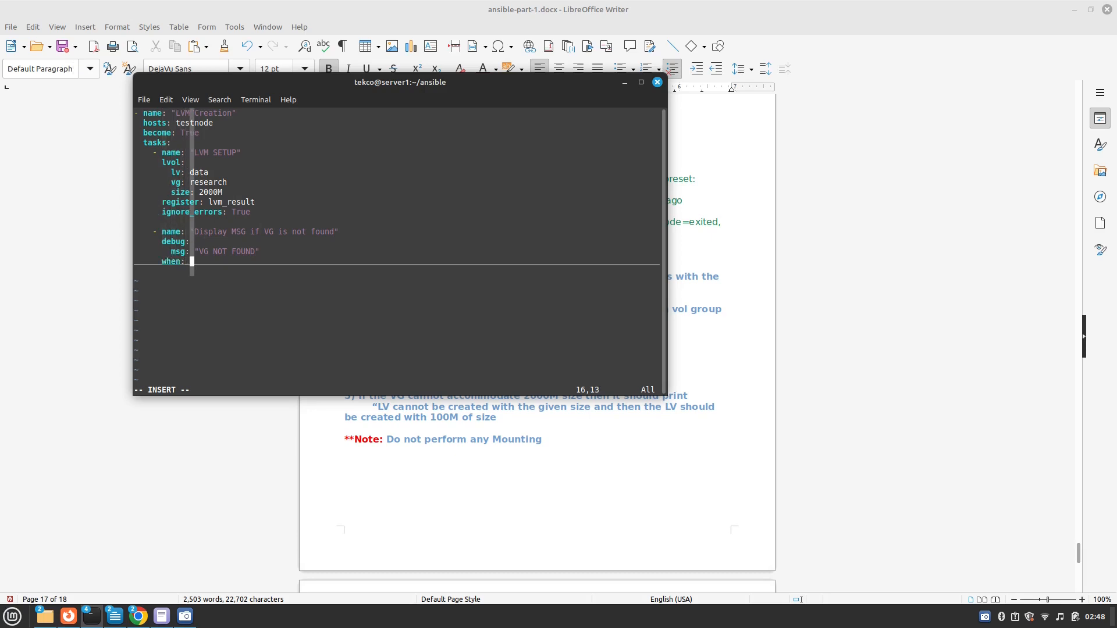
pyautogui.write('lvm_re')
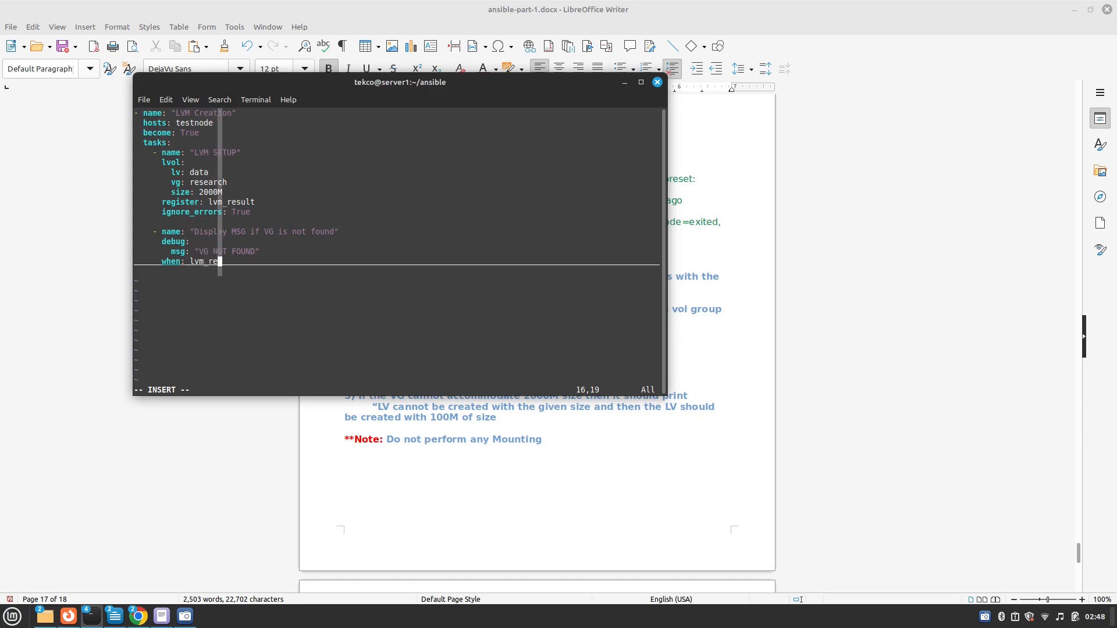
pyautogui.write('sult.failed')
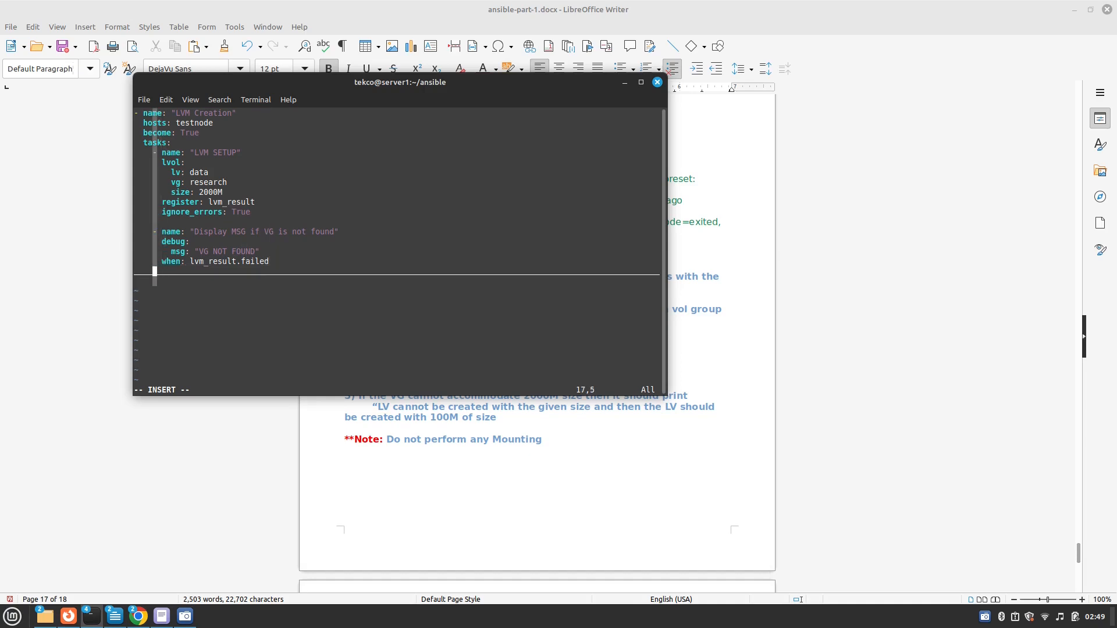
# Step: Start a third task "Display MSG if LV is not found" with a debug msg line
pyautogui.press('Return')
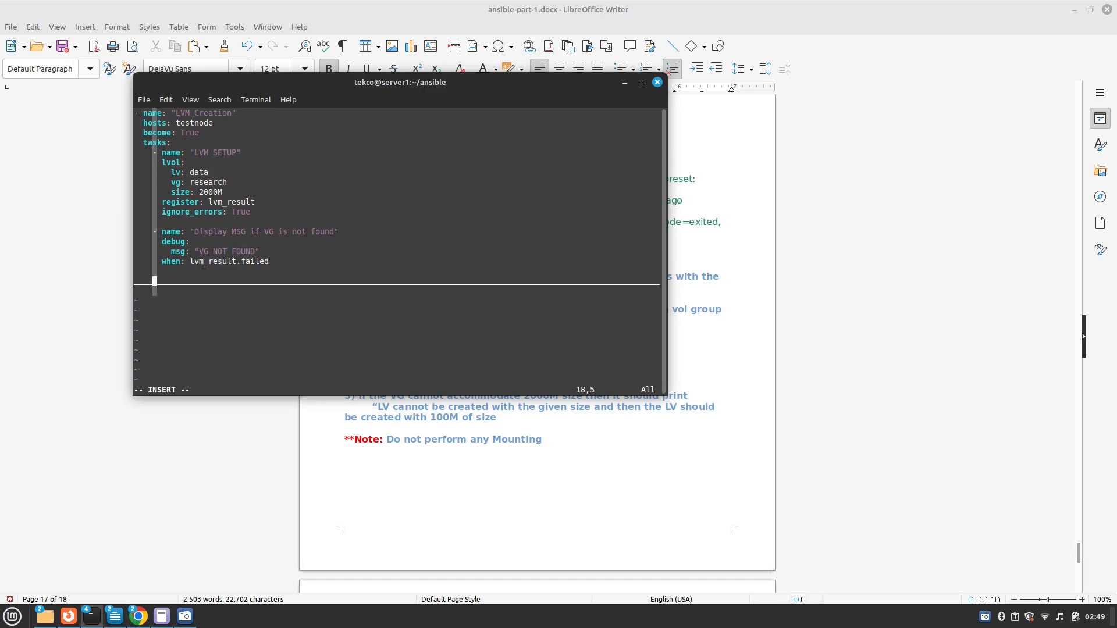
pyautogui.write('- name: " Display MSG if LV is not found')
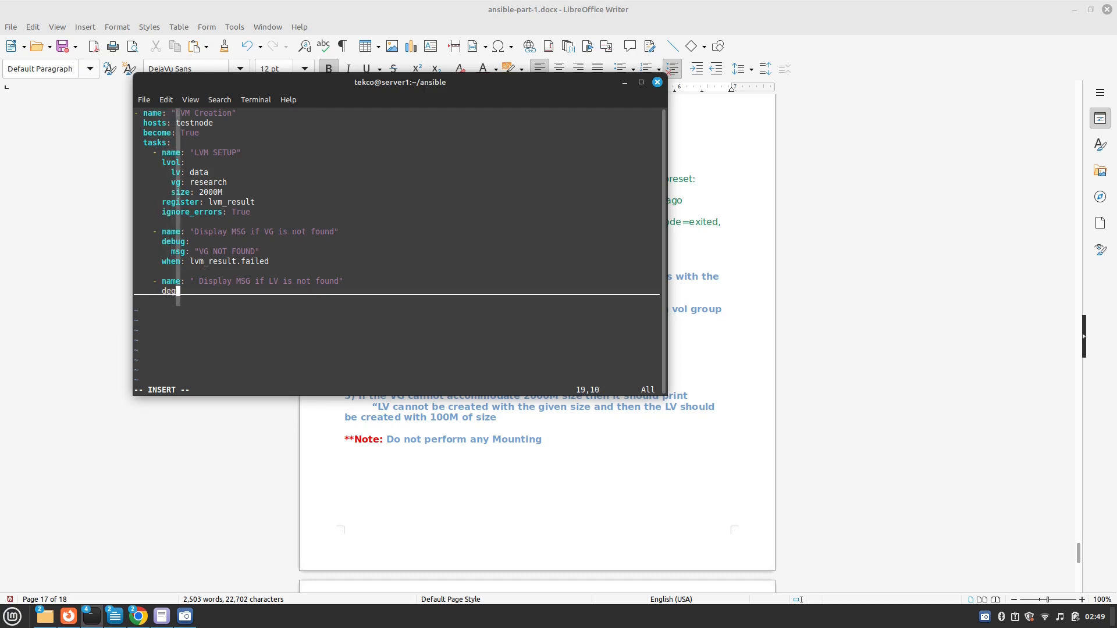
pyautogui.write('ug')
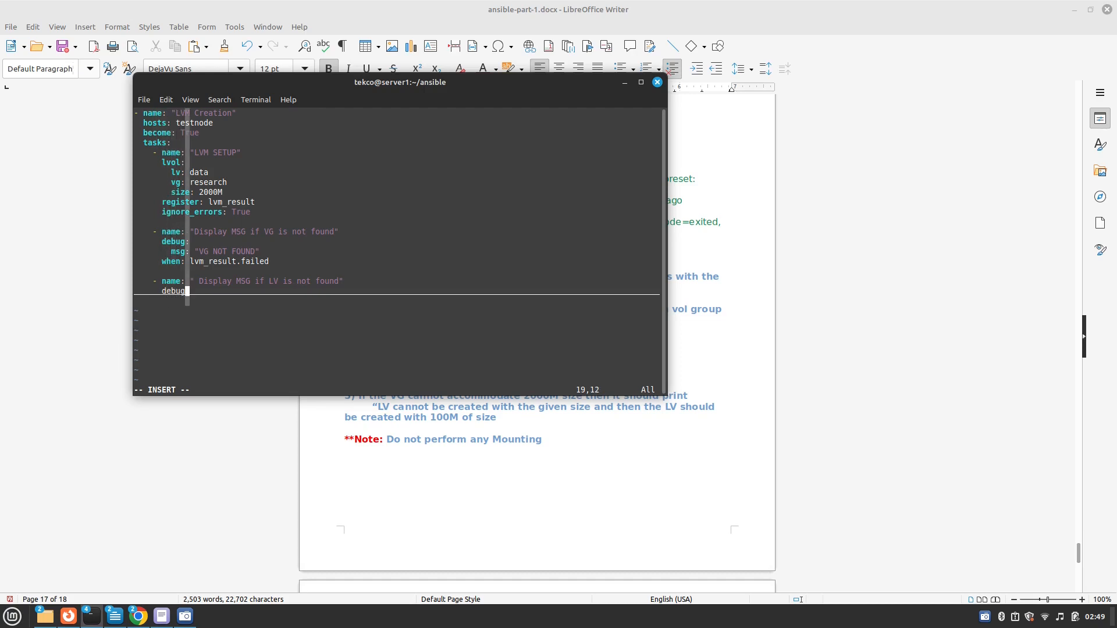
pyautogui.write('msg"')
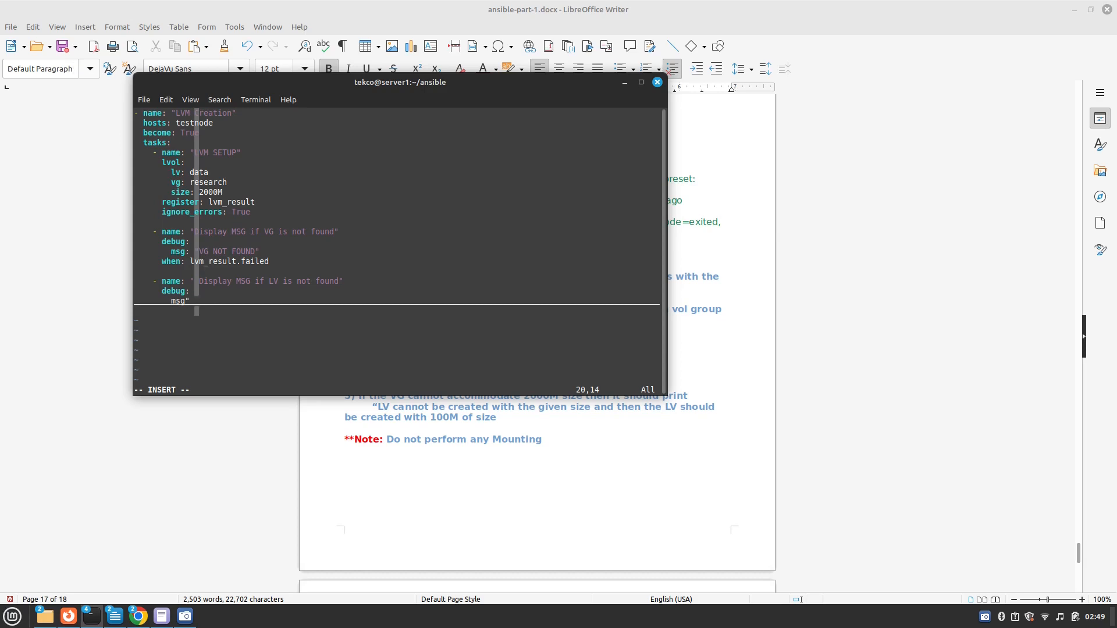
# Step: Write its message as "LV cannot be Created"
pyautogui.press('BackSpace')
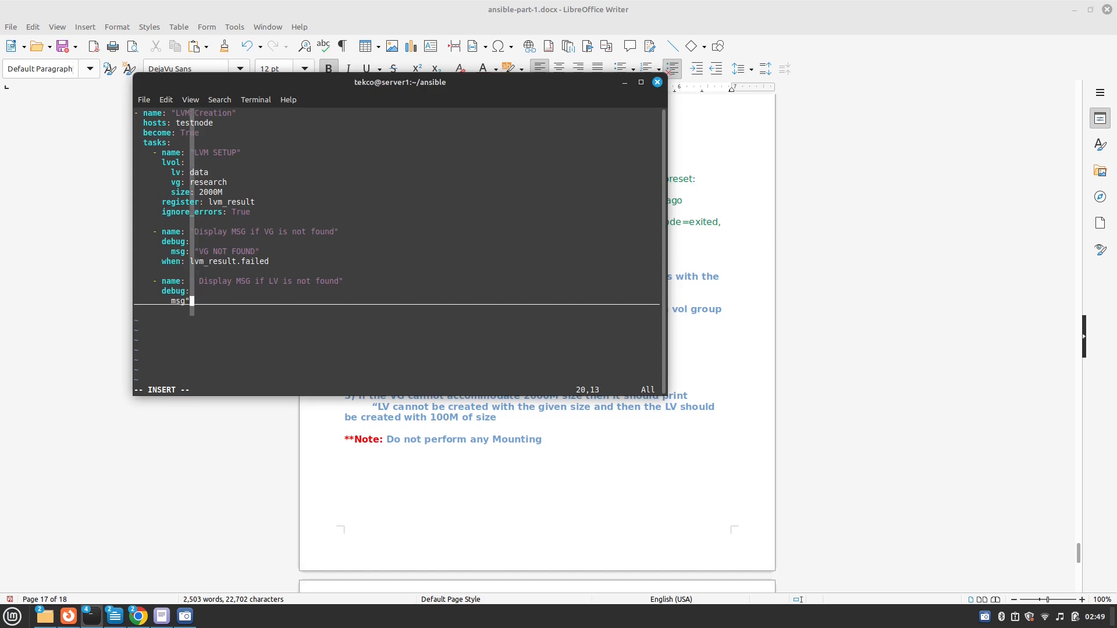
pyautogui.write('"')
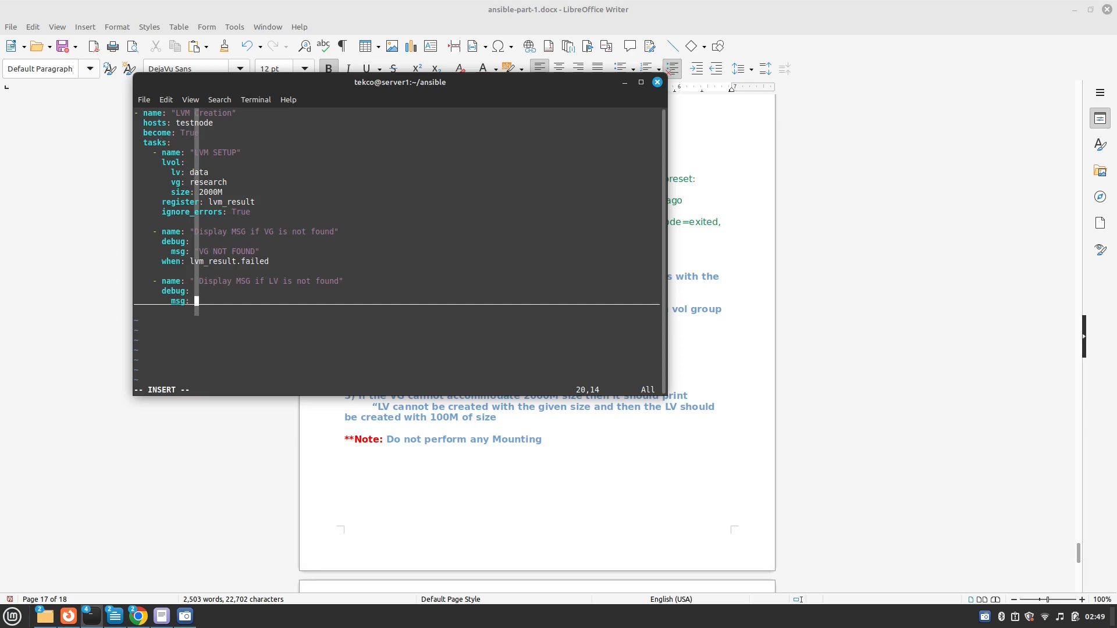
pyautogui.write('"LV')
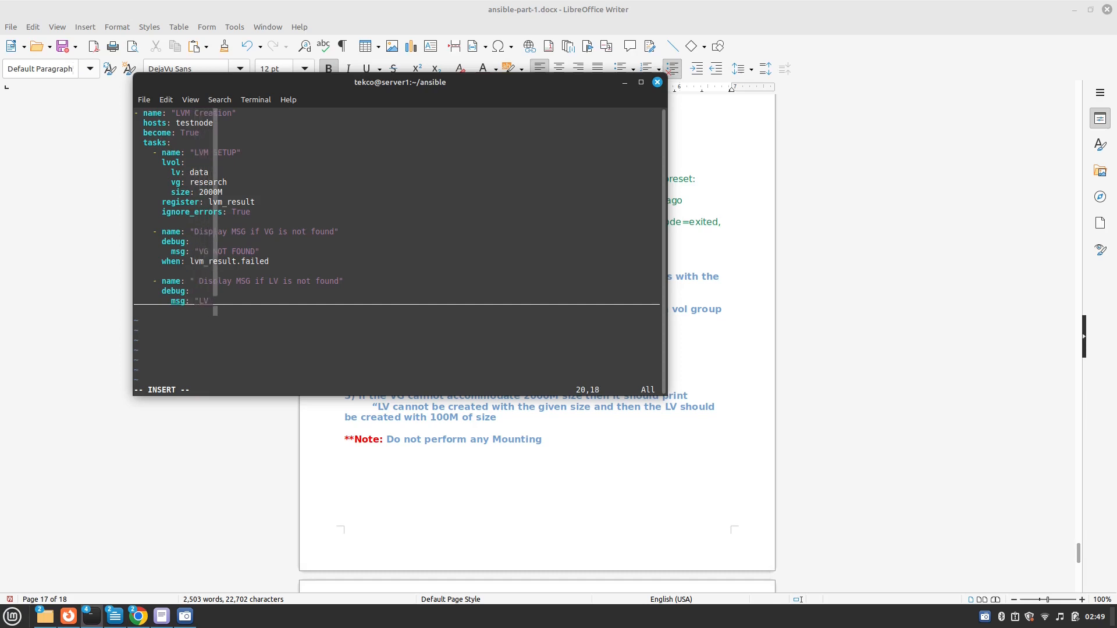
pyautogui.write('cannot be')
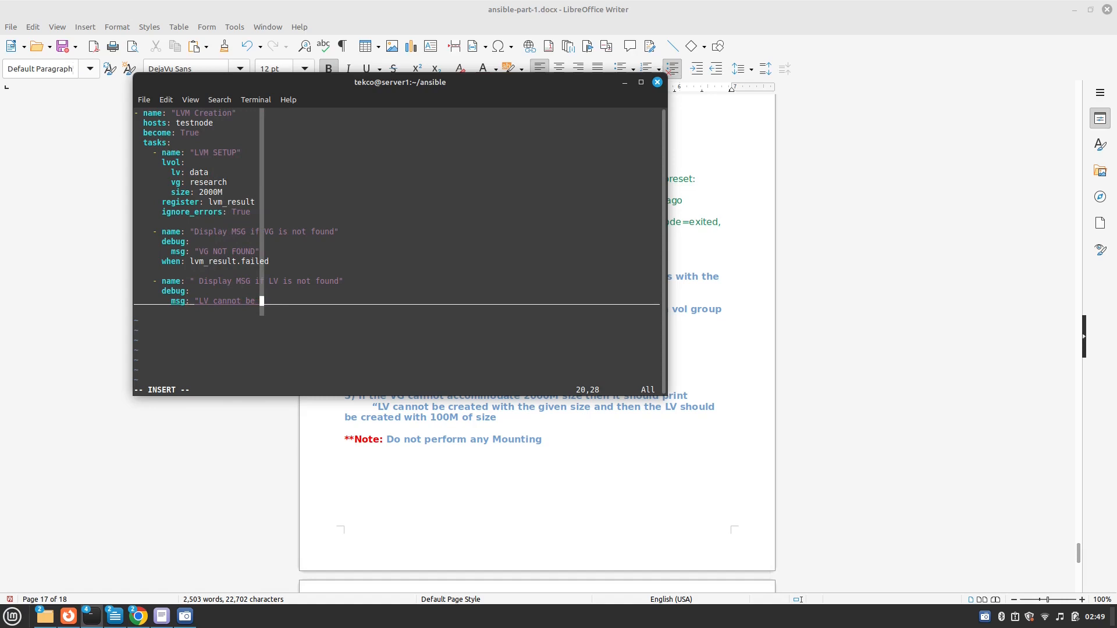
pyautogui.write('Cr')
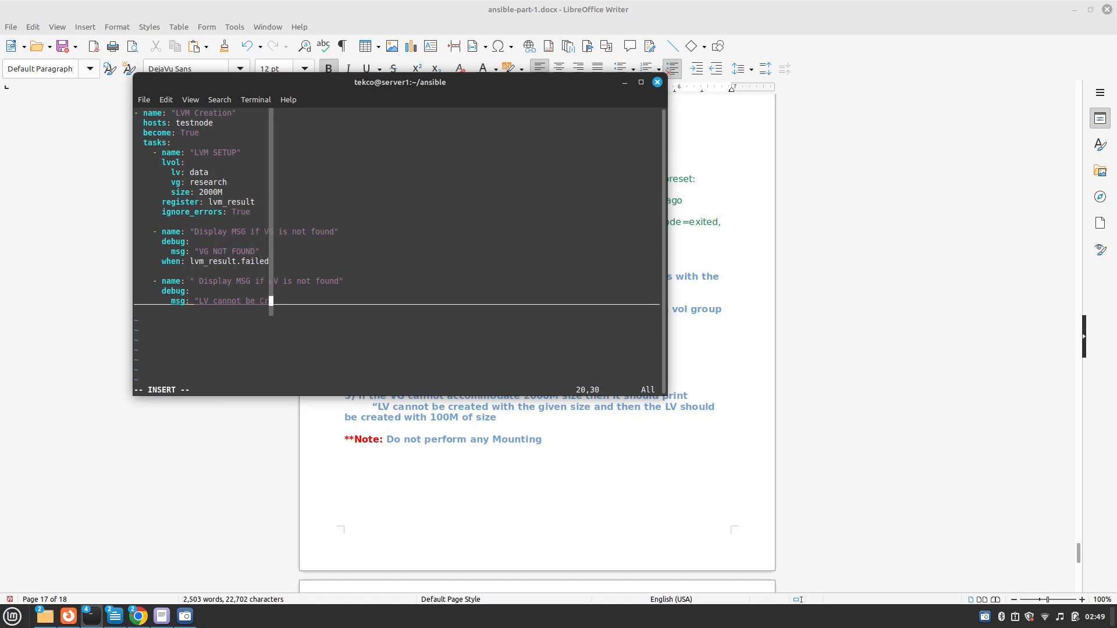
pyautogui.write('eated')
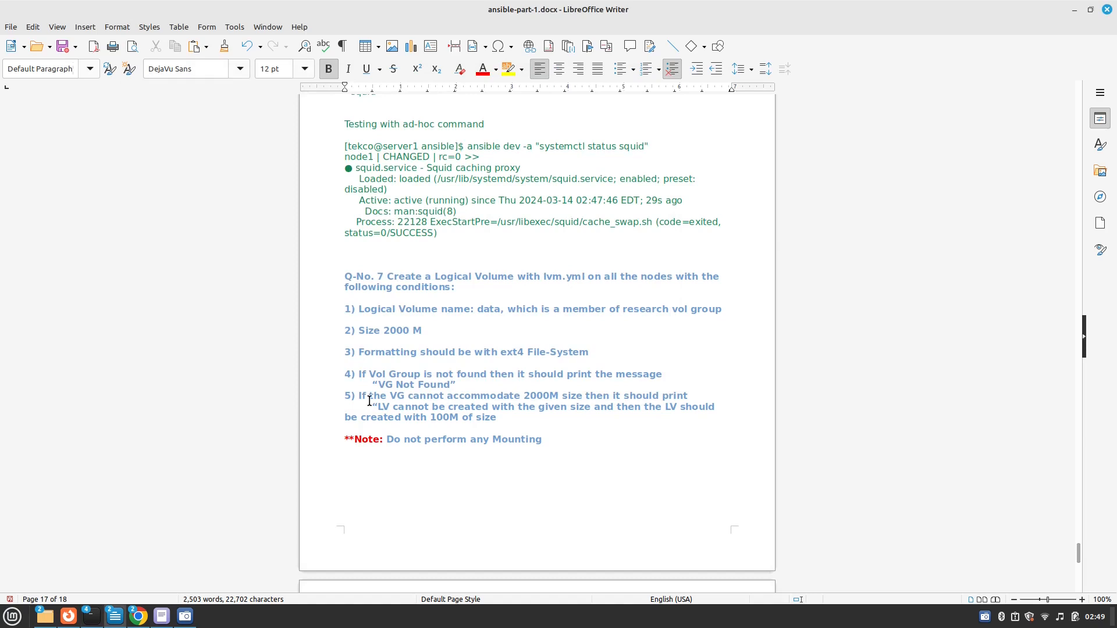
pyautogui.moveTo(98, 602)
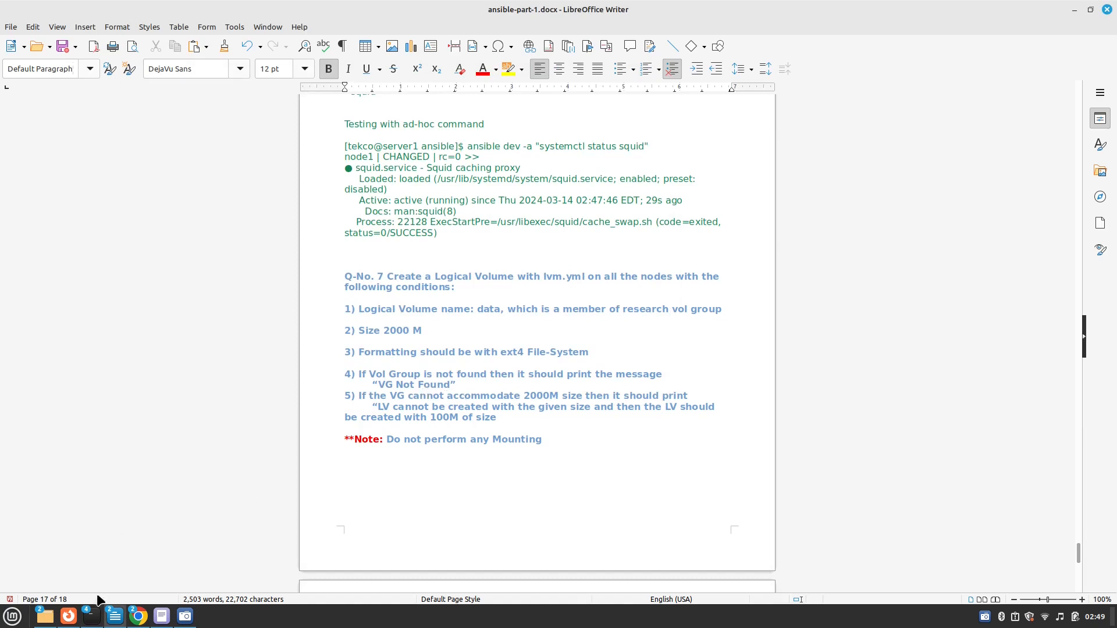
# Step: Glance at the requirements document, then bring the vim playbook back in front
pyautogui.click(345, 483)
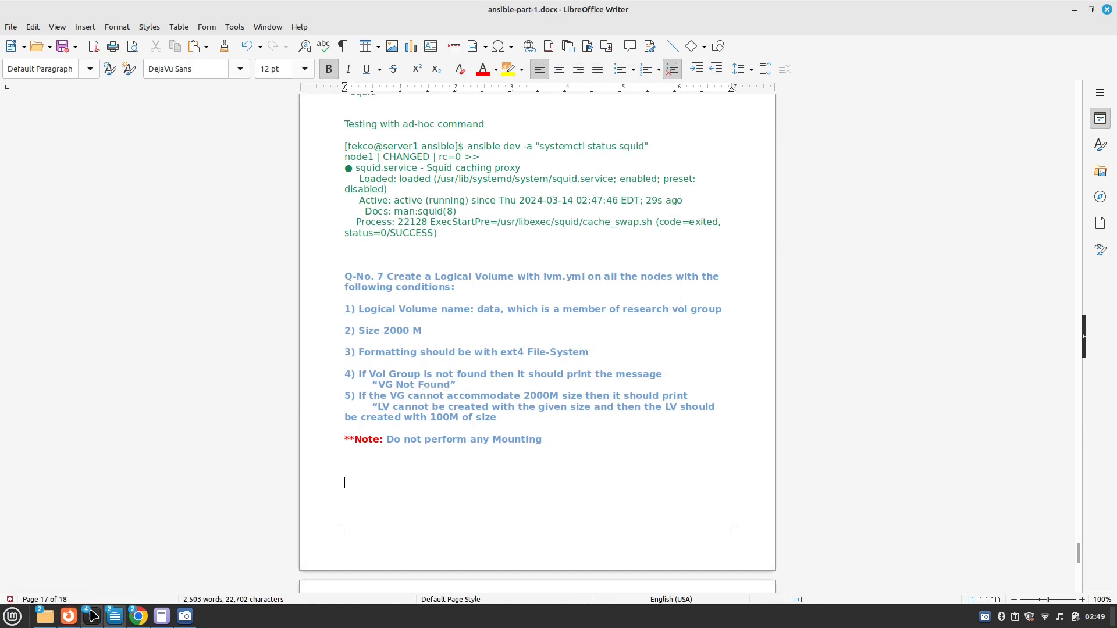
pyautogui.click(91, 617)
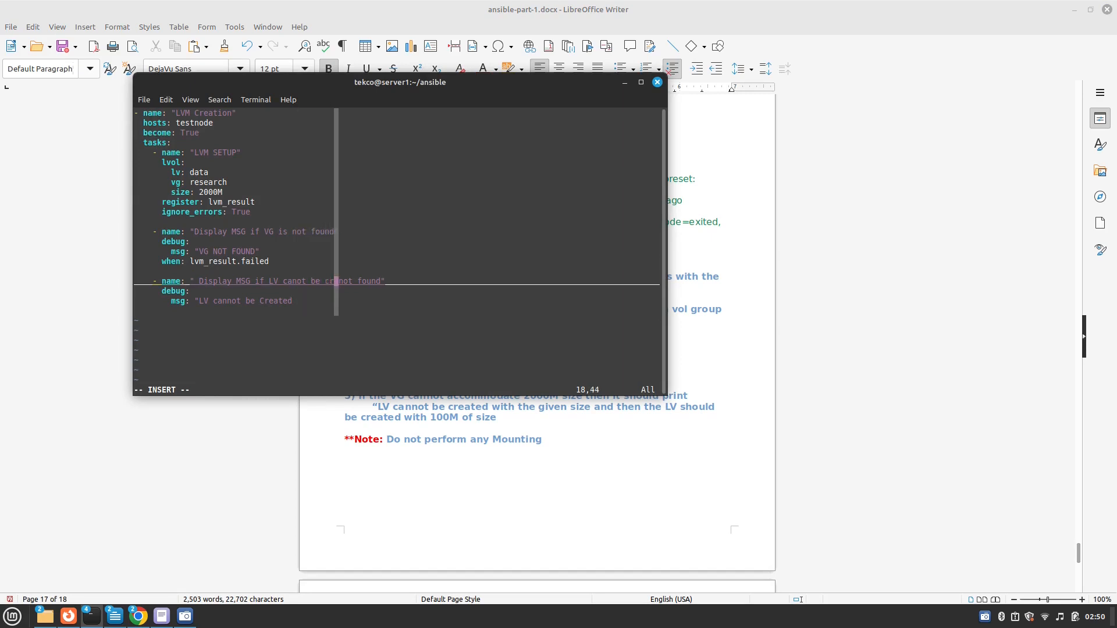
# Step: Reword the third task to report "LV cannot be Created with the given size" when lvm_result.failed
pyautogui.write('with teh')
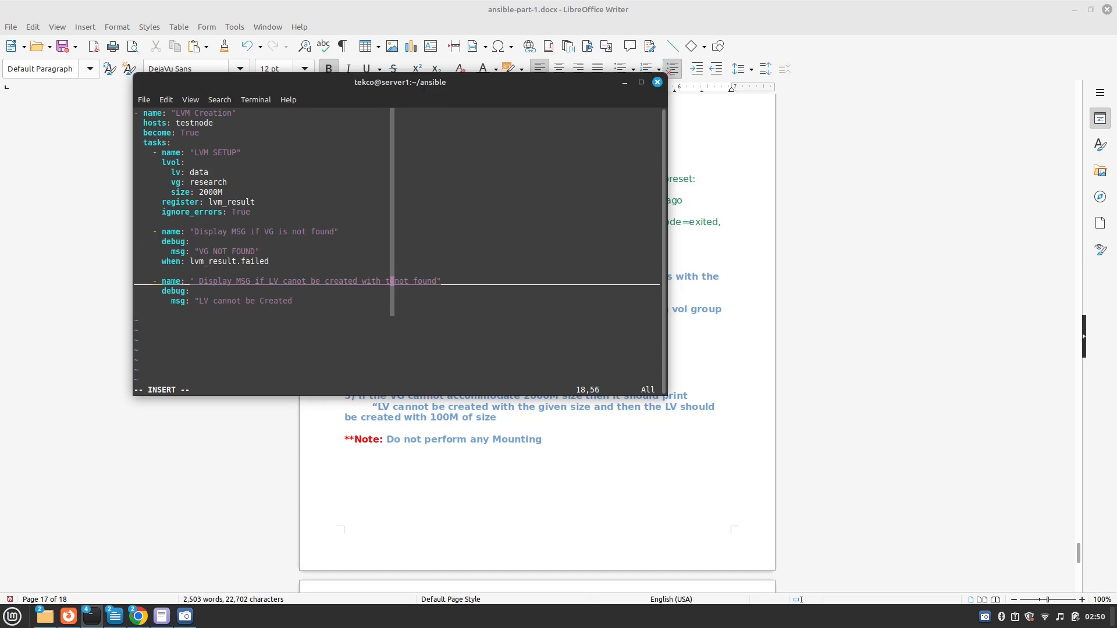
pyautogui.write('the give ss')
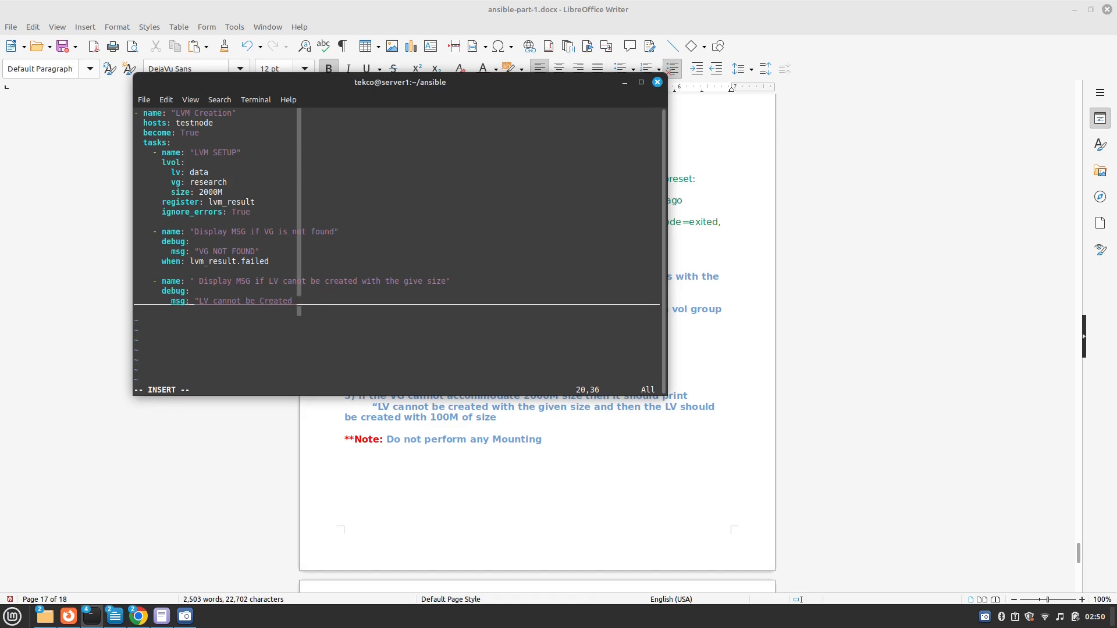
pyautogui.write('with the')
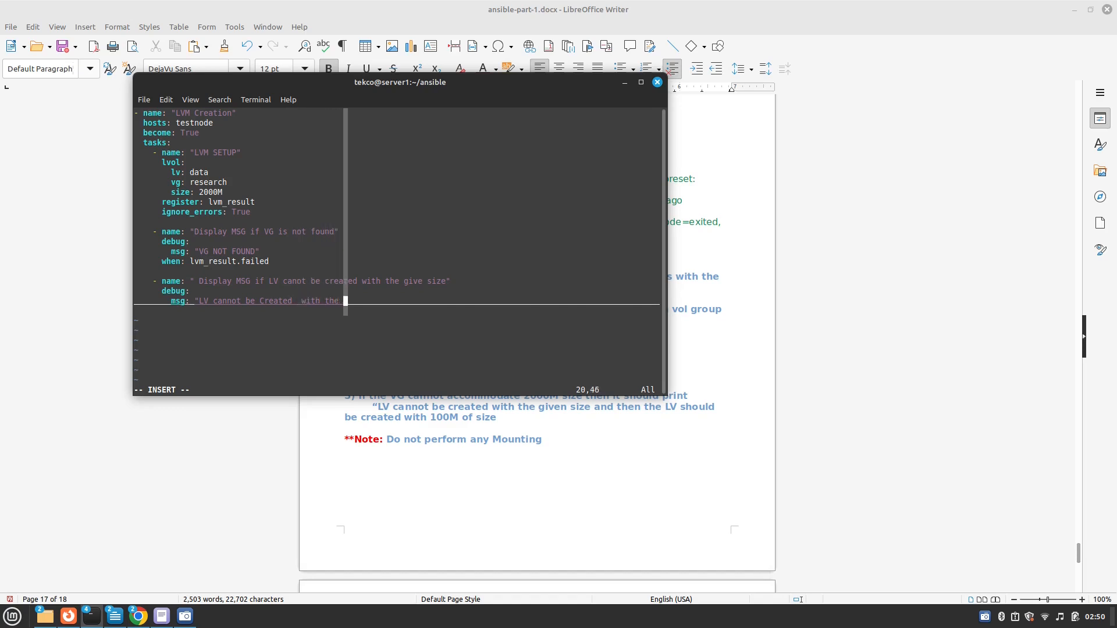
pyautogui.write('given')
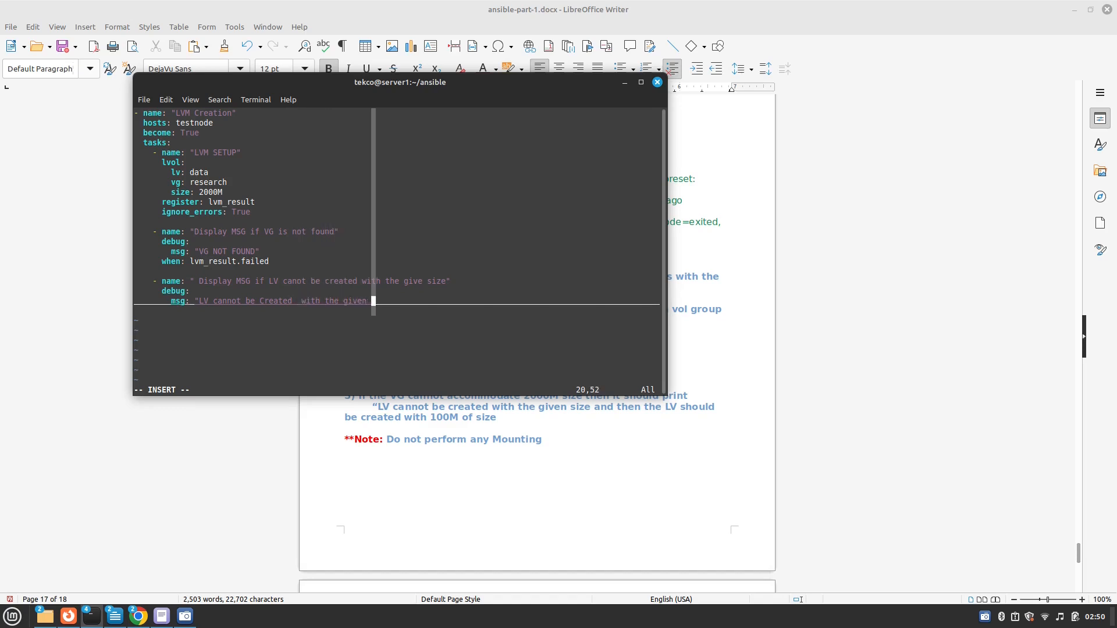
pyautogui.write('size"')
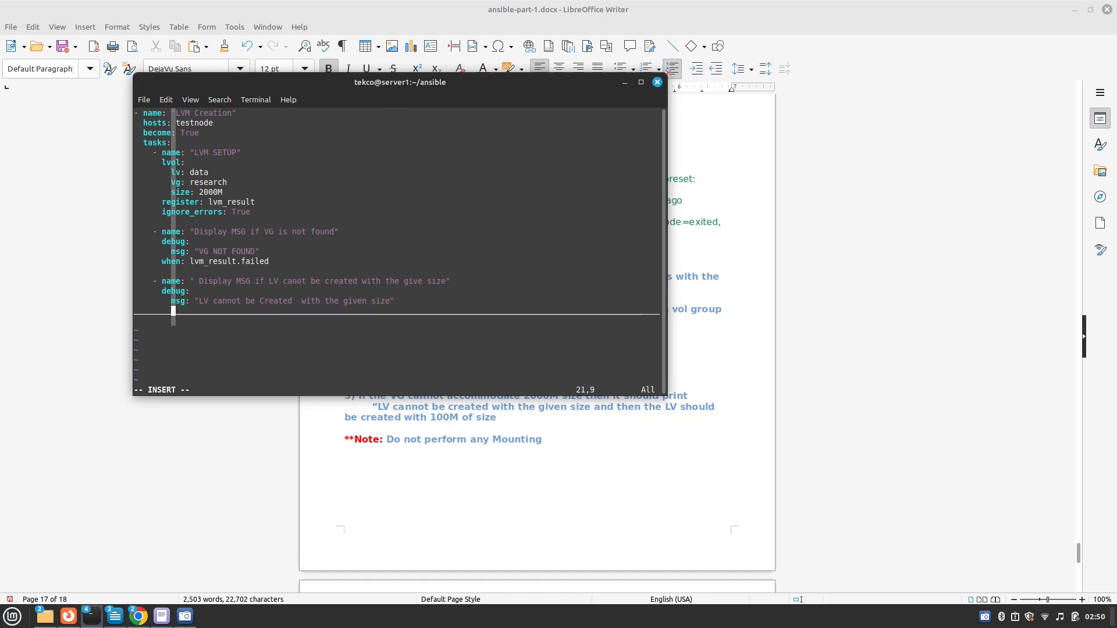
pyautogui.write('when:')
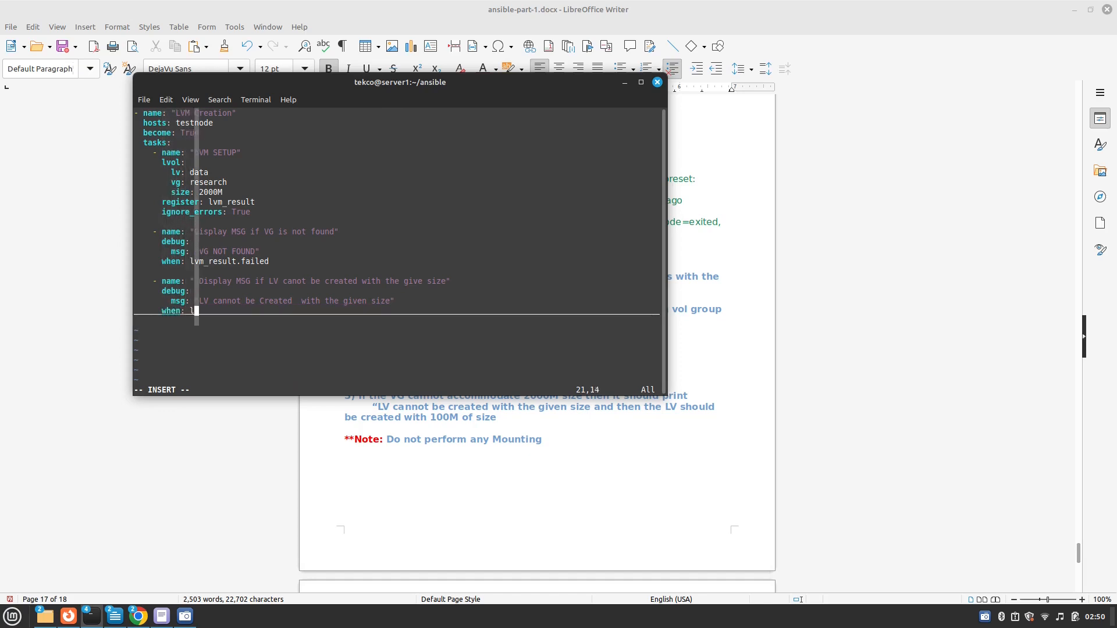
pyautogui.write('lvm_result.failed')
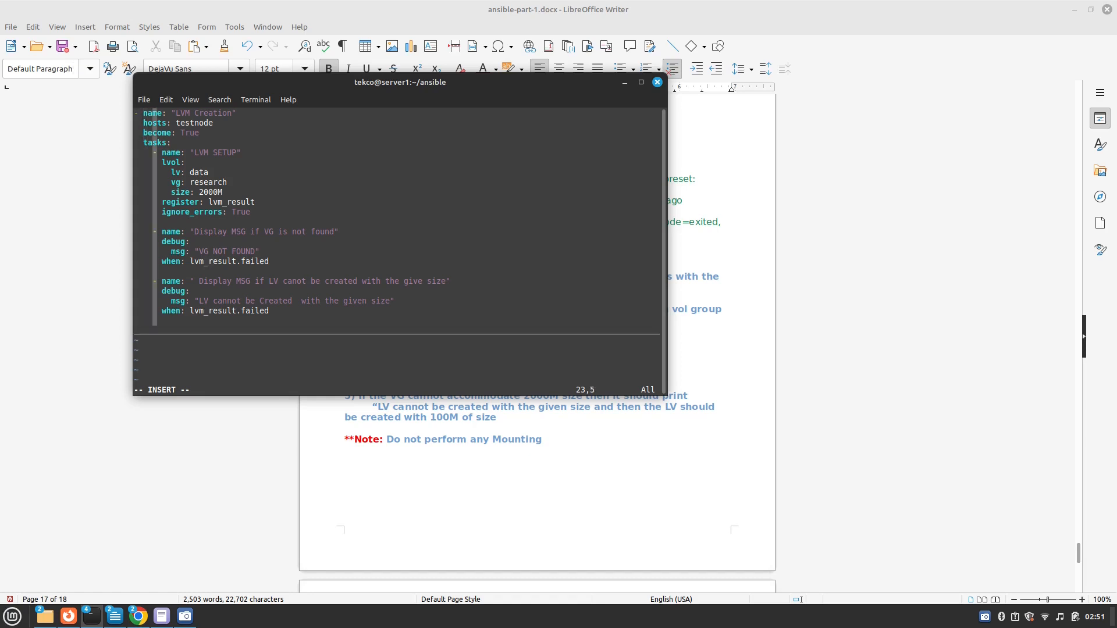
# Step: Add a fourth task named "Create Disk with 100 M of Size"
pyautogui.write('- name:')
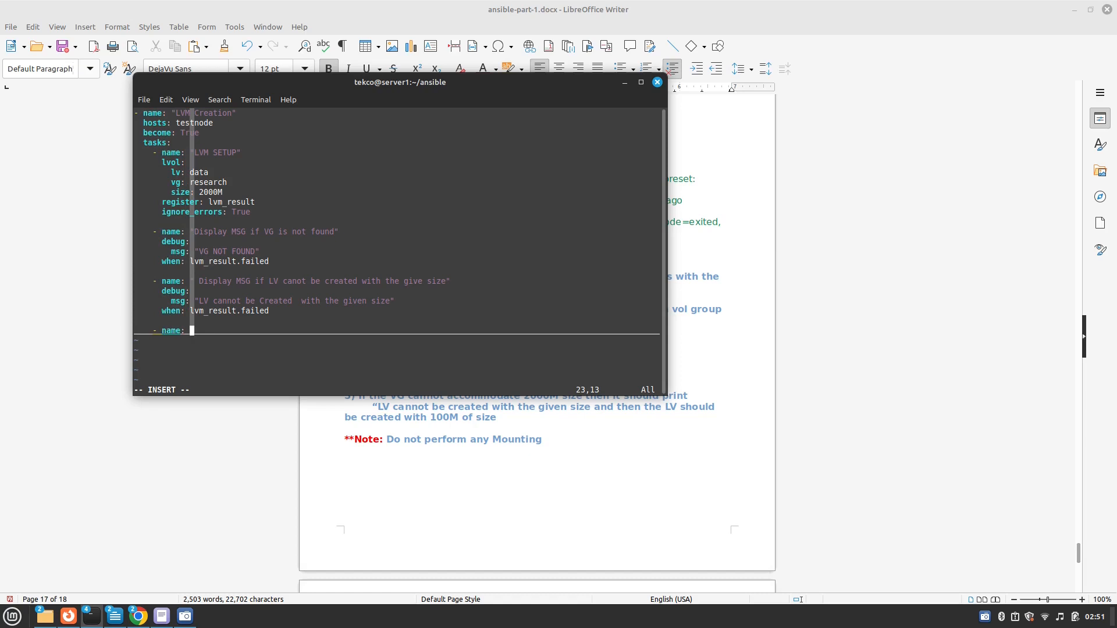
pyautogui.write('"C')
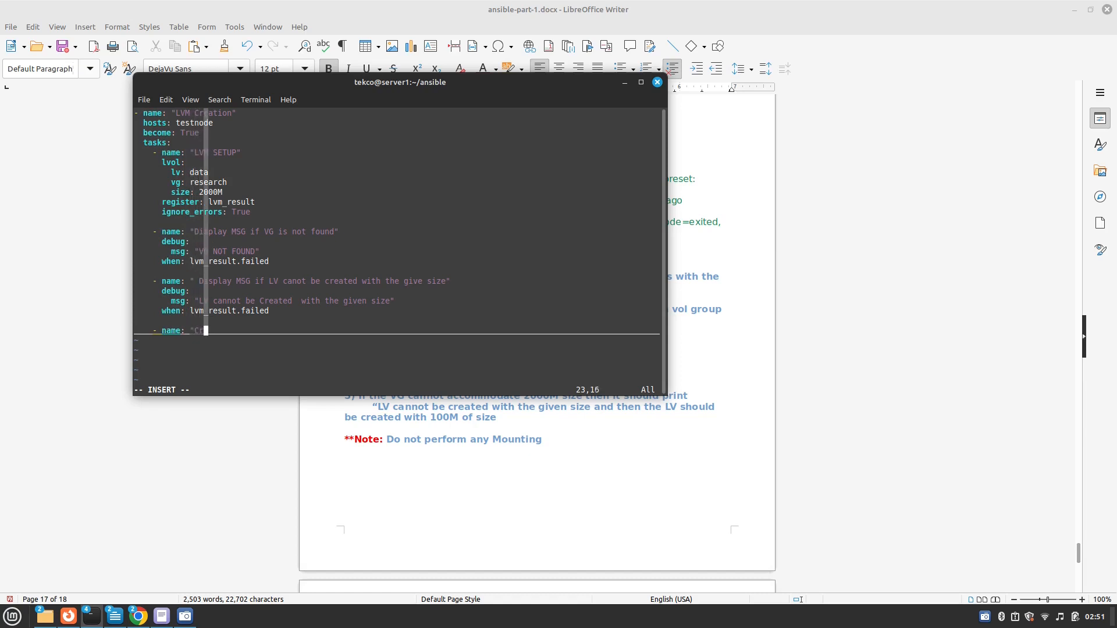
pyautogui.write('reate')
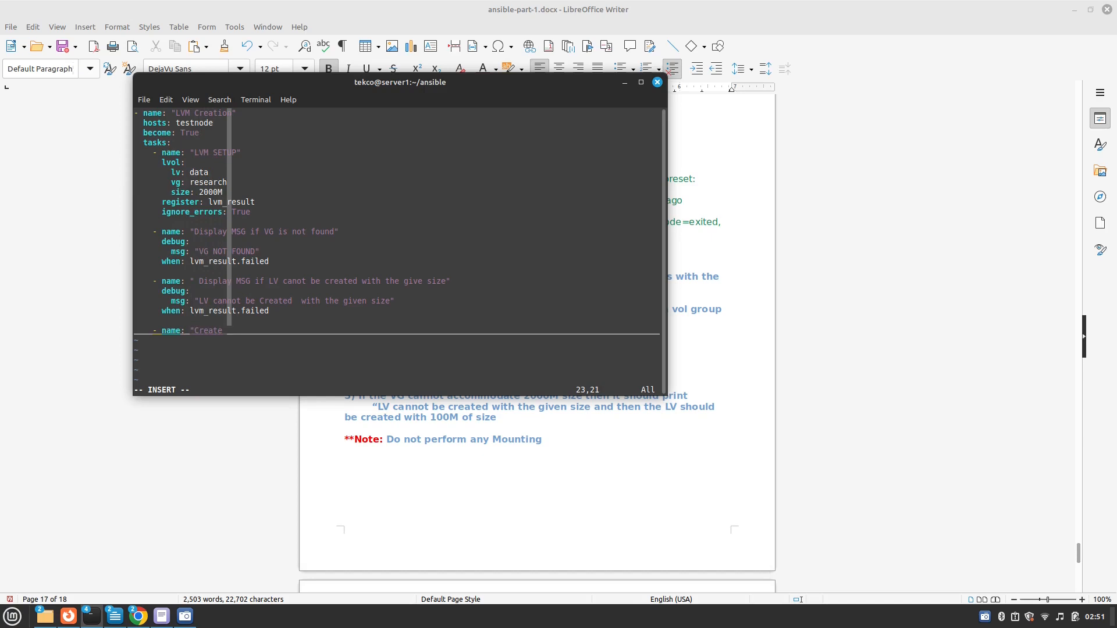
pyautogui.write('Disk')
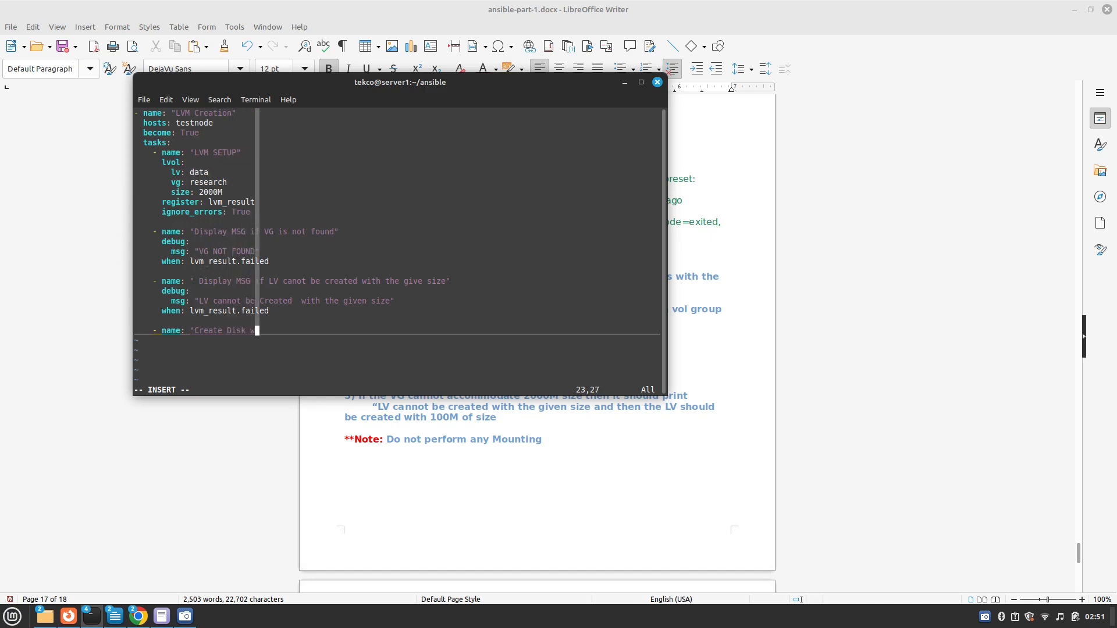
pyautogui.write('with 100 M of Size')
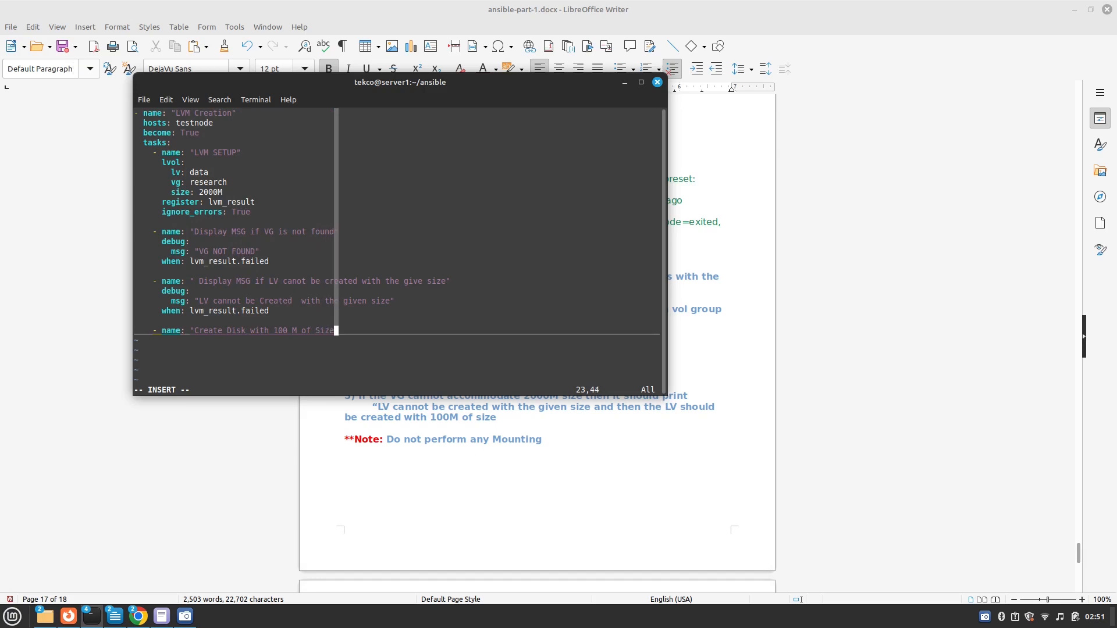
pyautogui.write('"')
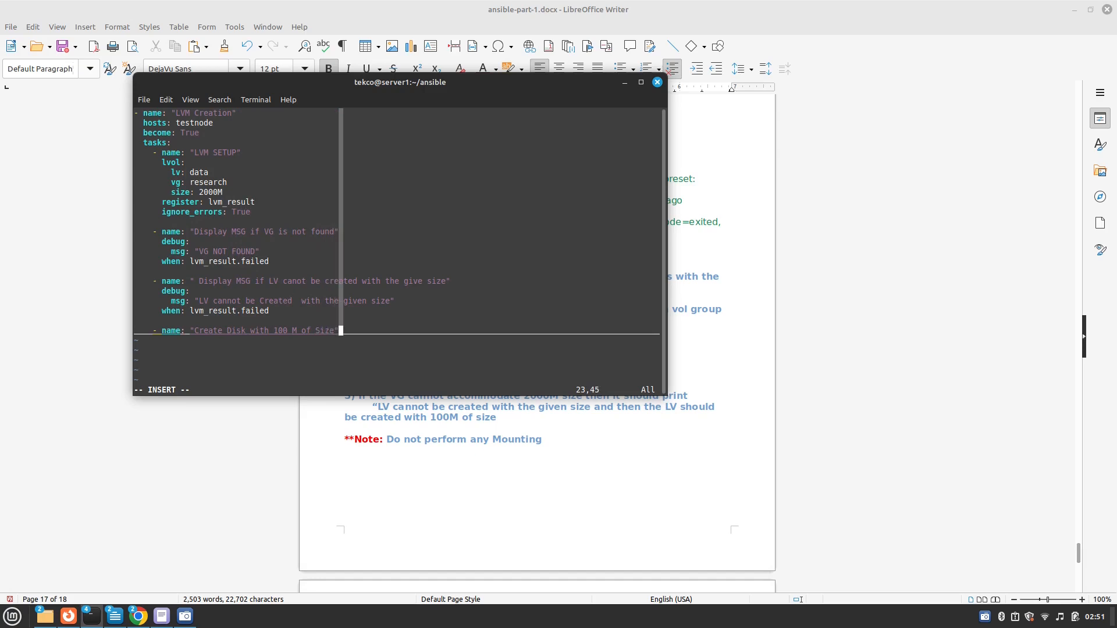
pyautogui.press('Enter')
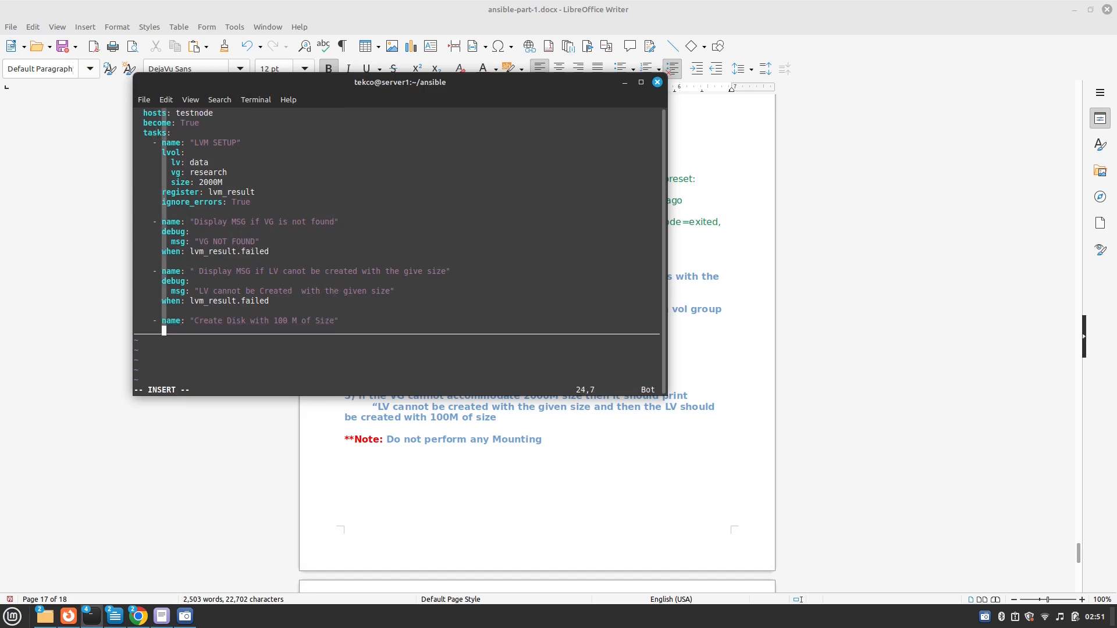
# Step: Have it use lvol with lv: data, vg: research and size: 100M
pyautogui.write('lvol:')
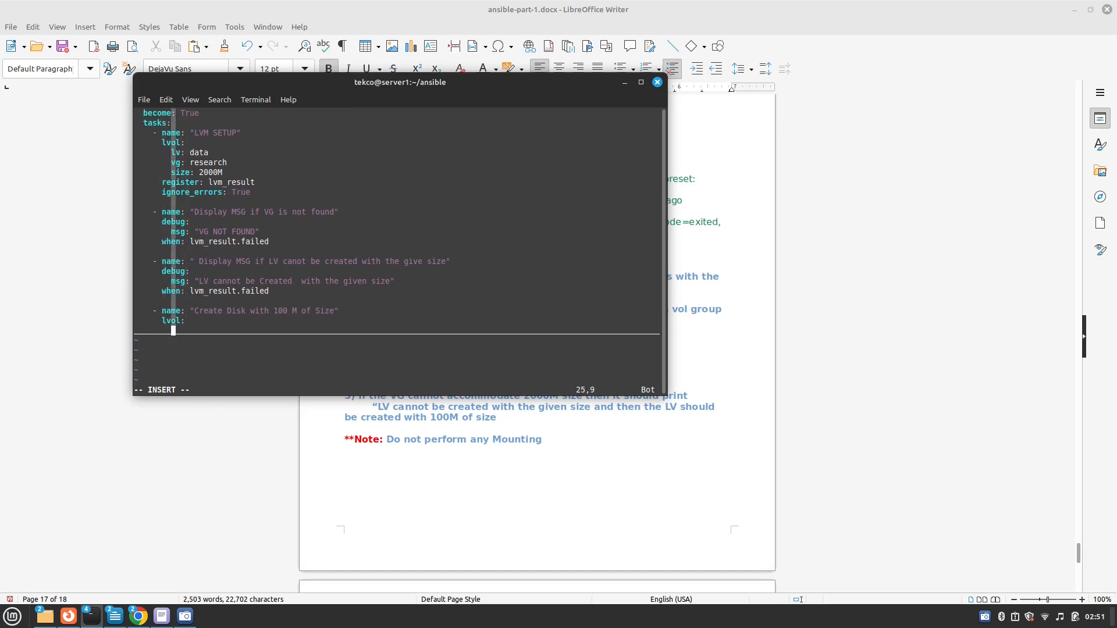
pyautogui.write('lv: data')
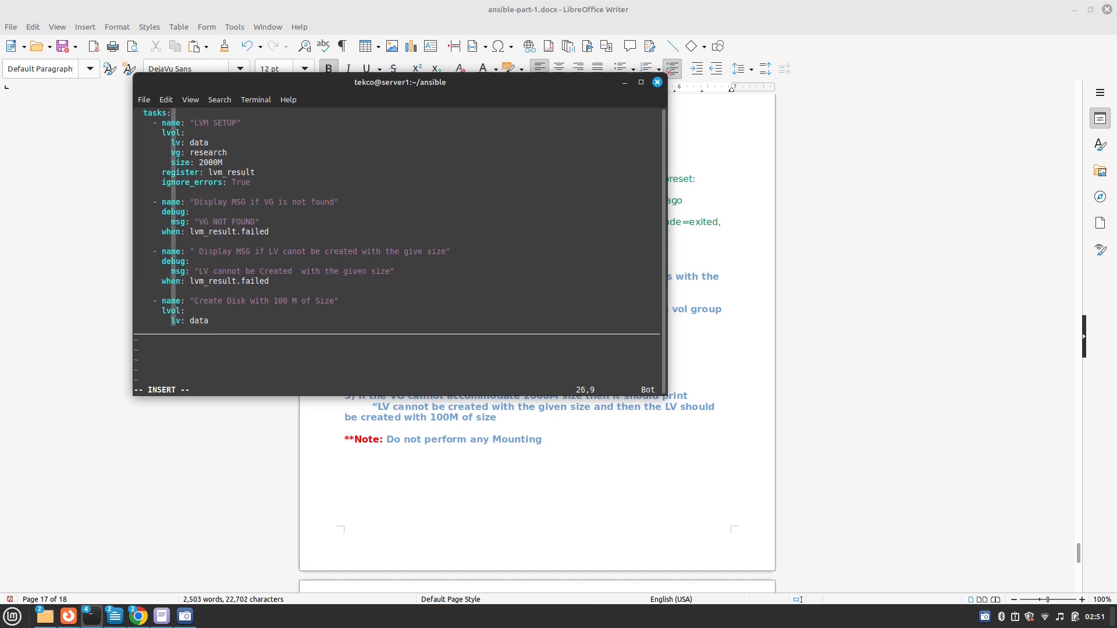
pyautogui.write('vg: res')
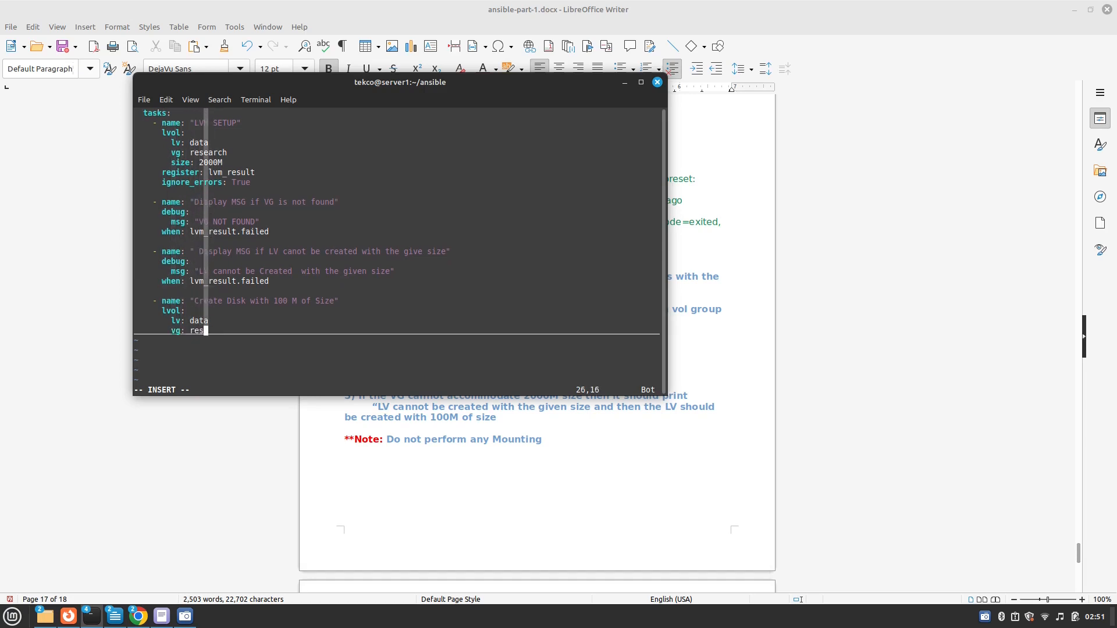
pyautogui.write('earch')
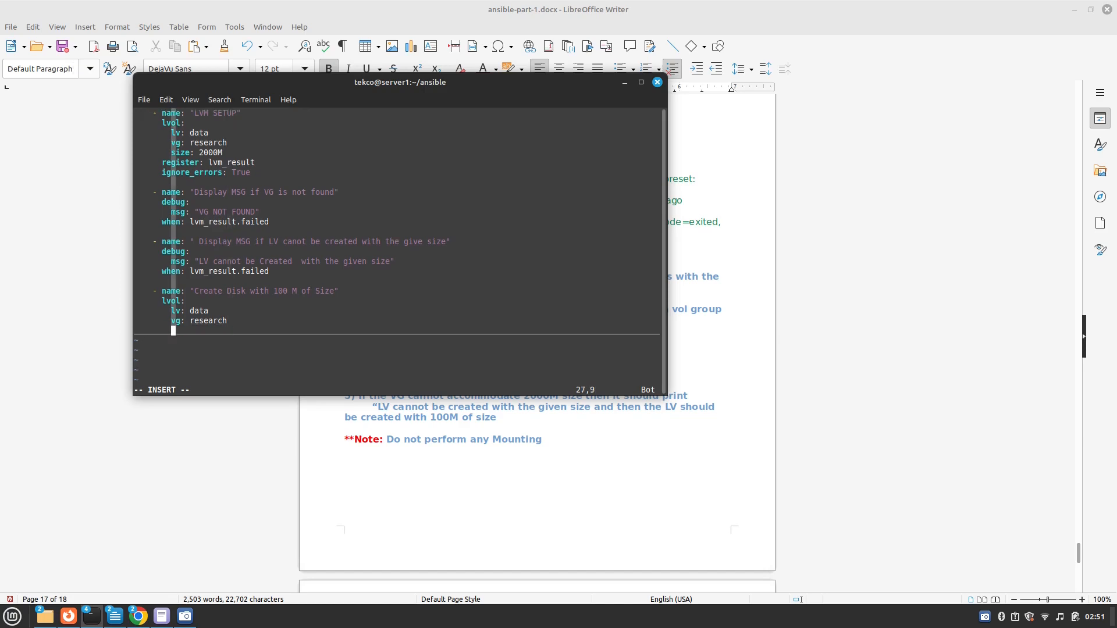
pyautogui.write('size:')
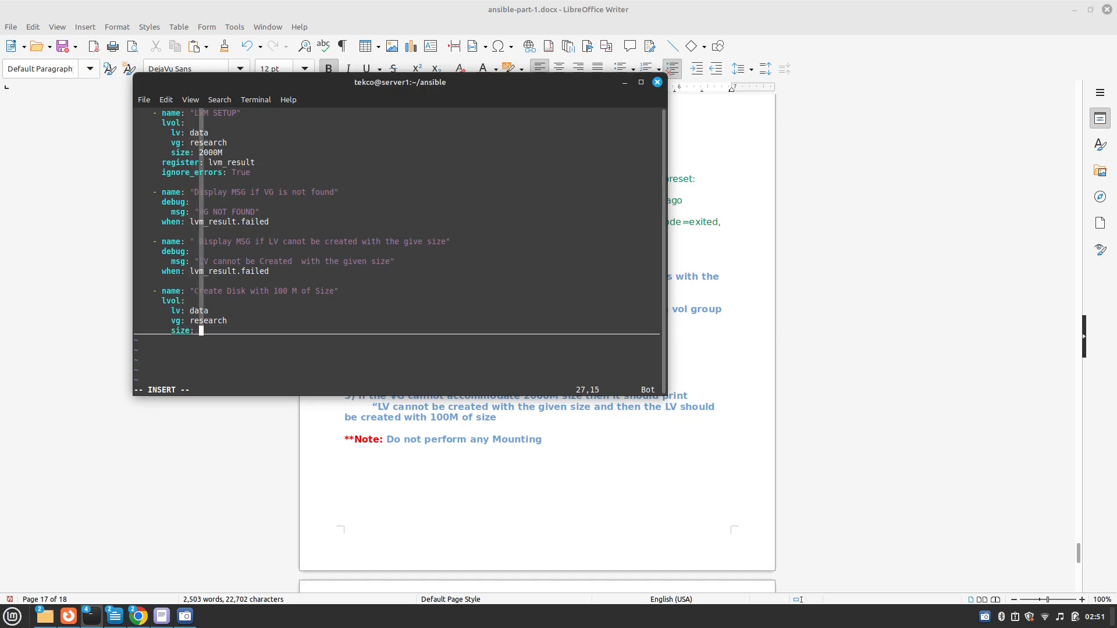
pyautogui.write('100M')
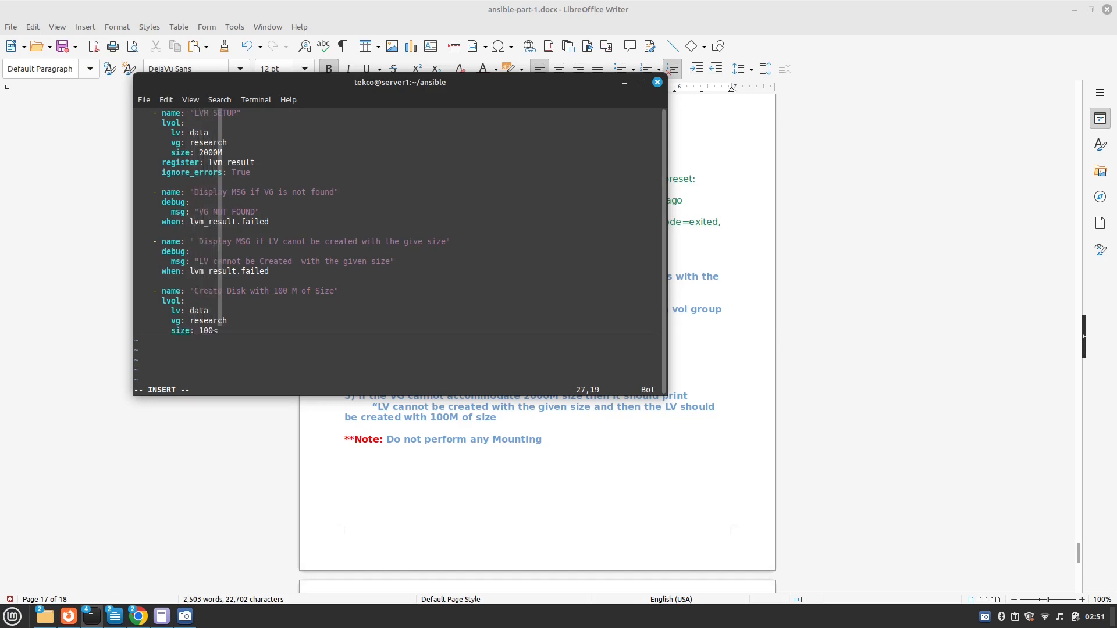
pyautogui.write('M')
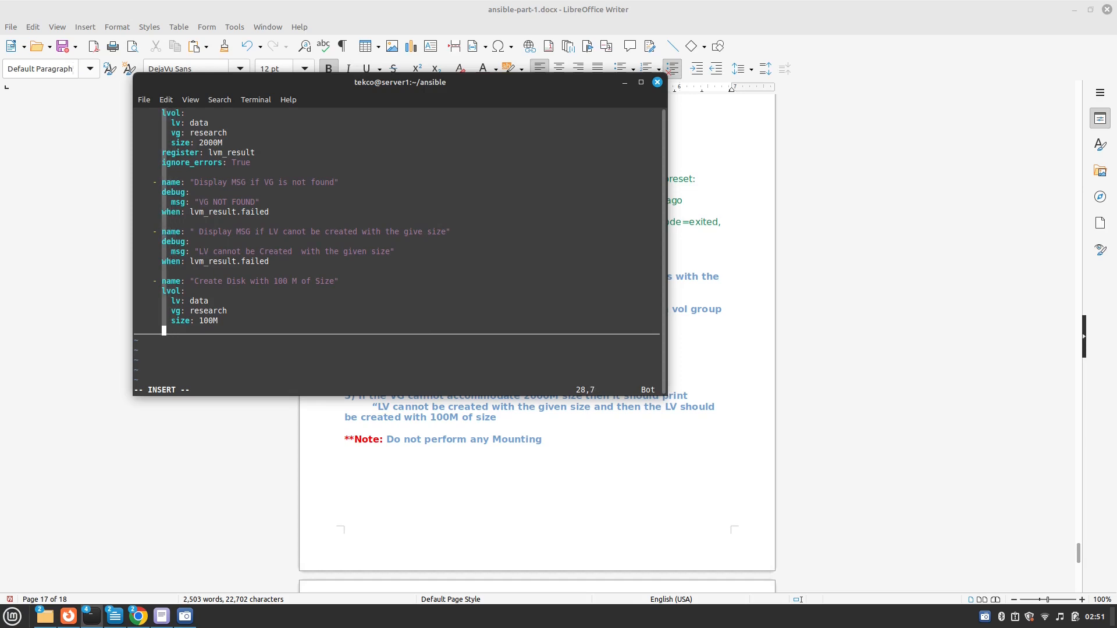
# Step: Condition it with when: lvm_result.failed
pyautogui.write('we')
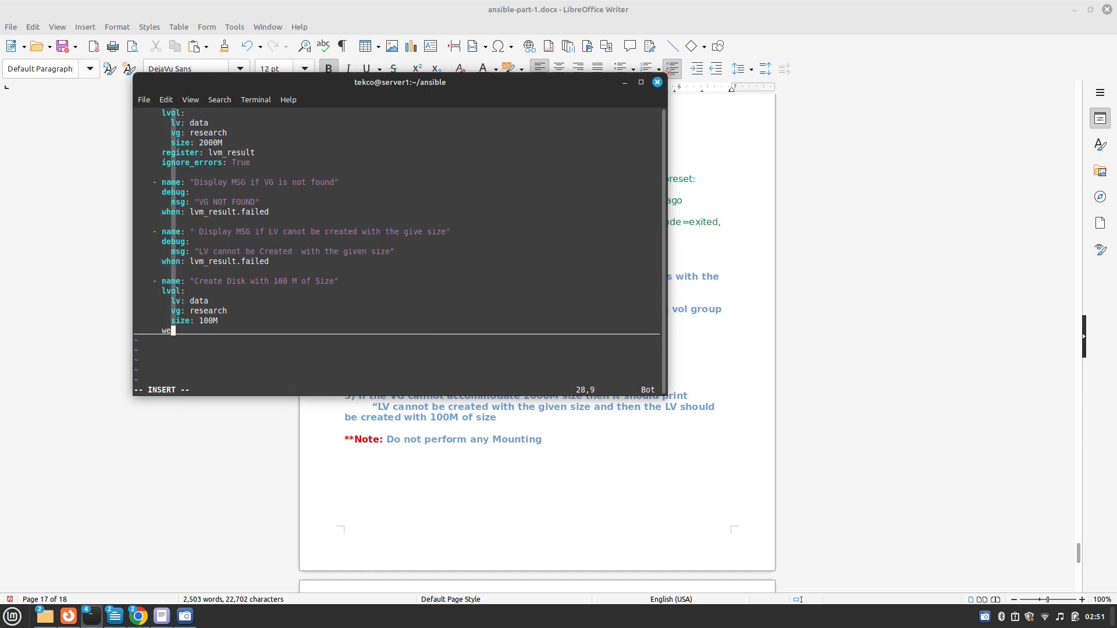
pyautogui.write('hen:')
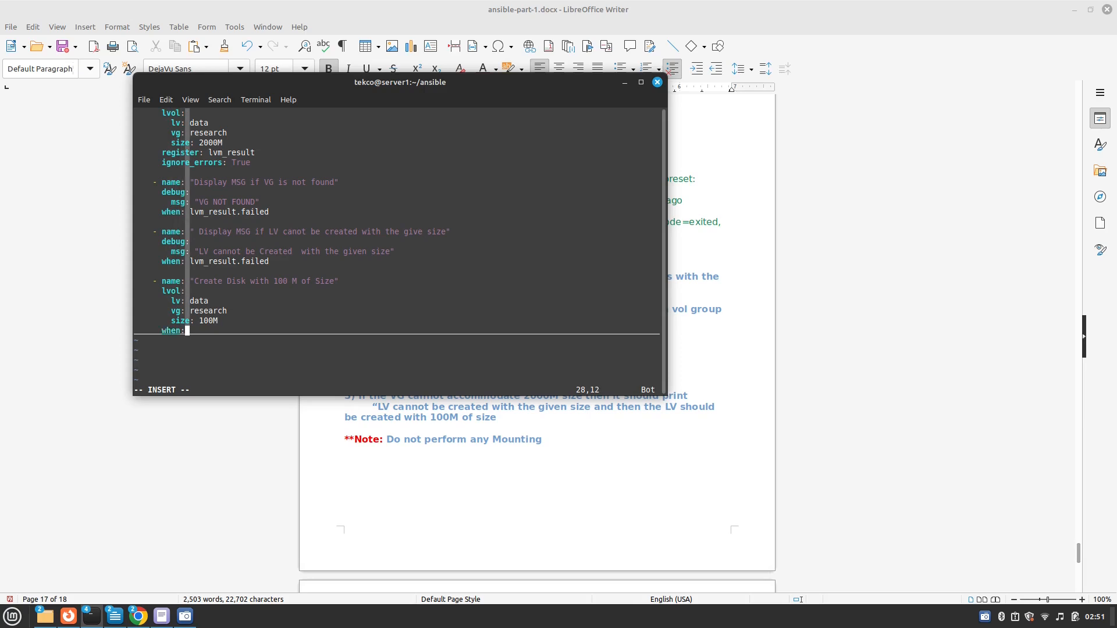
pyautogui.write('result')
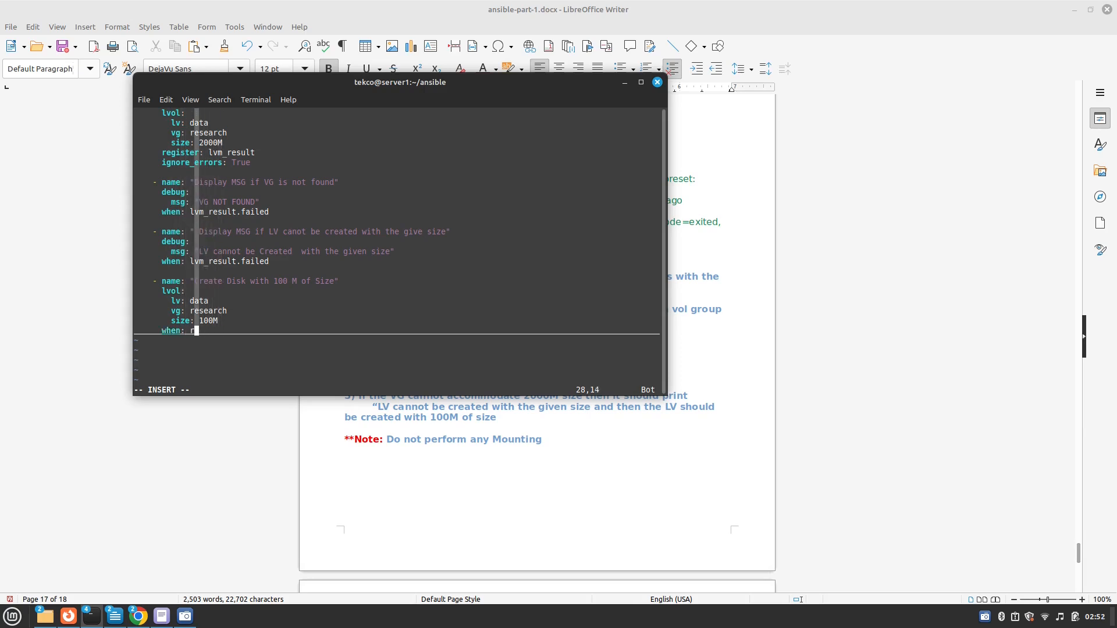
pyautogui.write('lvm')
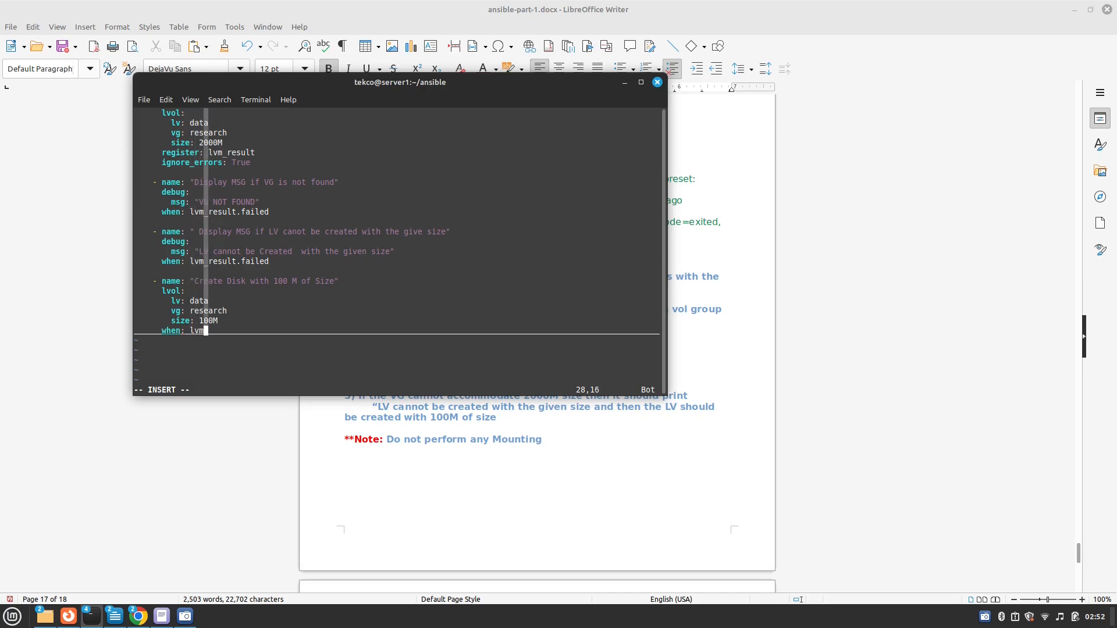
pyautogui.write('_result.failed')
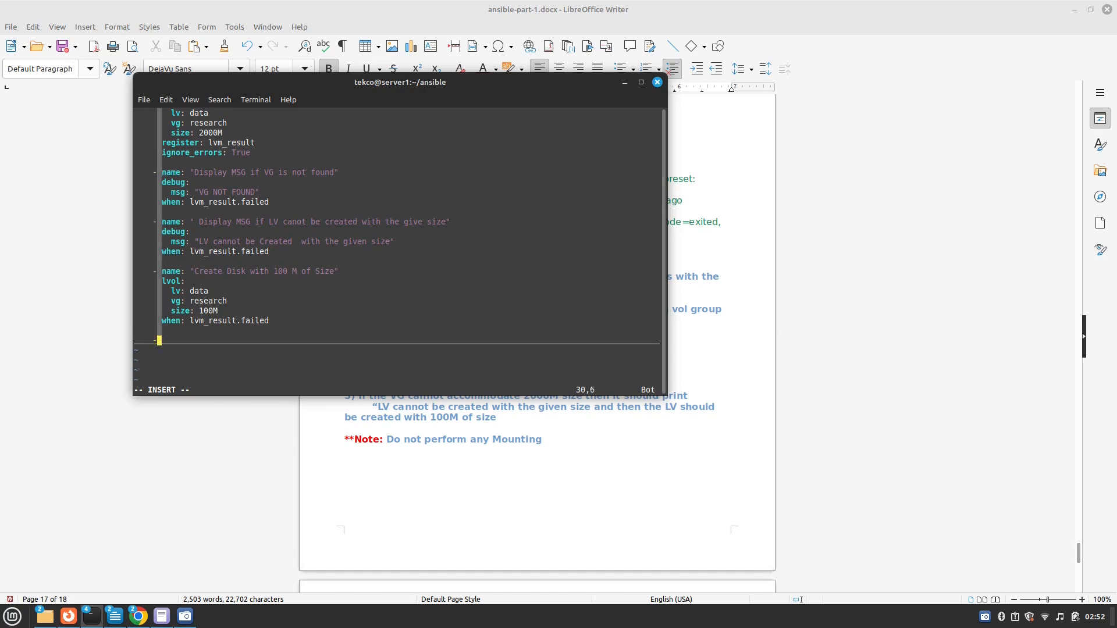
# Step: Add a "Create EXT4 FS" task using the filesystem module with fstype: ext4
pyautogui.write('- name: "Create')
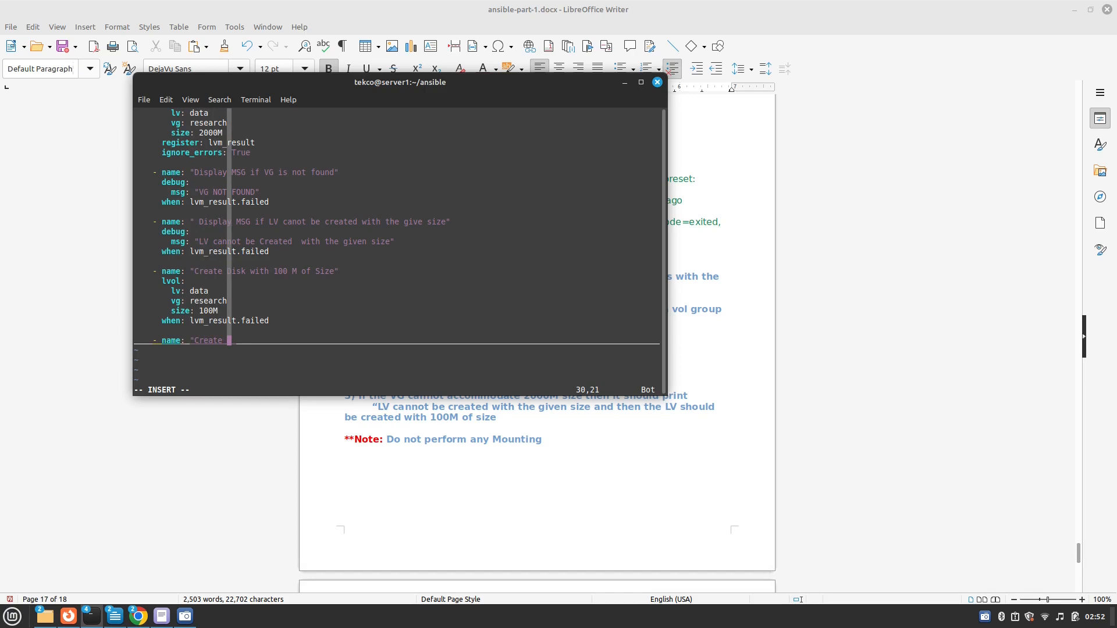
pyautogui.write('EXT4 FS"')
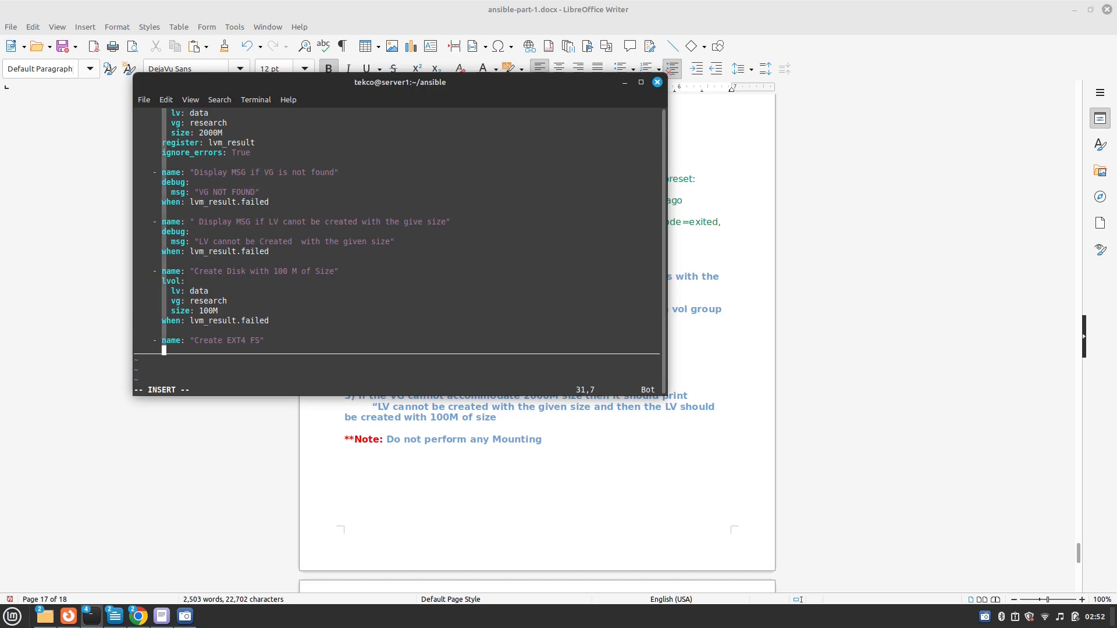
pyautogui.write('filesystem:')
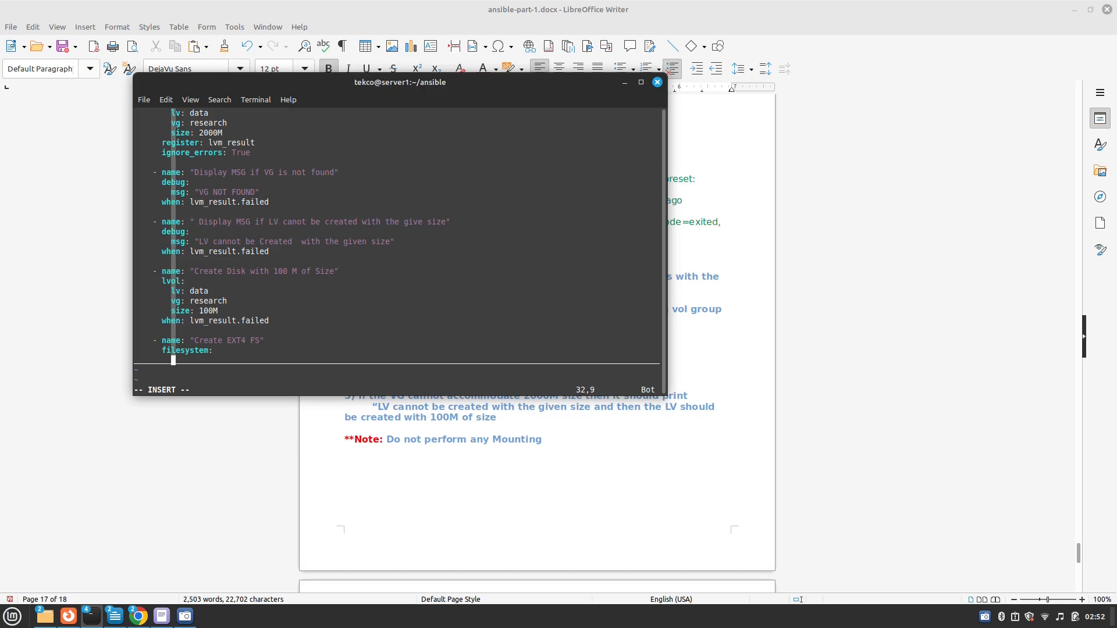
pyautogui.write('fstype')
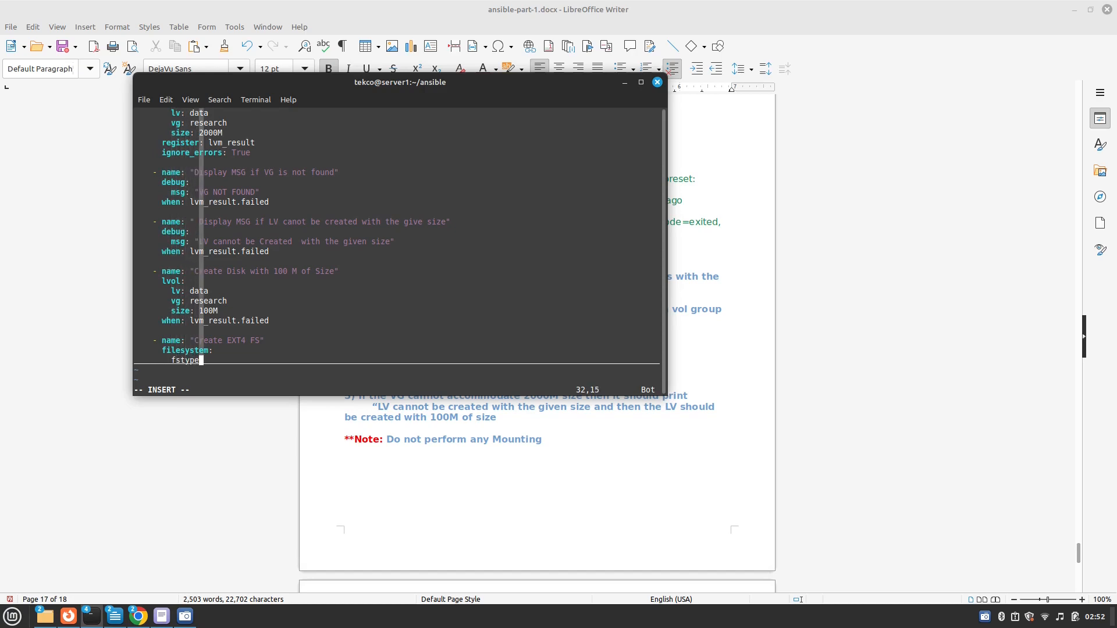
pyautogui.write('ext')
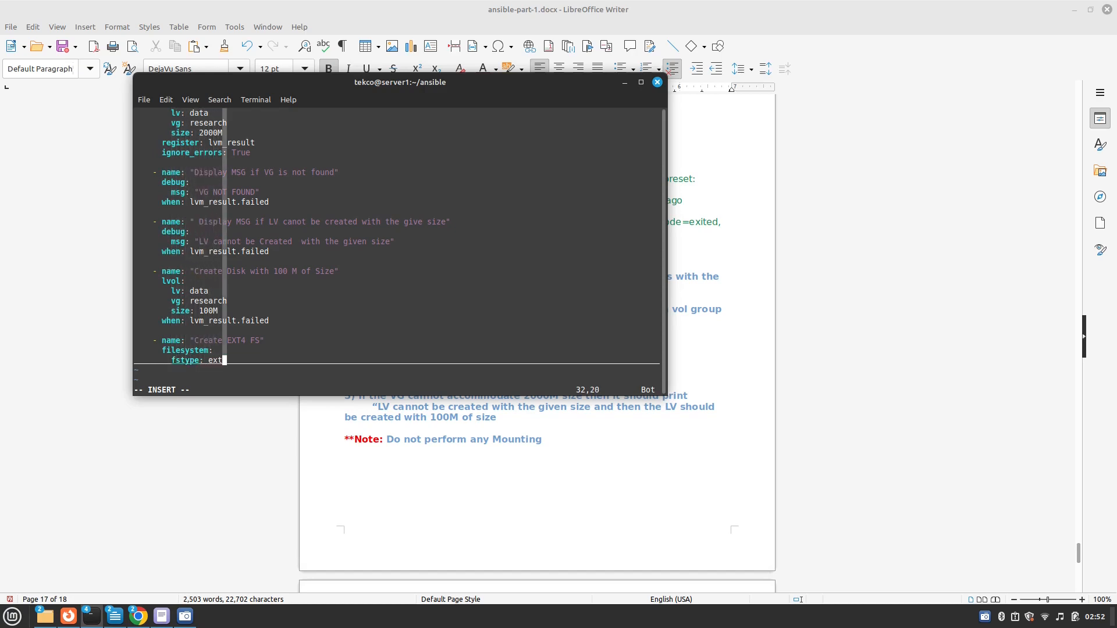
pyautogui.write('4')
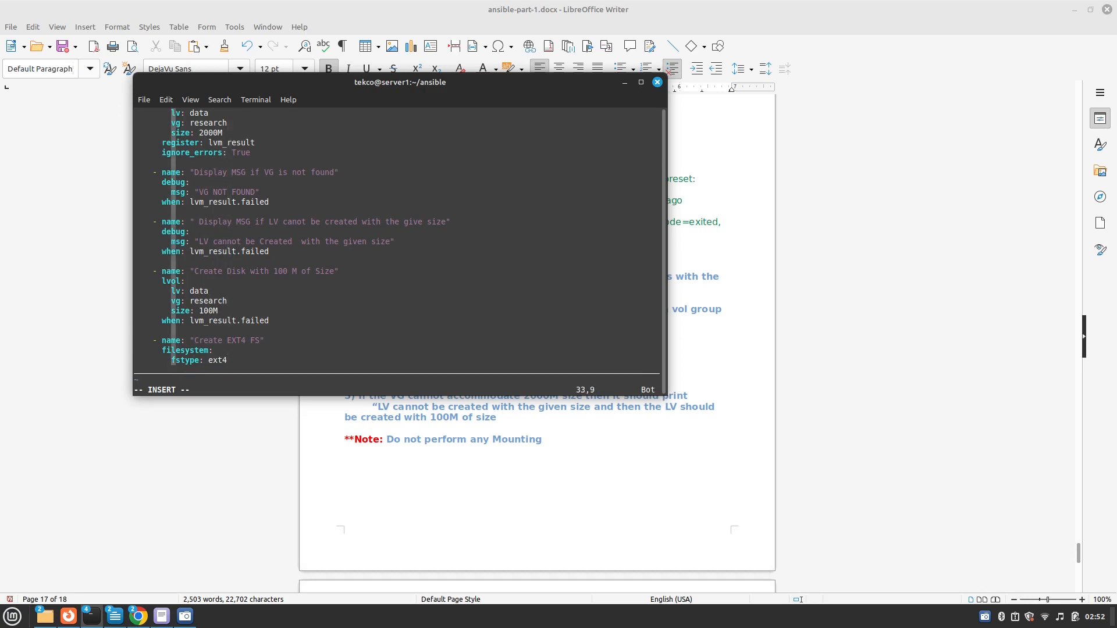
# Step: Point it at /dev/research and gate it with when: lvm_result is defined
pyautogui.write('/dev')
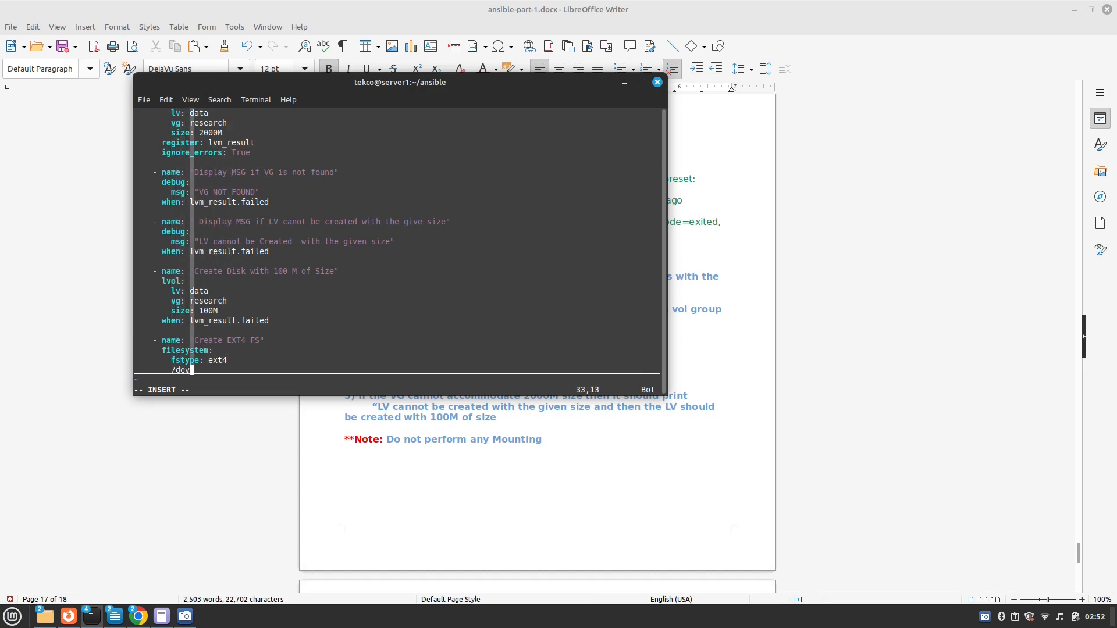
pyautogui.write('res')
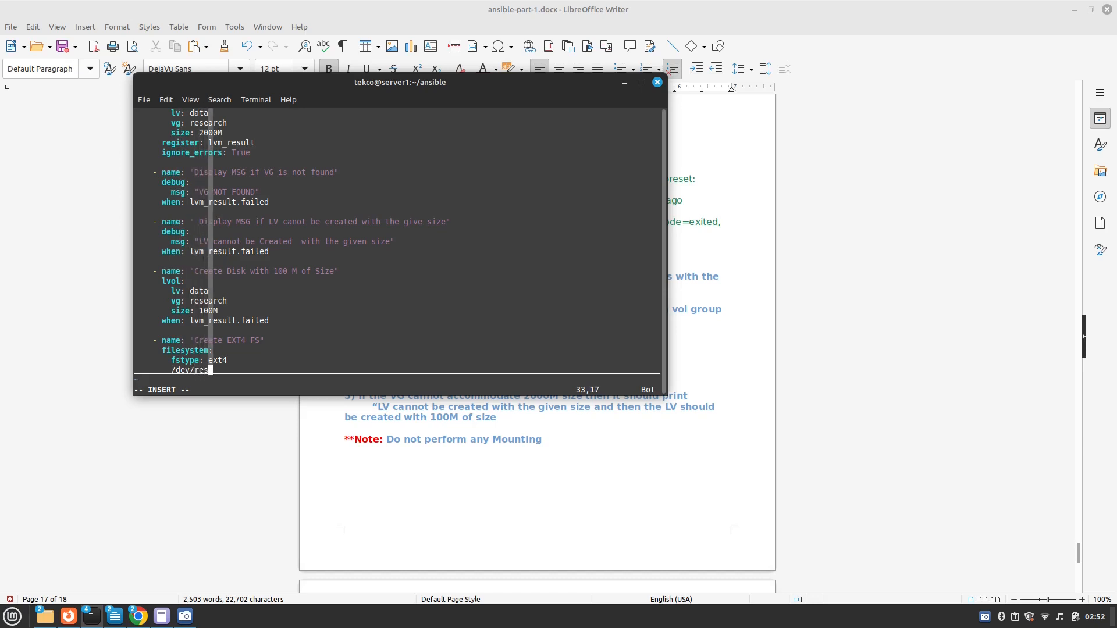
pyautogui.write('earch')
pyautogui.write('when:')
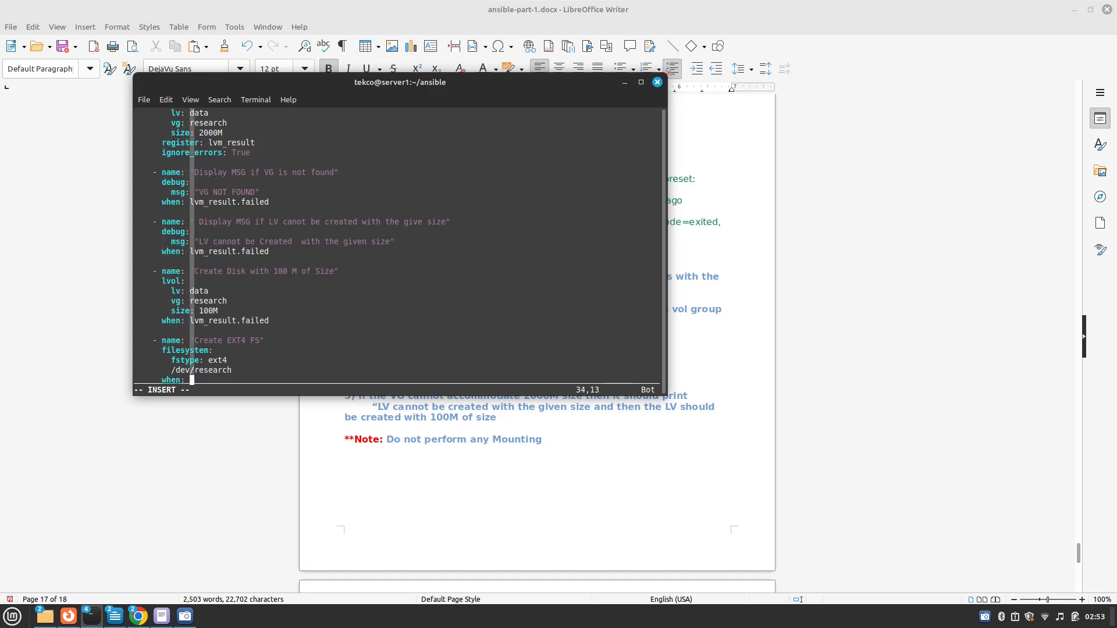
pyautogui.write('lvm')
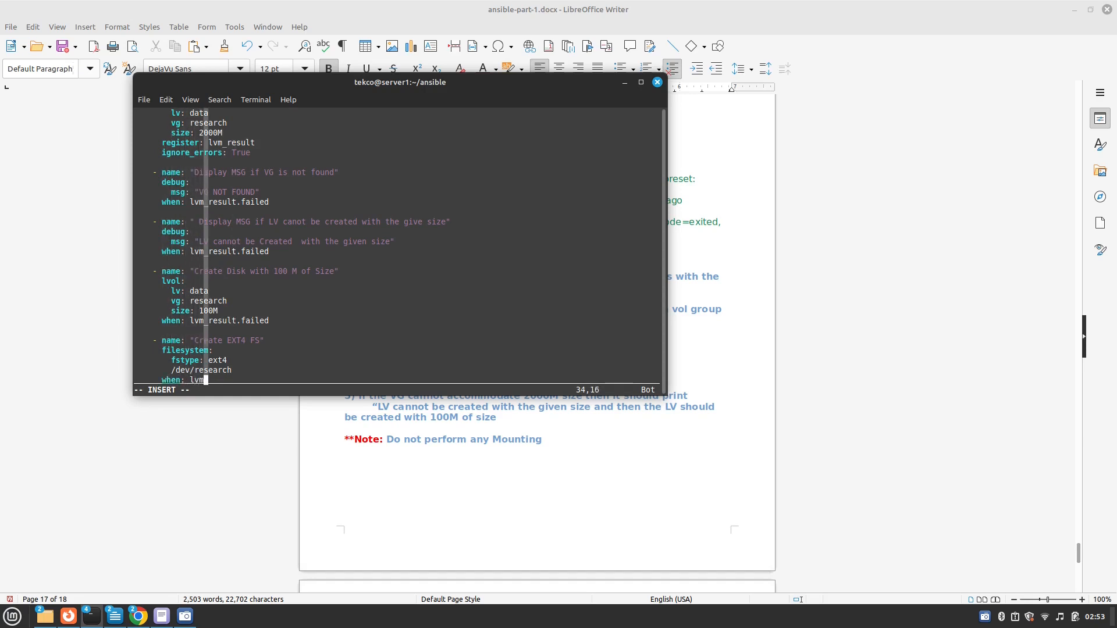
pyautogui.write('_result is')
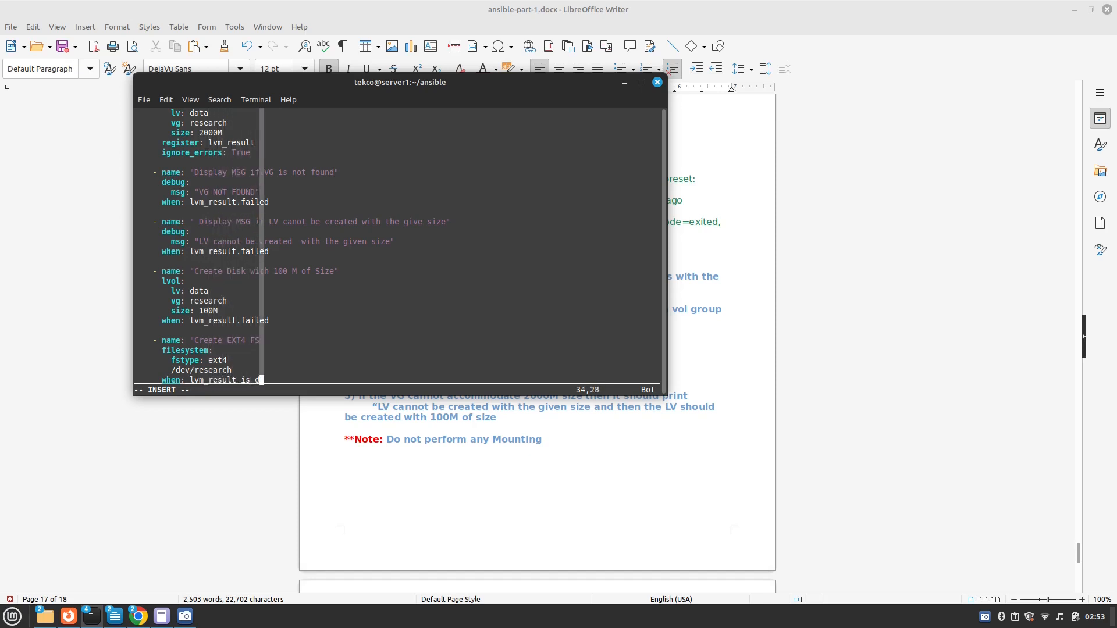
pyautogui.write('defin')
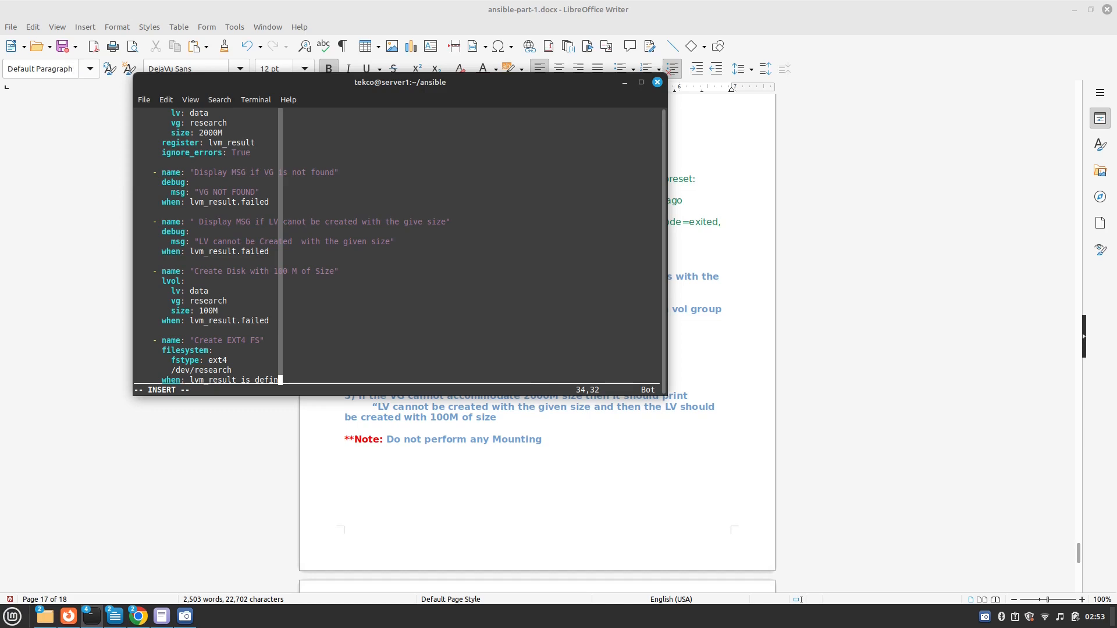
pyautogui.write('ed')
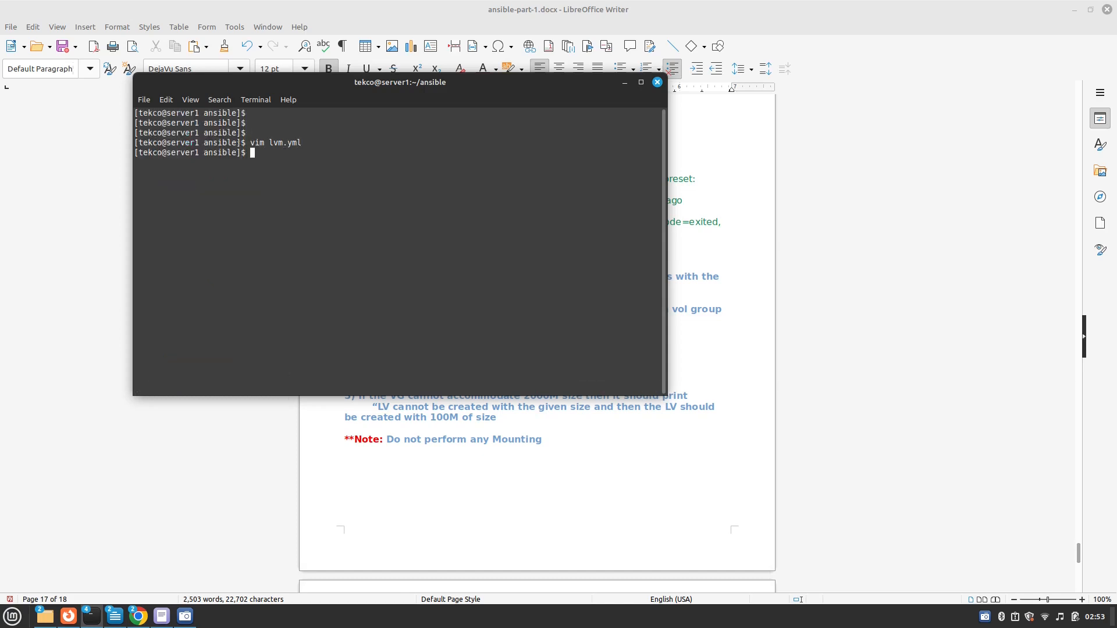
# Step: Query localhost's LVM facts with ansible setup filter=ansible_lvm, showing only the rhel volume group
pyautogui.write('vim lvm.yml')
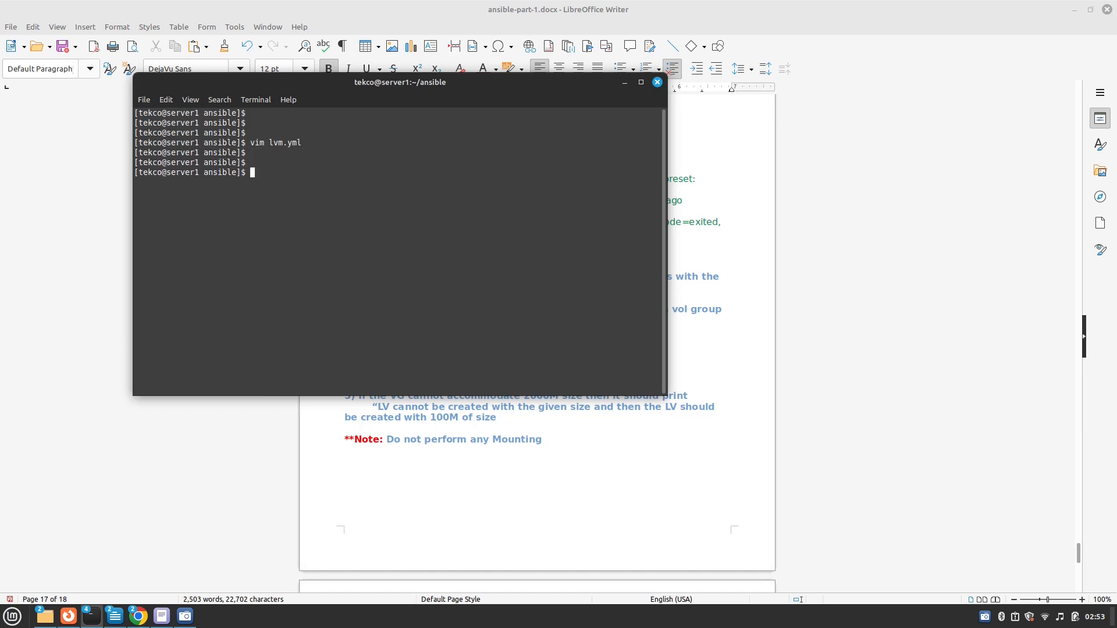
pyautogui.write('ansible l')
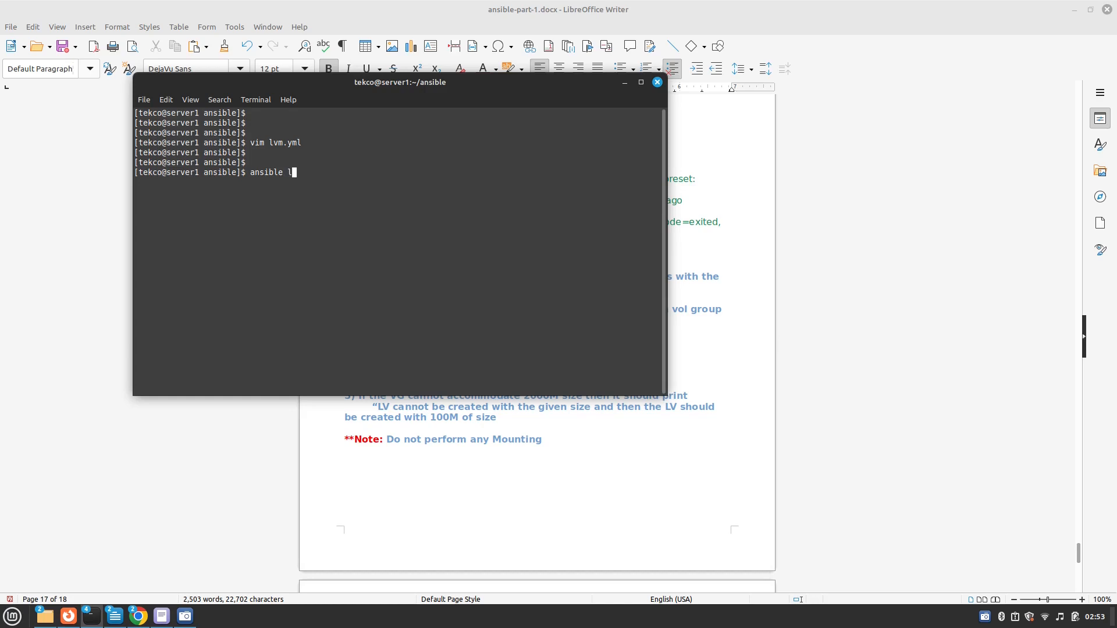
pyautogui.write('ocalhost')
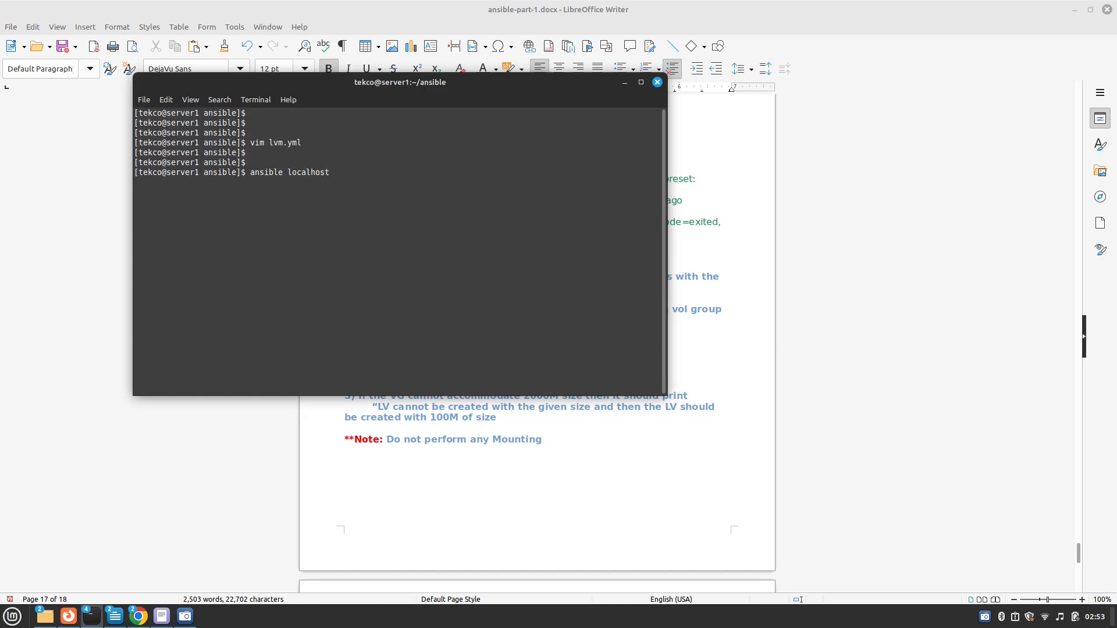
pyautogui.write('-m s')
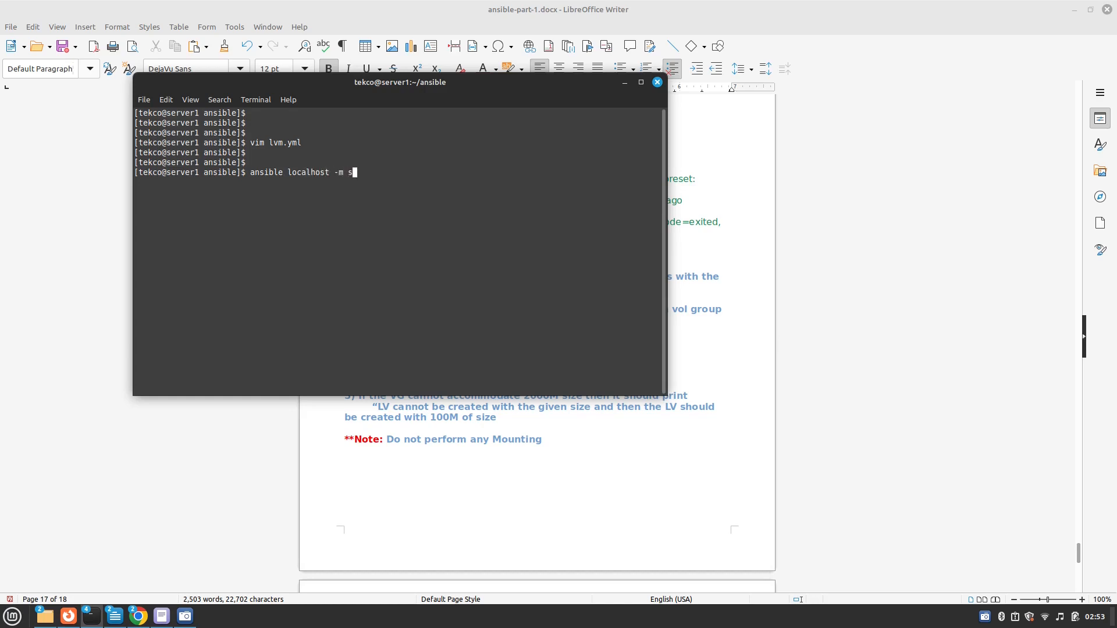
pyautogui.write('etup -a fil')
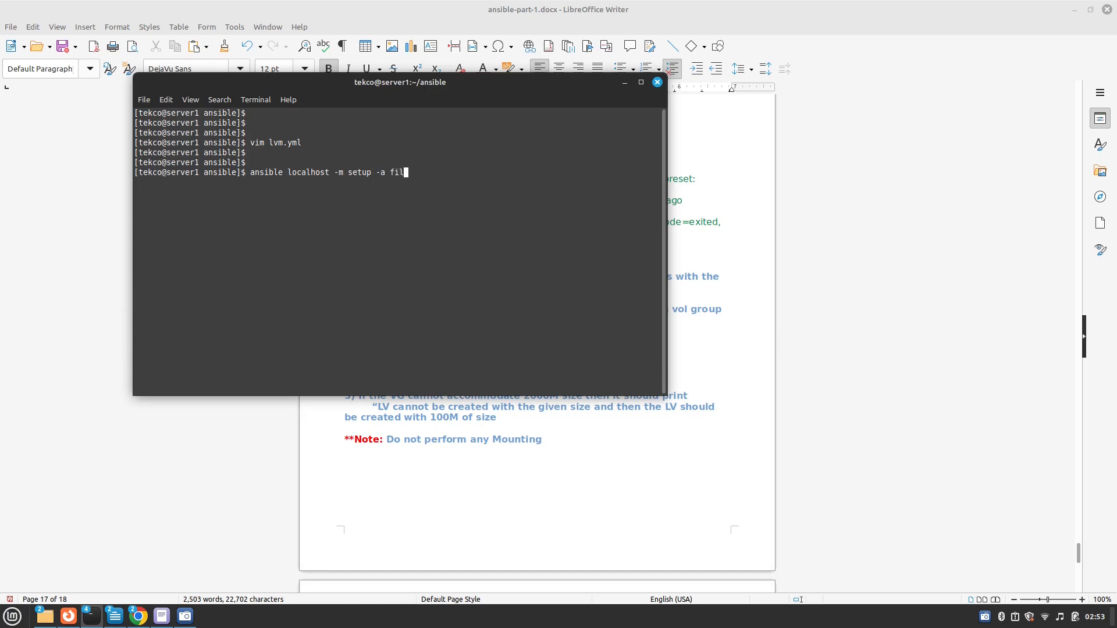
pyautogui.write('ter=lv')
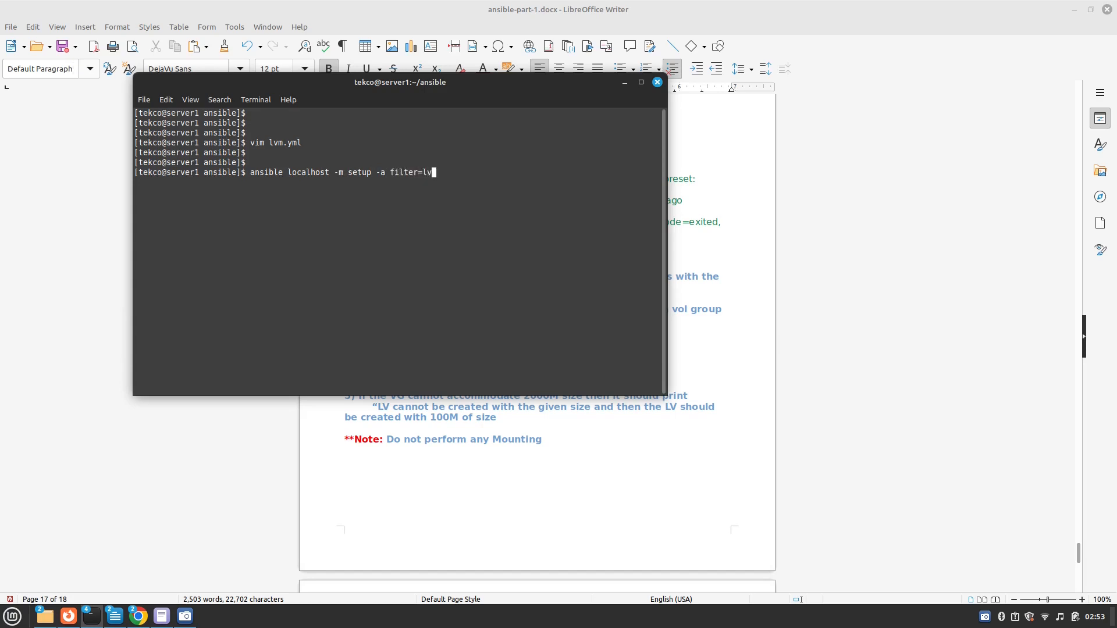
pyautogui.press('BackSpace')
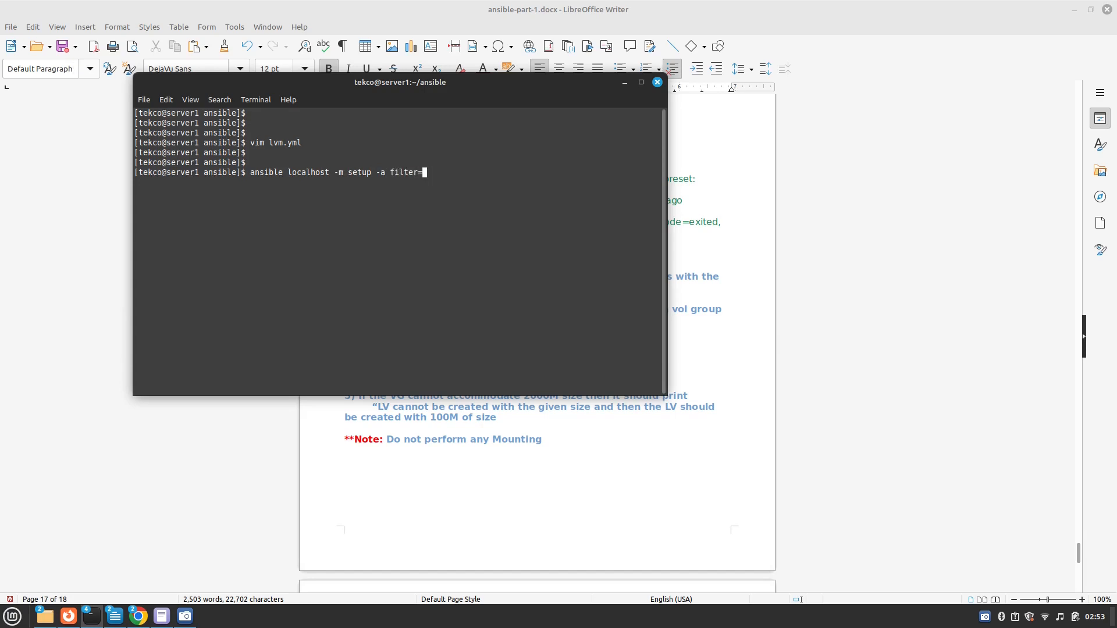
pyautogui.write('ansi')
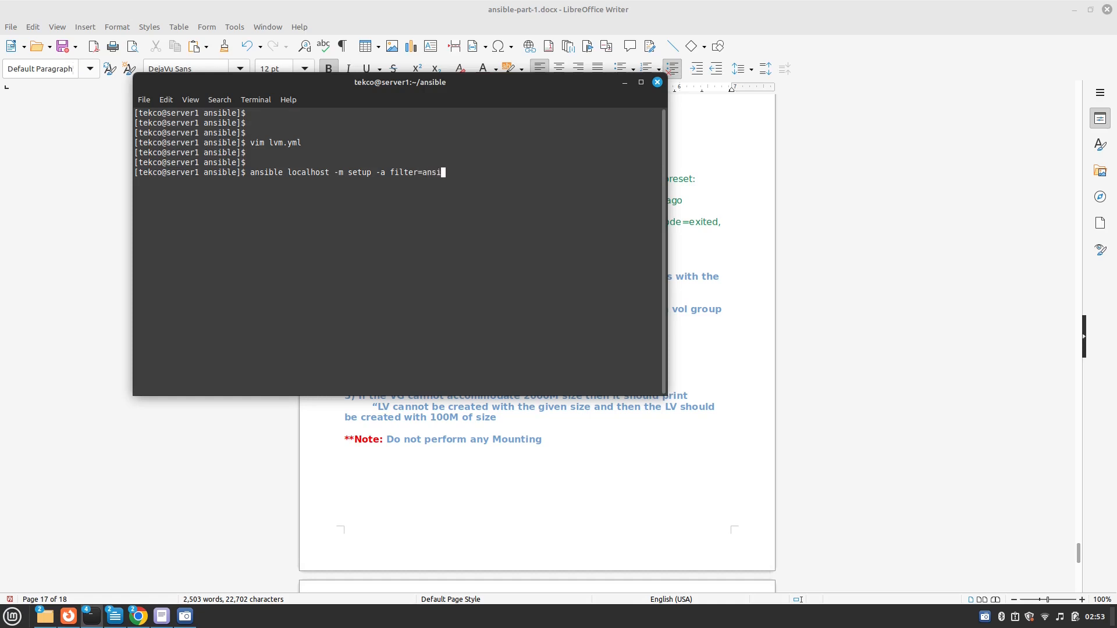
pyautogui.write('ble_lvm')
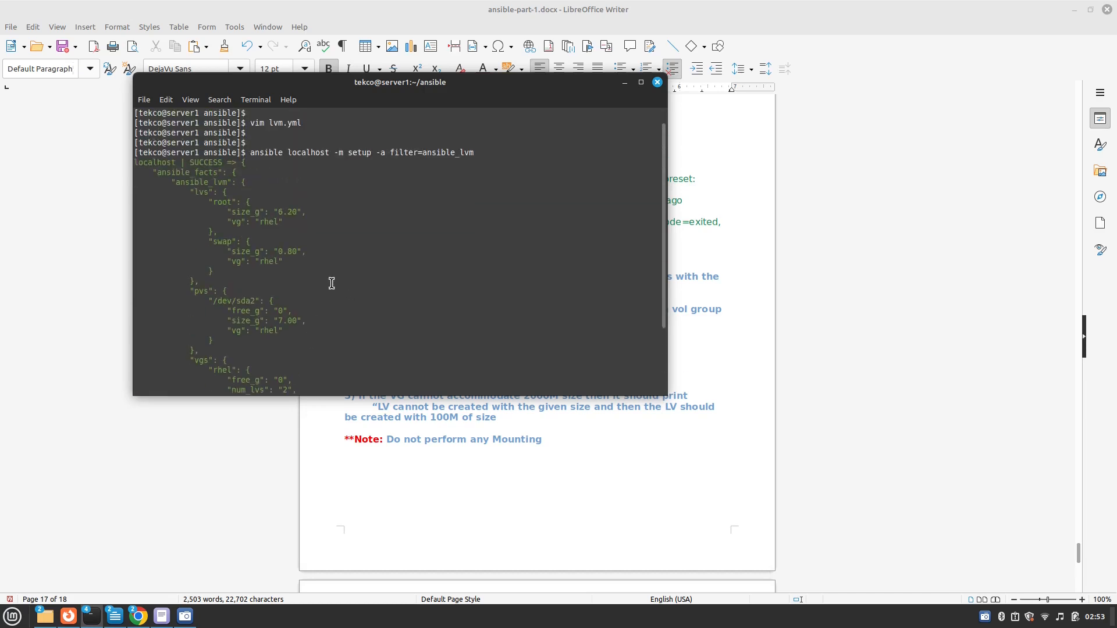
pyautogui.scroll(-3)
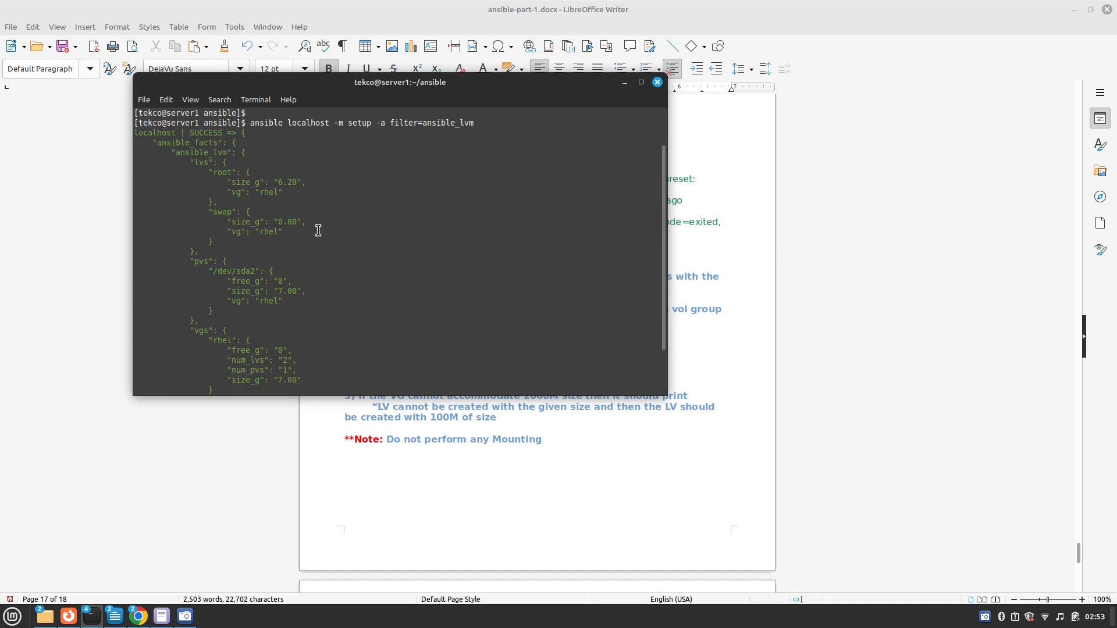
pyautogui.scroll(-3)
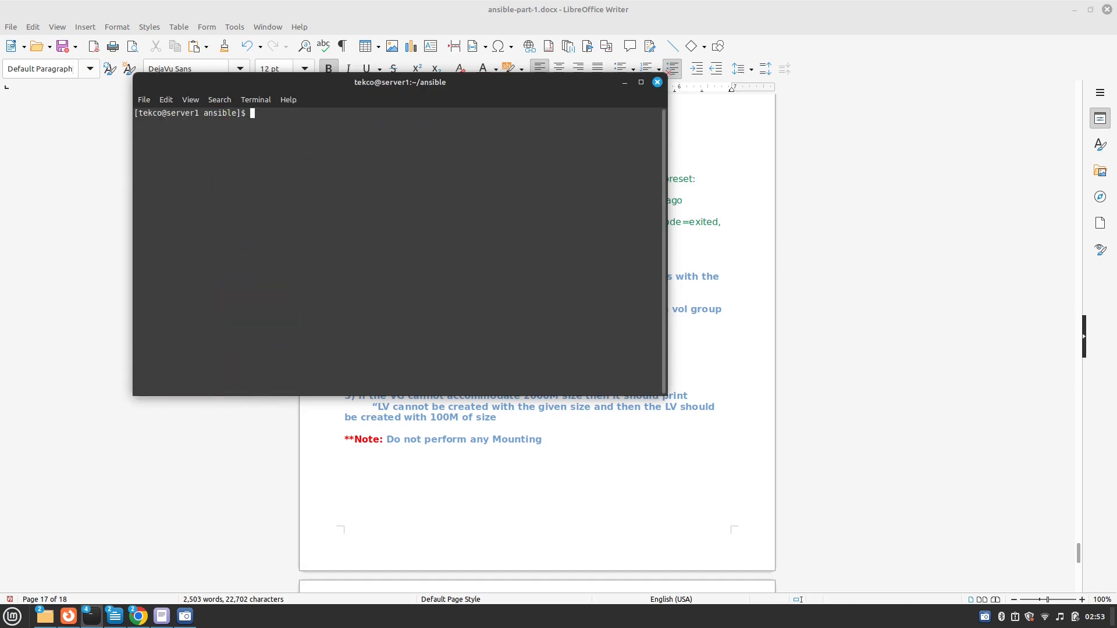
# Step: Check-mode run lvm.yml against testinventory, hitting a YAML syntax error, and head back to vim
pyautogui.write('ans')
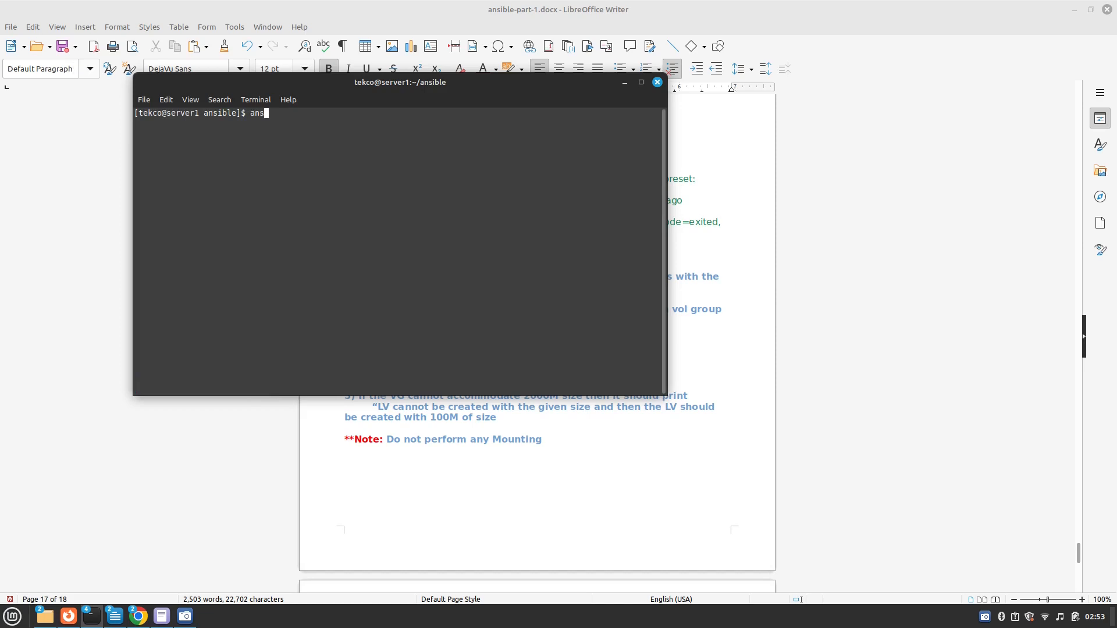
pyautogui.write('ible')
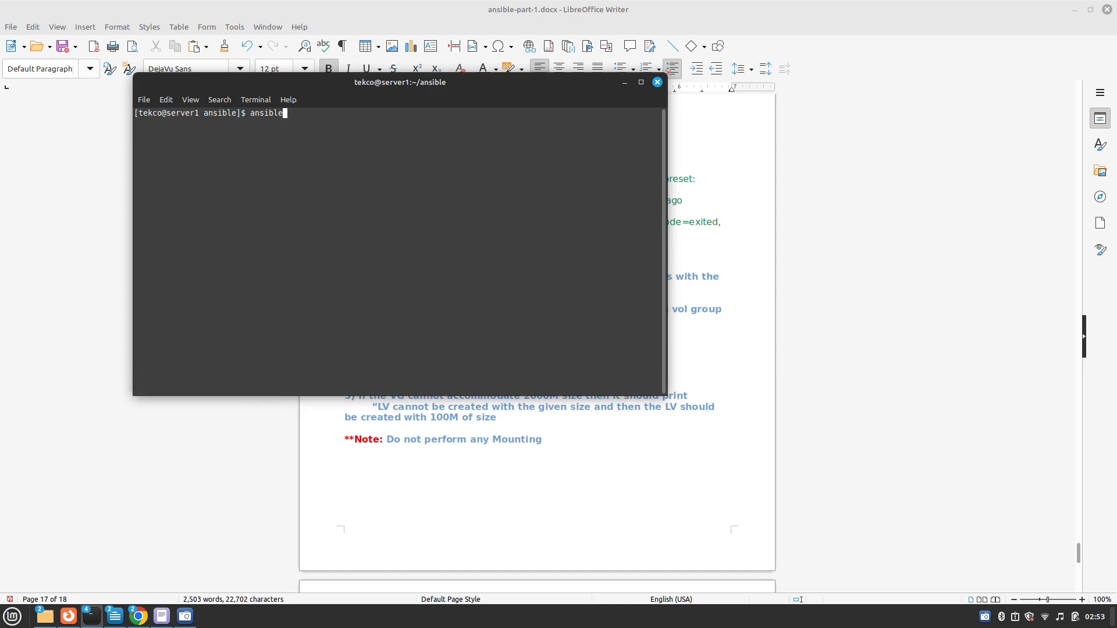
pyautogui.write('-playbook')
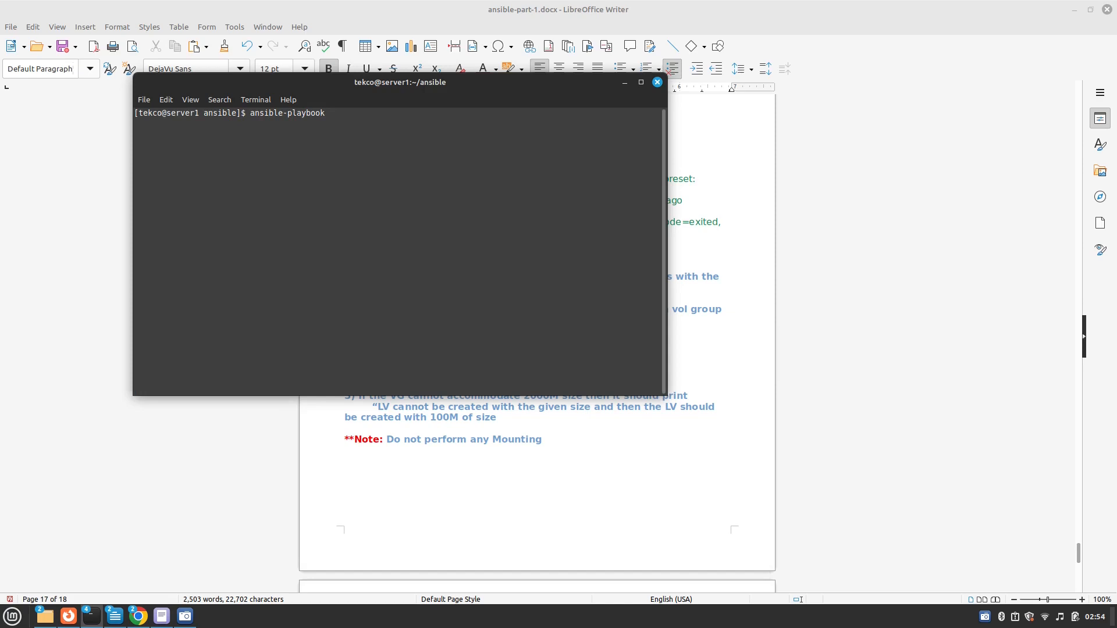
pyautogui.write('-i testinventory')
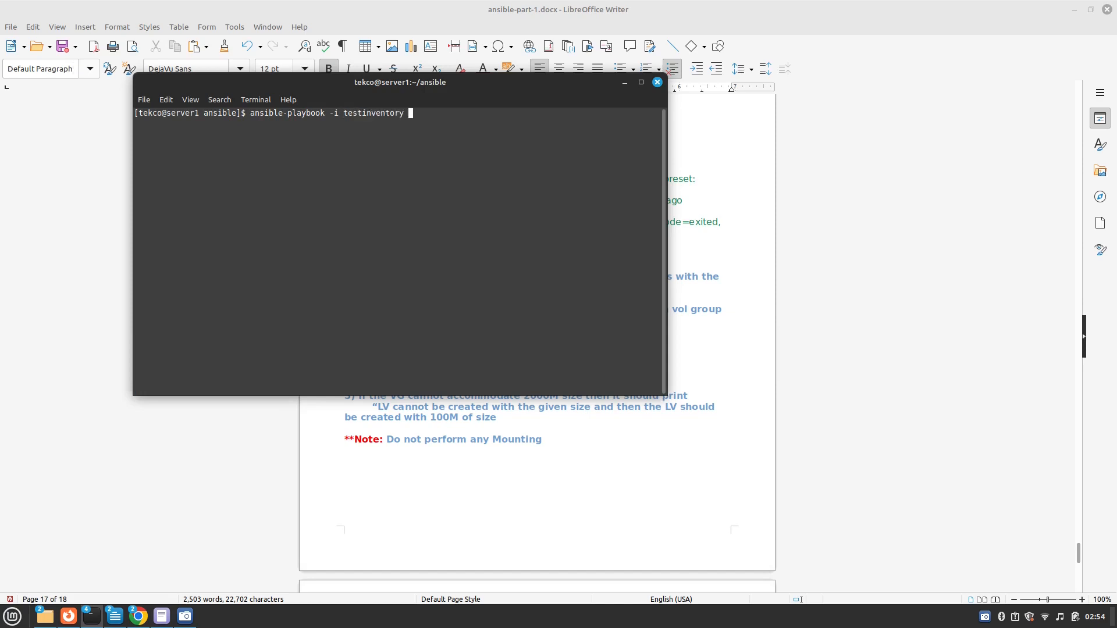
pyautogui.write('lvm.yml -C')
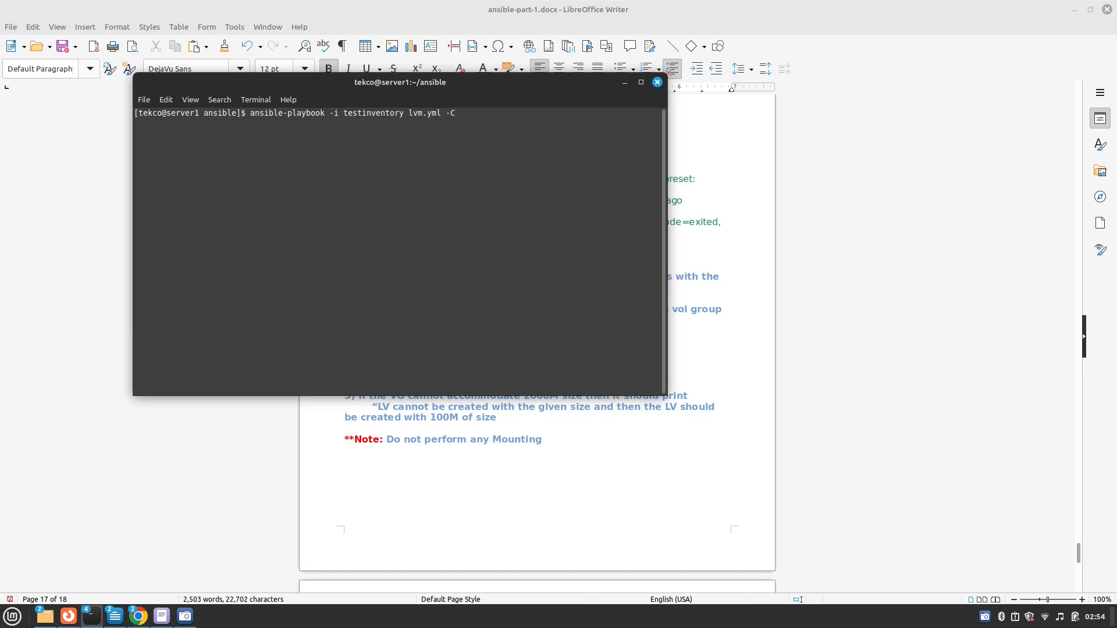
pyautogui.press('Return')
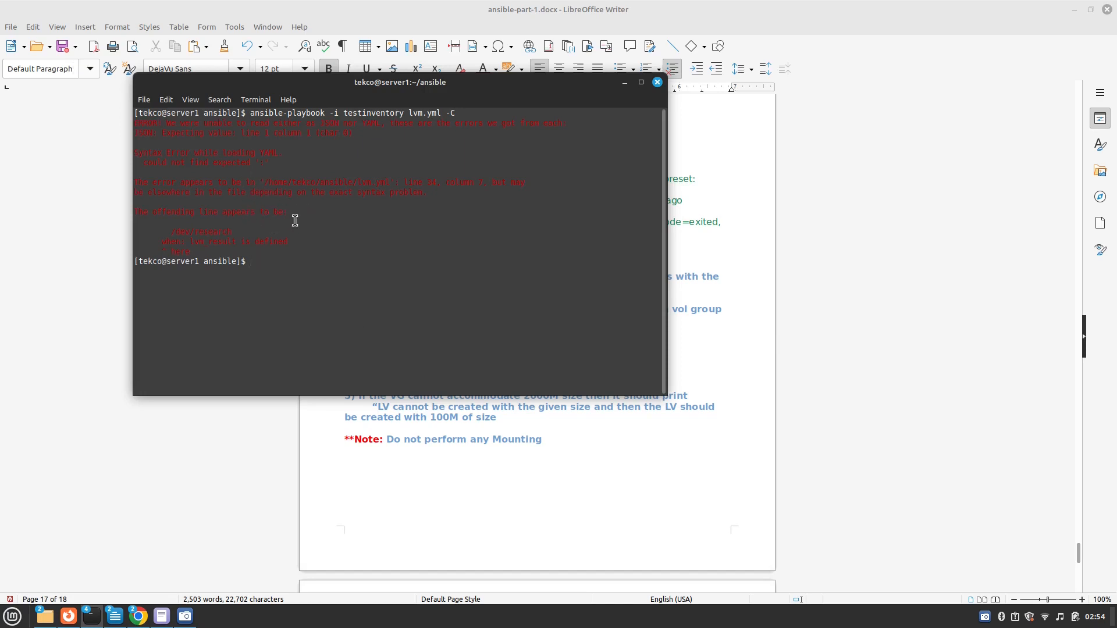
pyautogui.moveTo(305, 230)
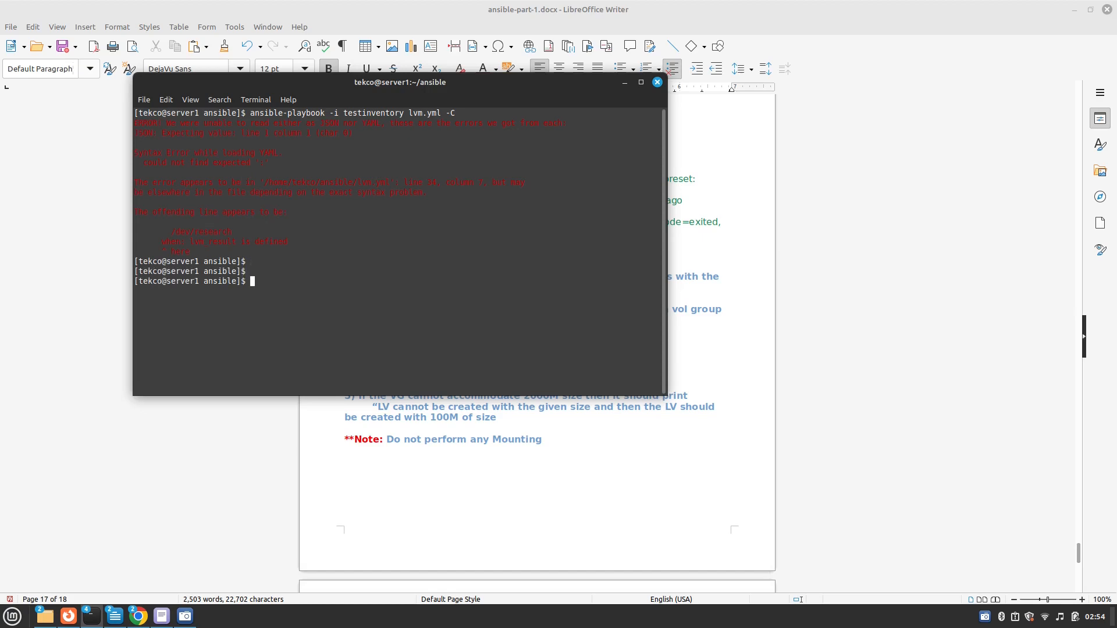
pyautogui.write('vim')
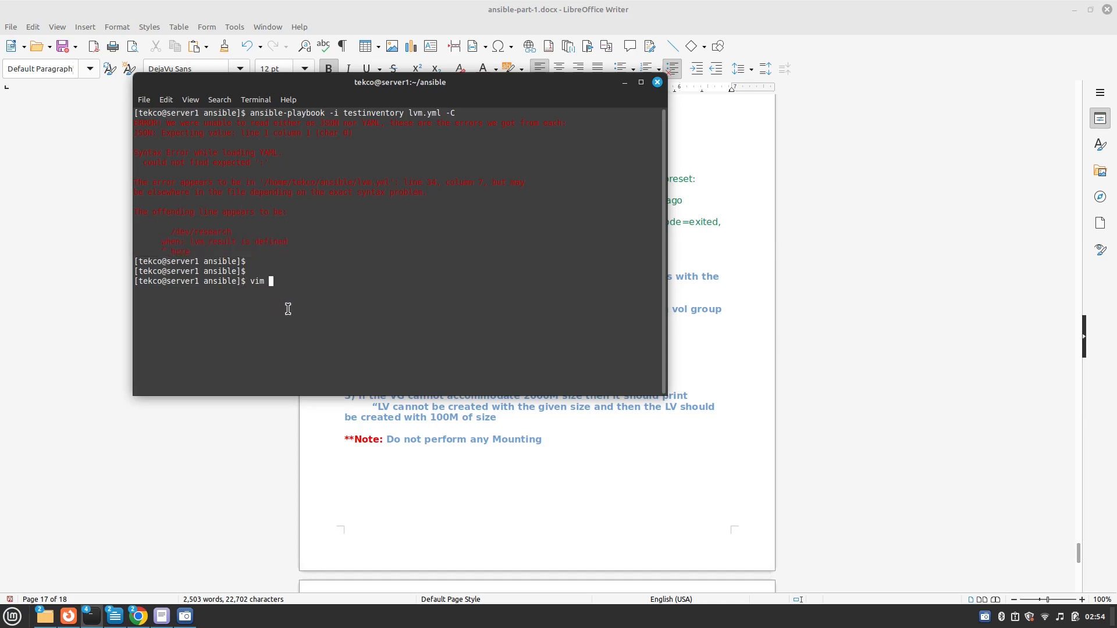
# Step: Edit lvm.yml so the ext4 filesystem task's device line reads dev: /dev/research
pyautogui.write('lvm.yml')
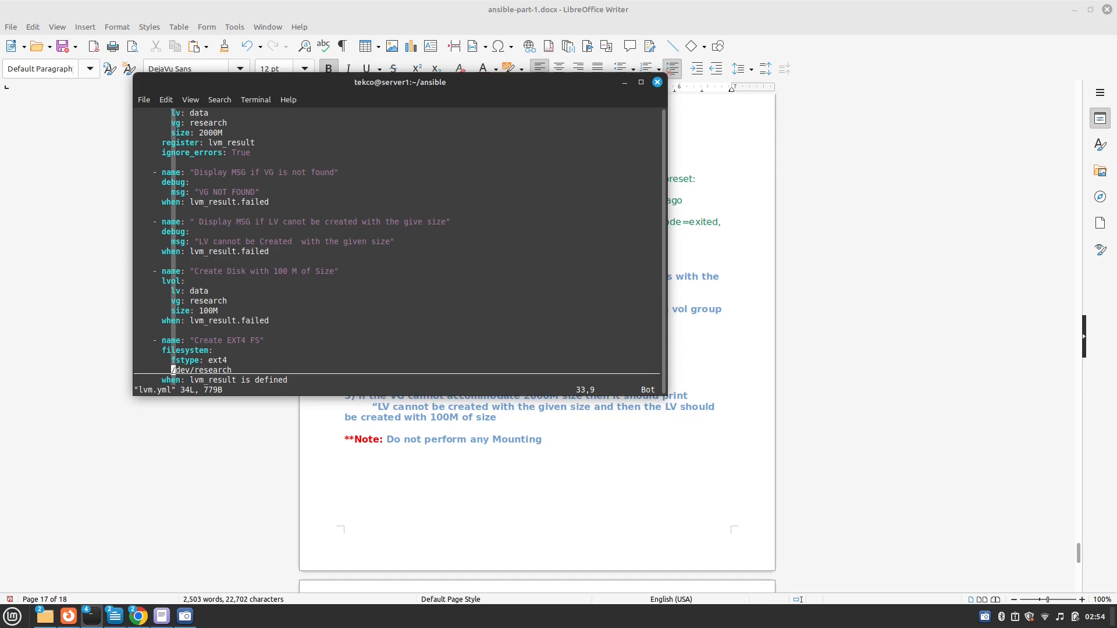
pyautogui.press('i')
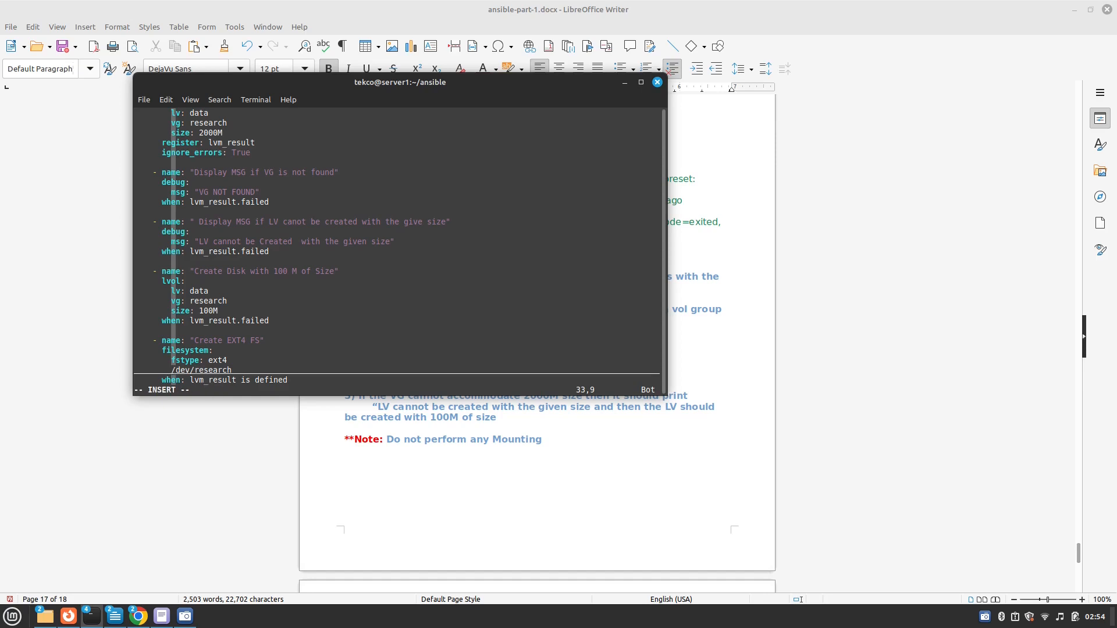
pyautogui.write('dev/')
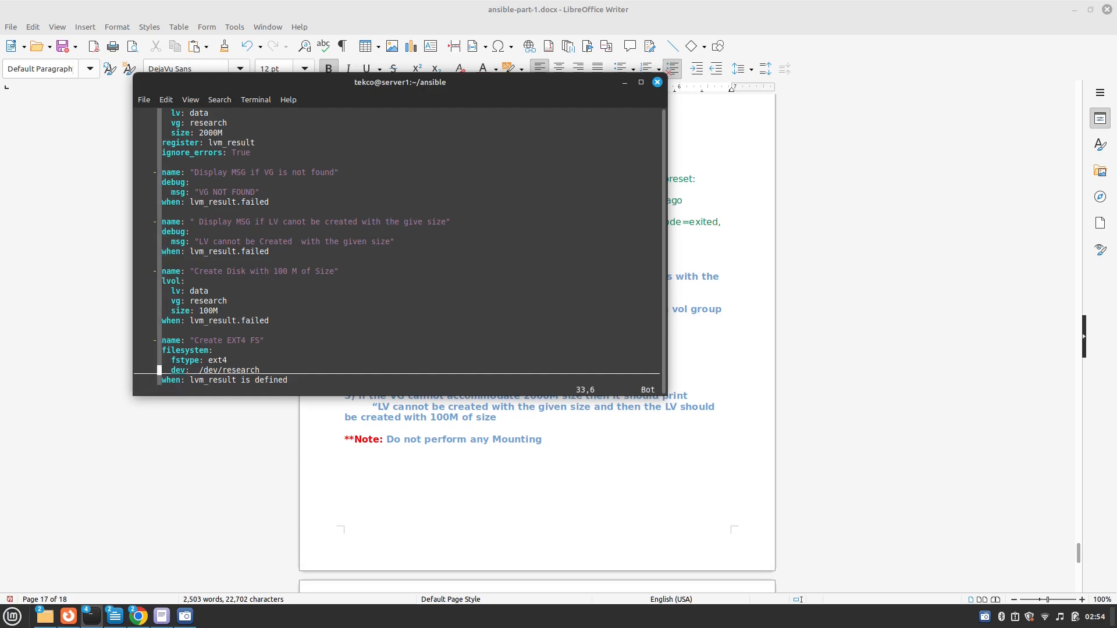
pyautogui.write('cle')
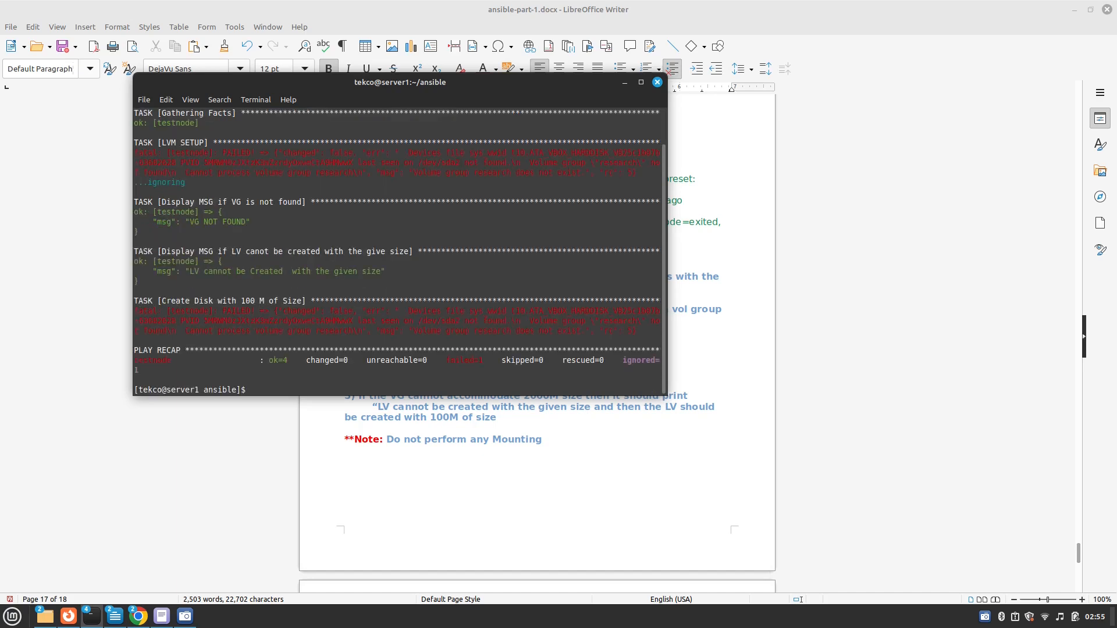
pyautogui.moveTo(228, 242)
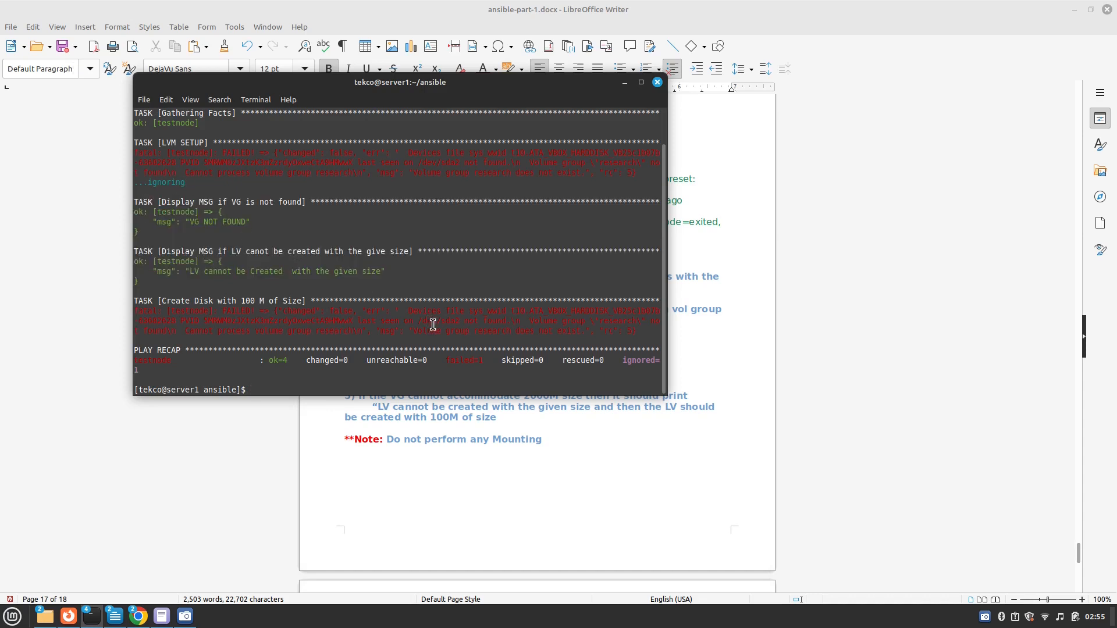
# Step: Rerun the lvm.yml check and highlight the VG NOT FOUND and LV cannot be Created messages
pyautogui.write('clear')
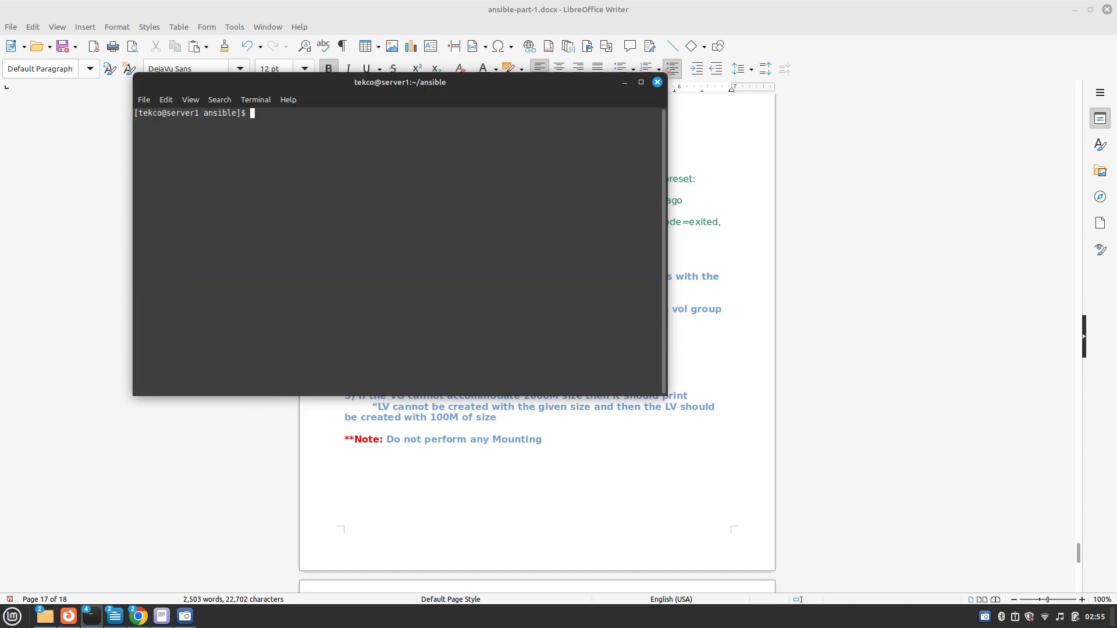
pyautogui.write('ansible-playbook -i testinventory lvm.yml -C')
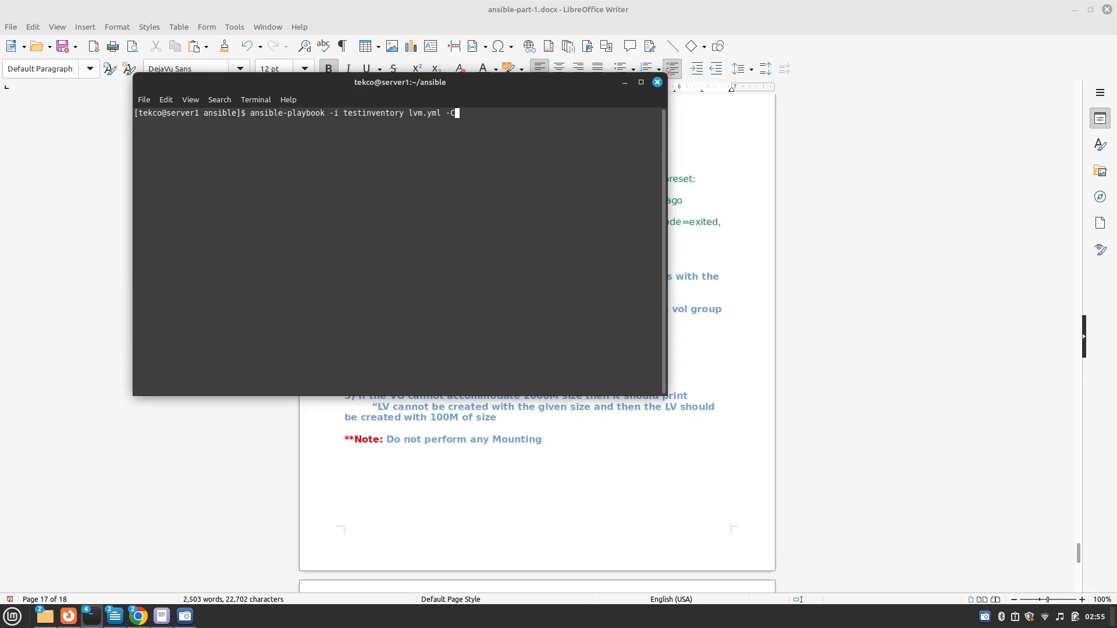
pyautogui.press('BackSpace')
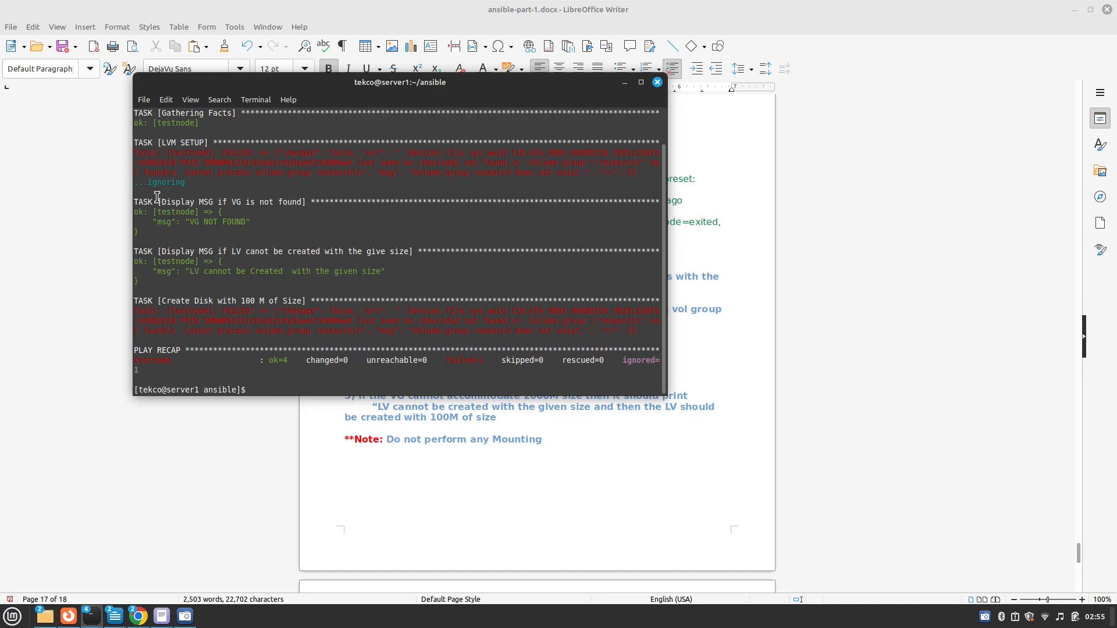
pyautogui.moveTo(224, 210)
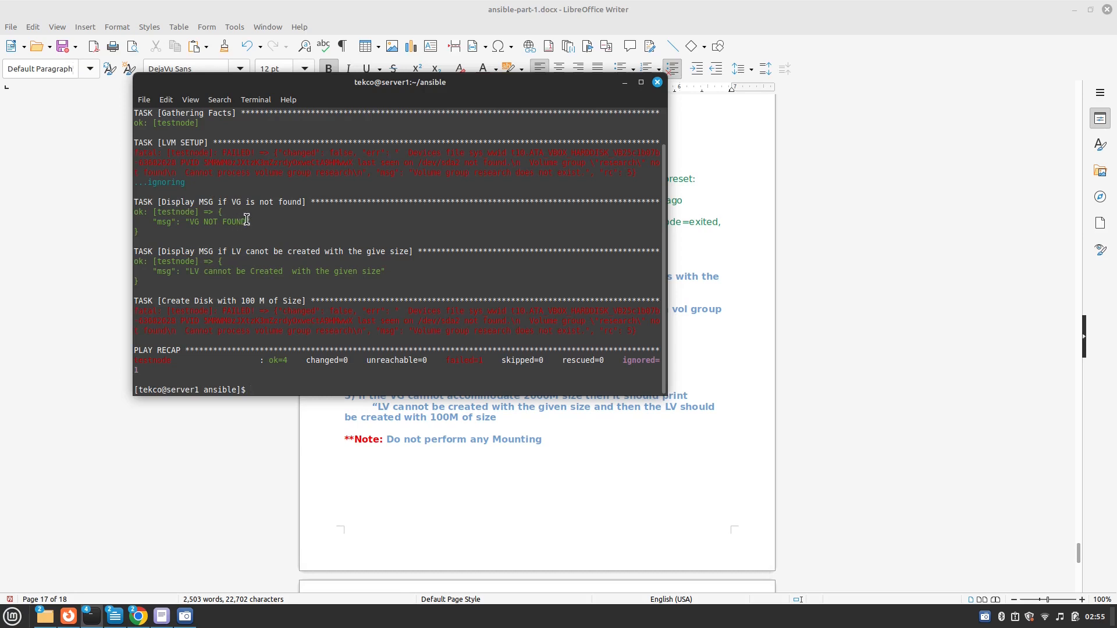
pyautogui.doubleClick(217, 221)
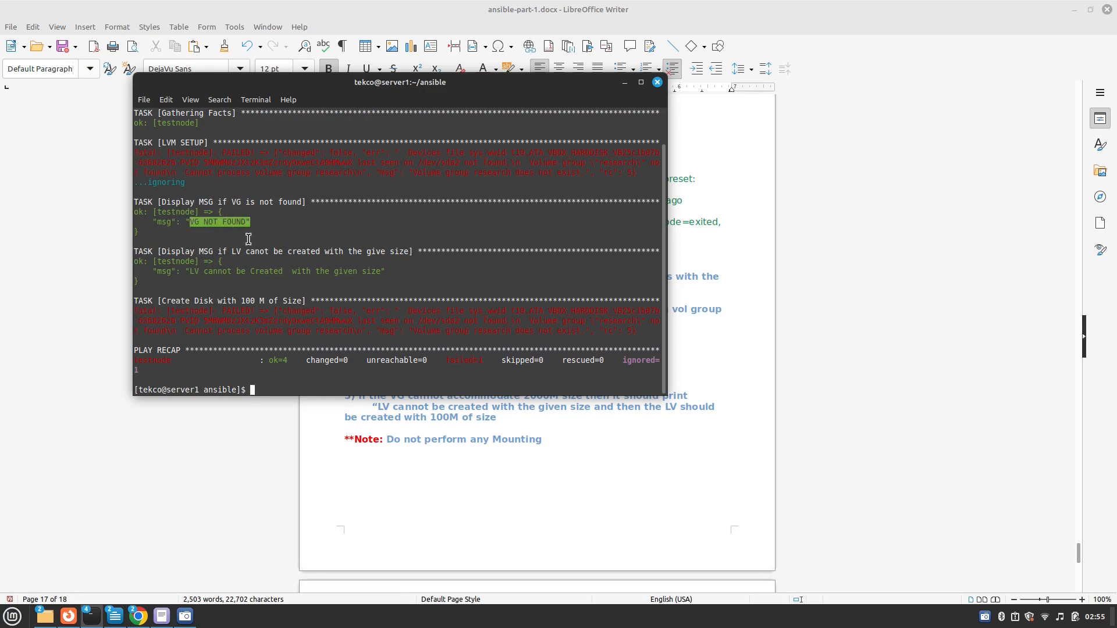
pyautogui.moveTo(172, 286)
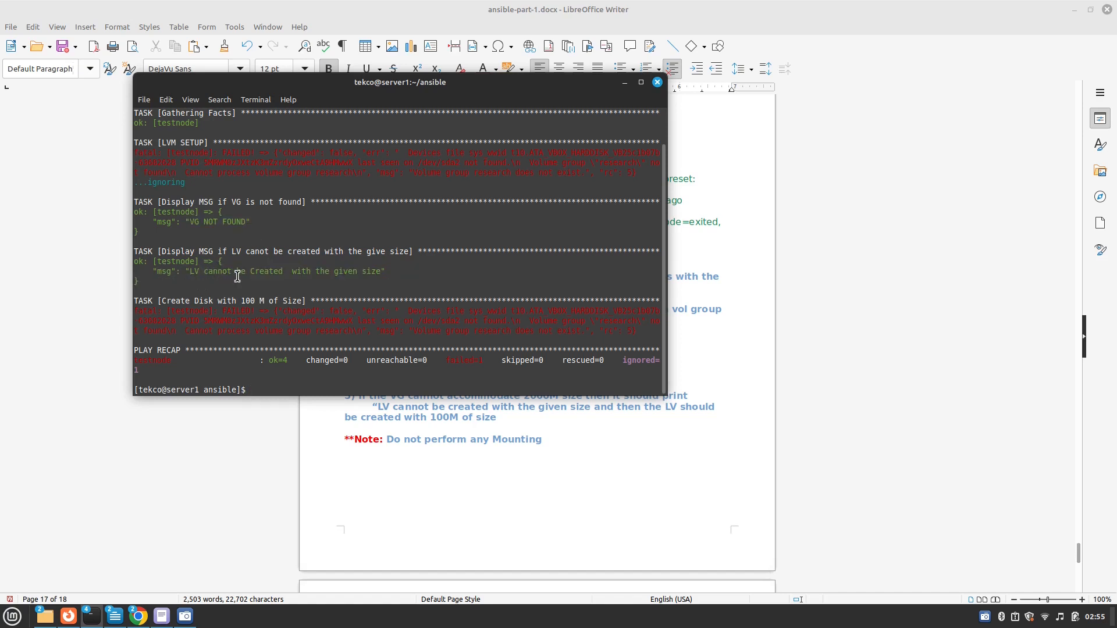
pyautogui.doubleClick(347, 271)
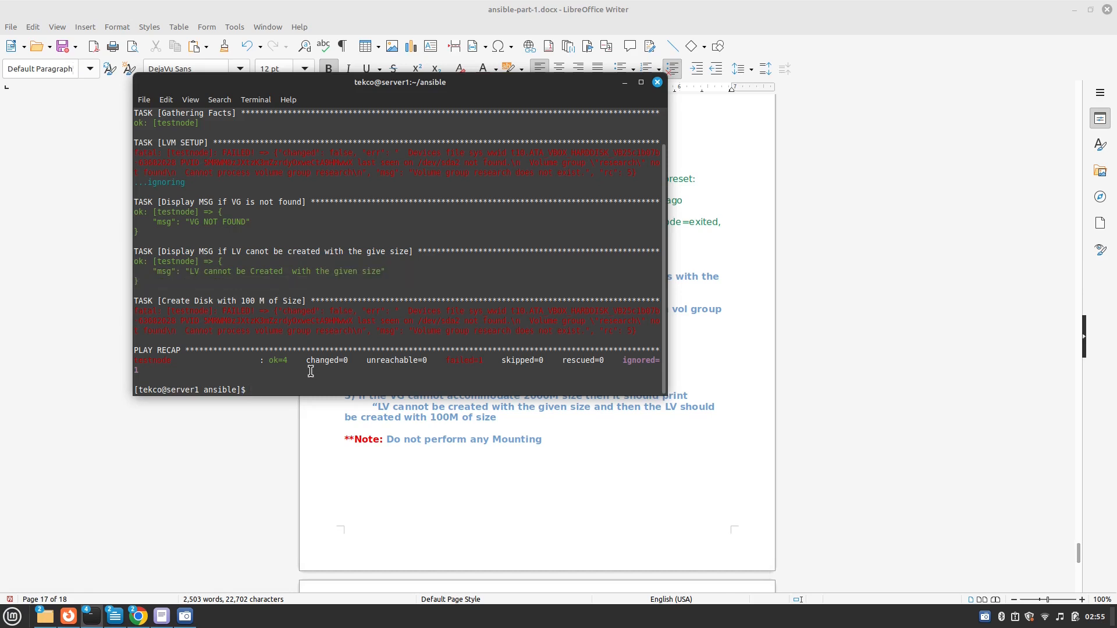
pyautogui.moveTo(98, 605)
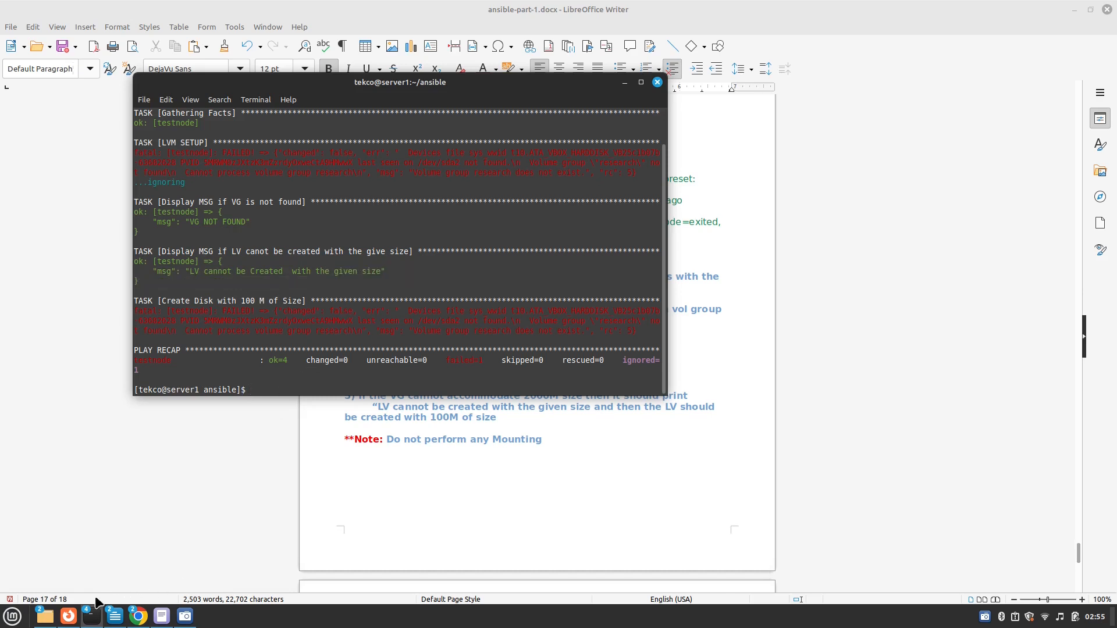
pyautogui.moveTo(90, 617)
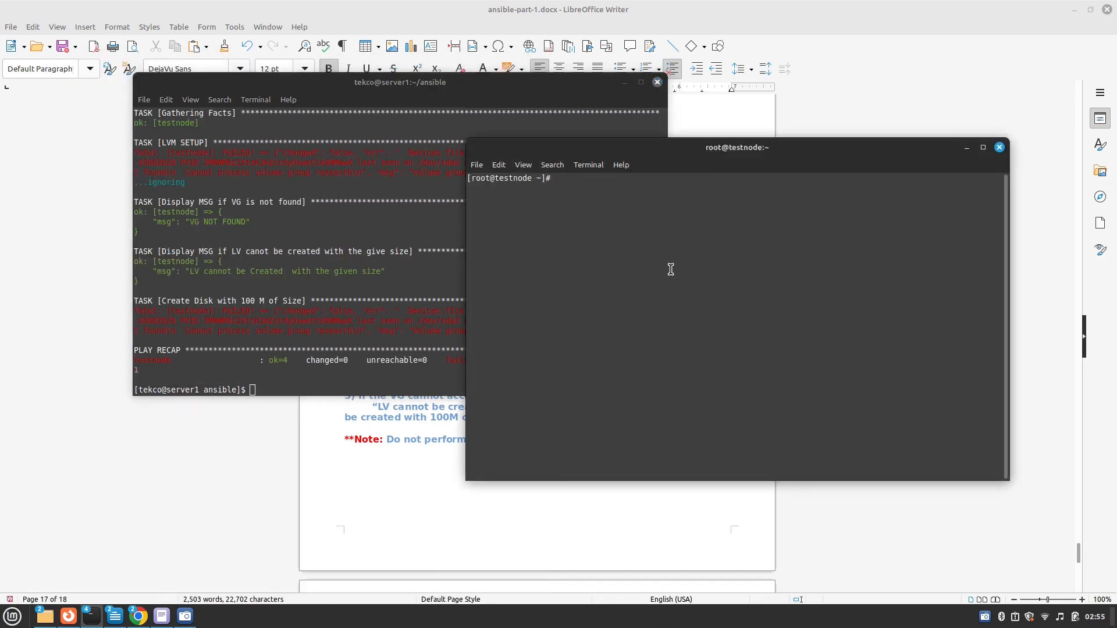
# Step: On testnode, list disks with lsblk and create volume group research on /dev/sdb
pyautogui.write('vgc')
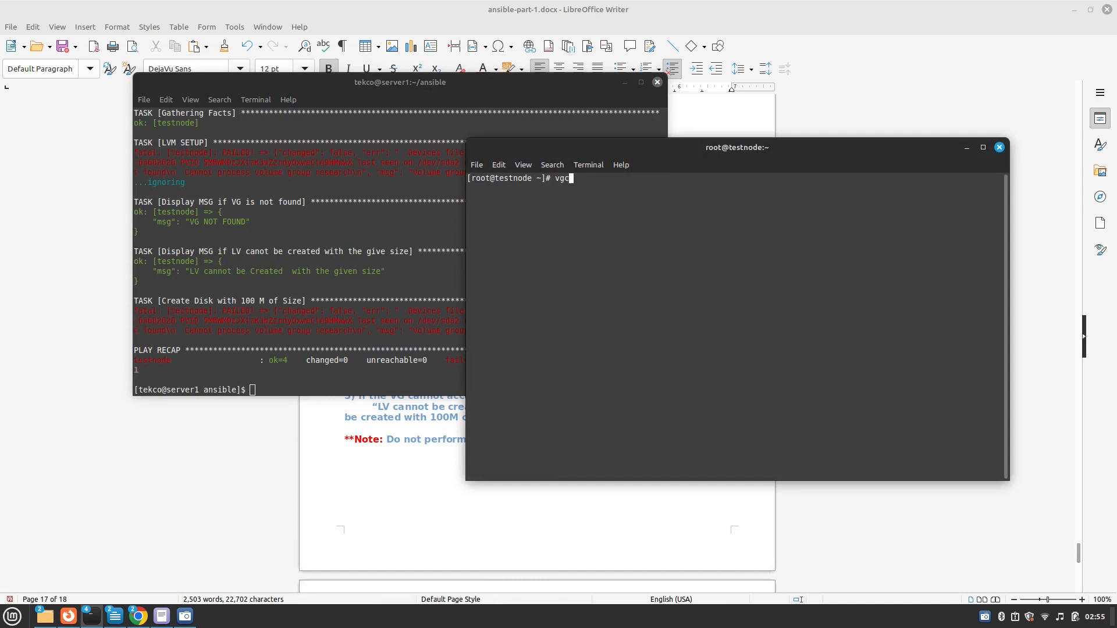
pyautogui.write('reate')
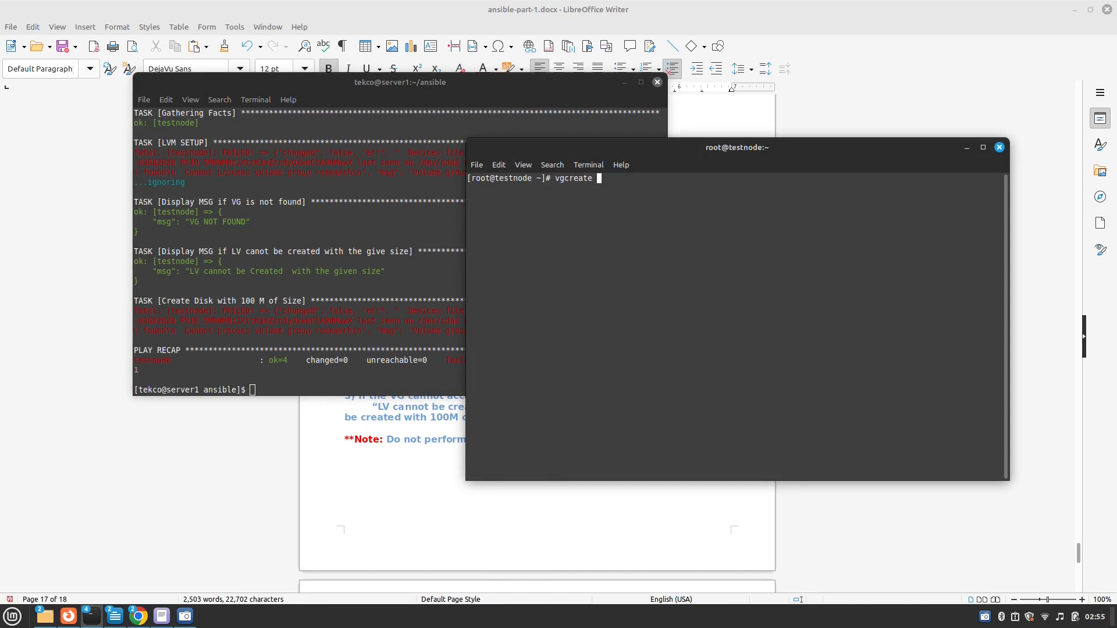
pyautogui.write('re')
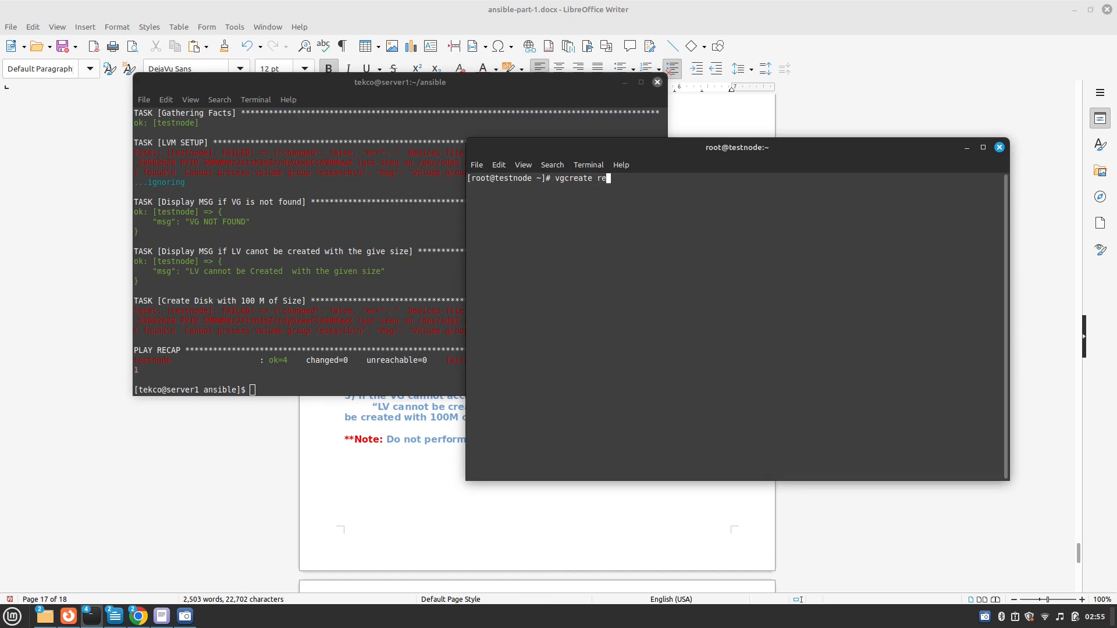
pyautogui.write('lsblk')
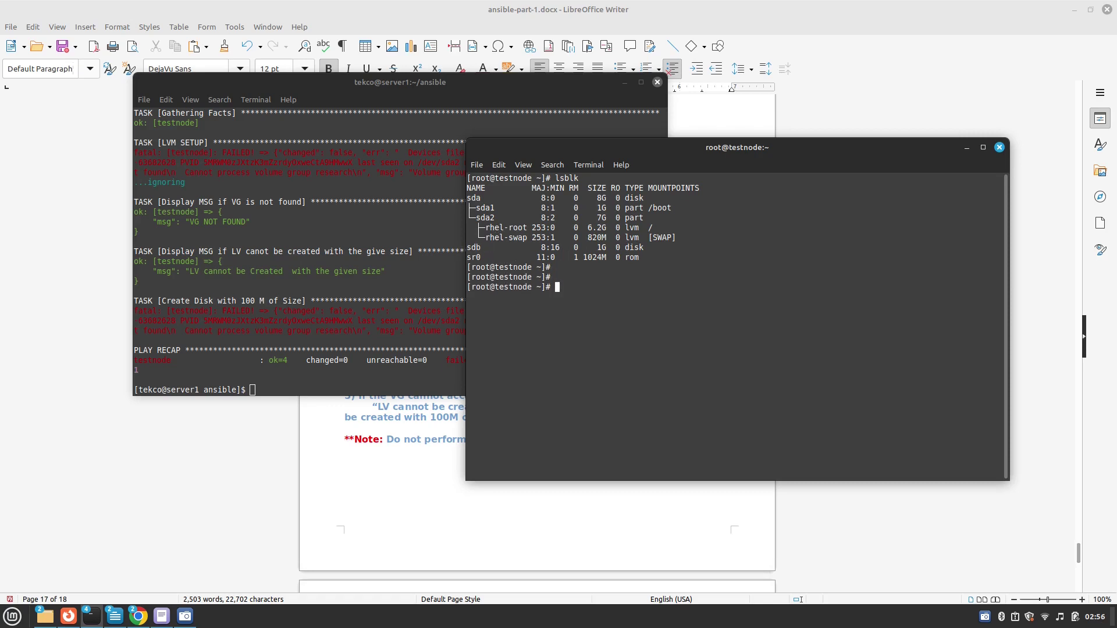
pyautogui.write('vcg')
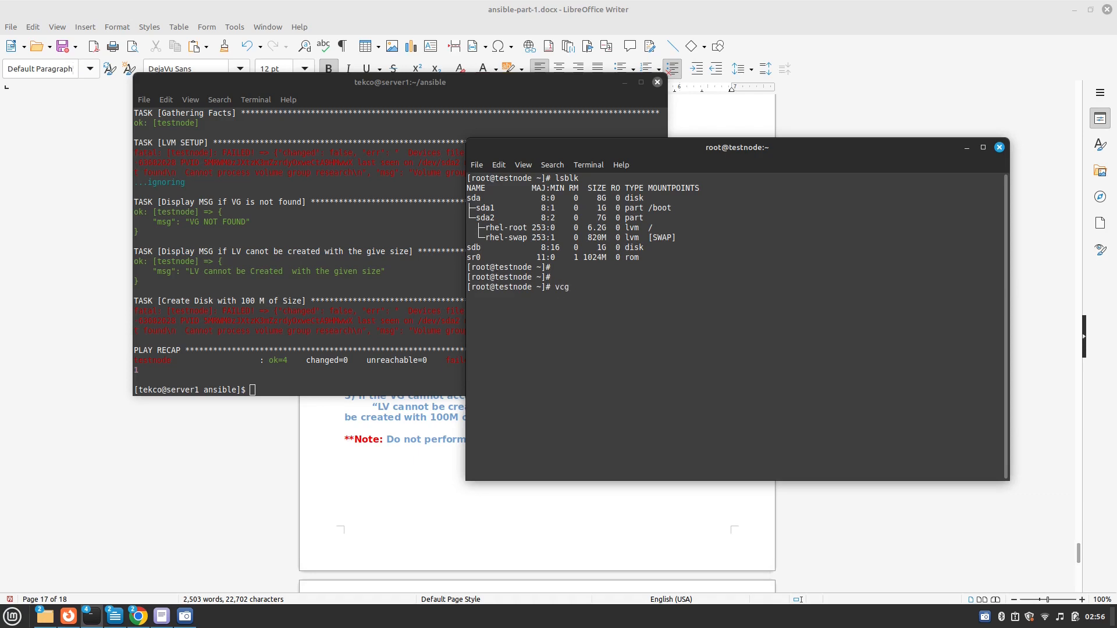
pyautogui.write('reate')
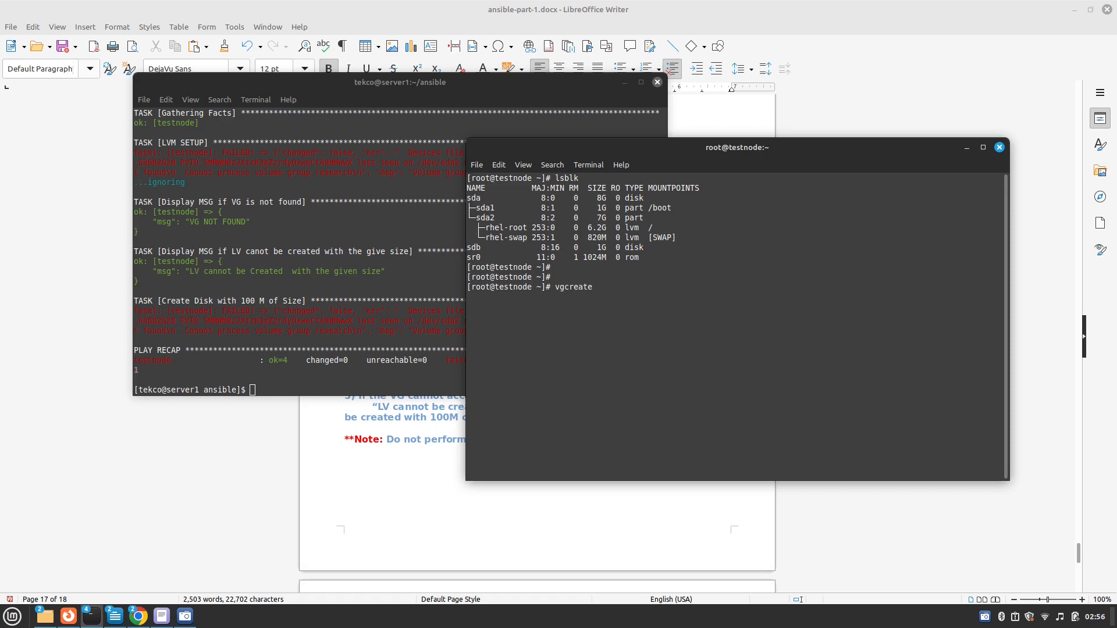
pyautogui.write('research')
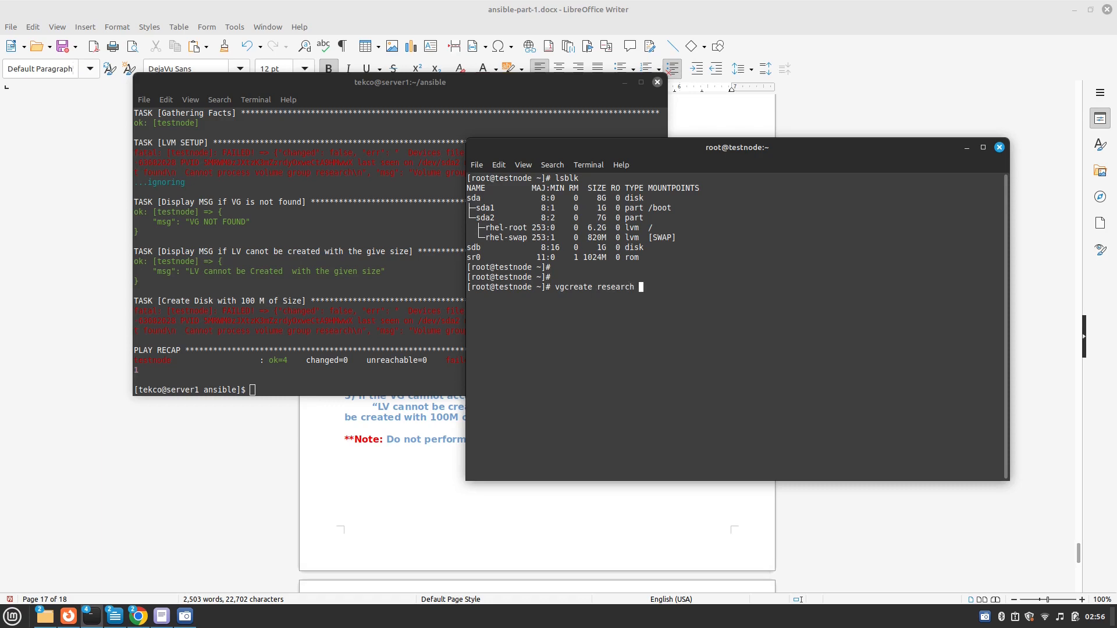
pyautogui.write('/dev/s')
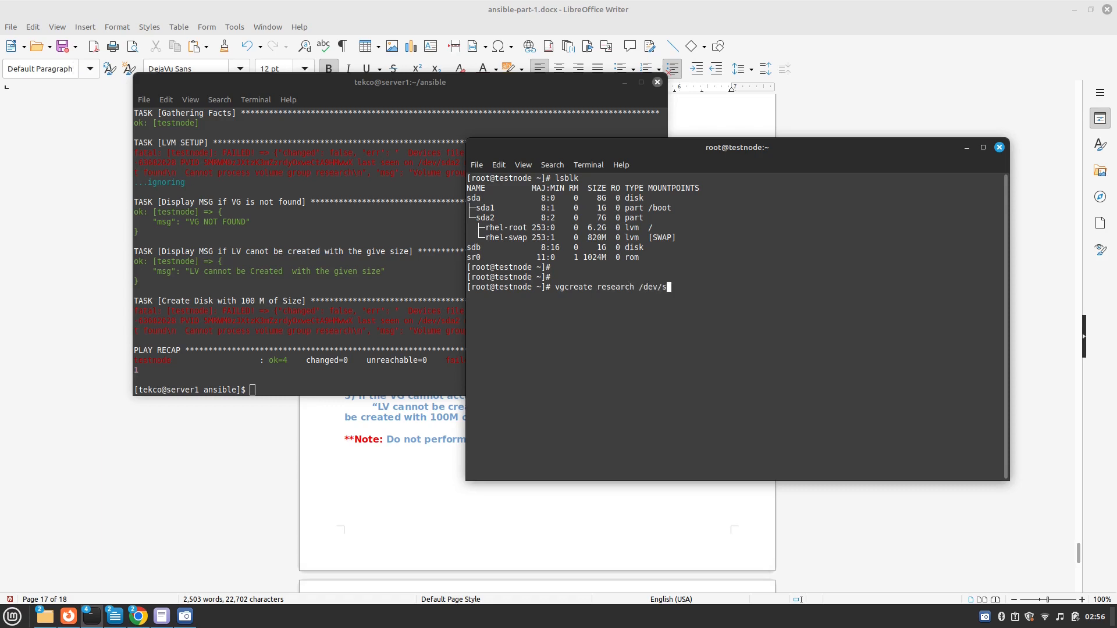
pyautogui.write('db')
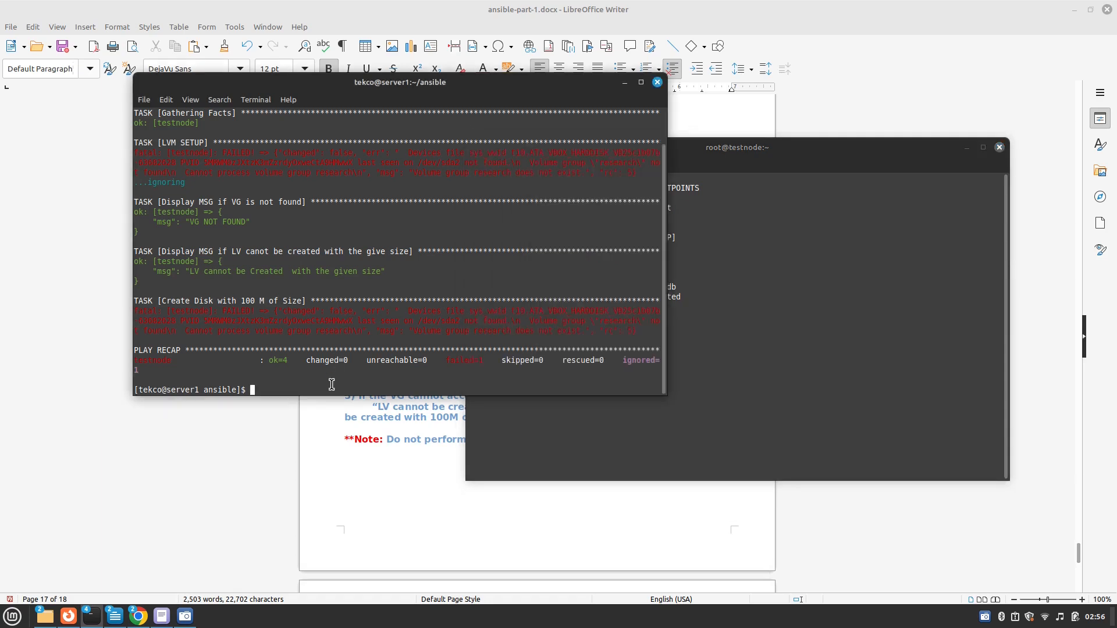
# Step: On testnode, inspect /dev/sdb, df and lsblk output confirming no logical volume exists yet
pyautogui.click(737, 148)
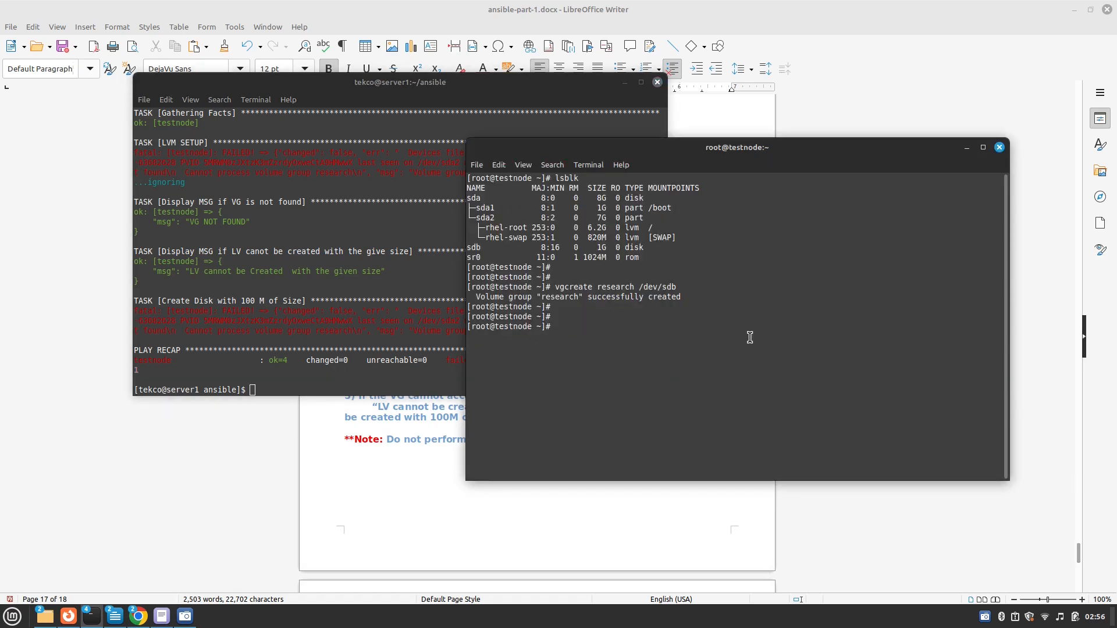
pyautogui.write('cd')
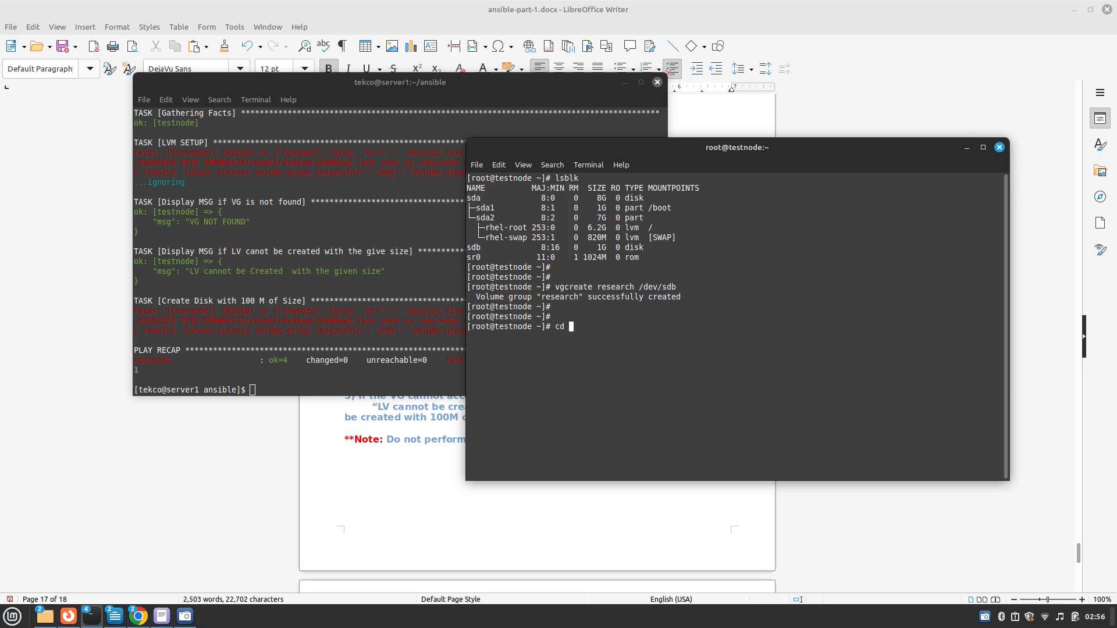
pyautogui.write('/dev/sd')
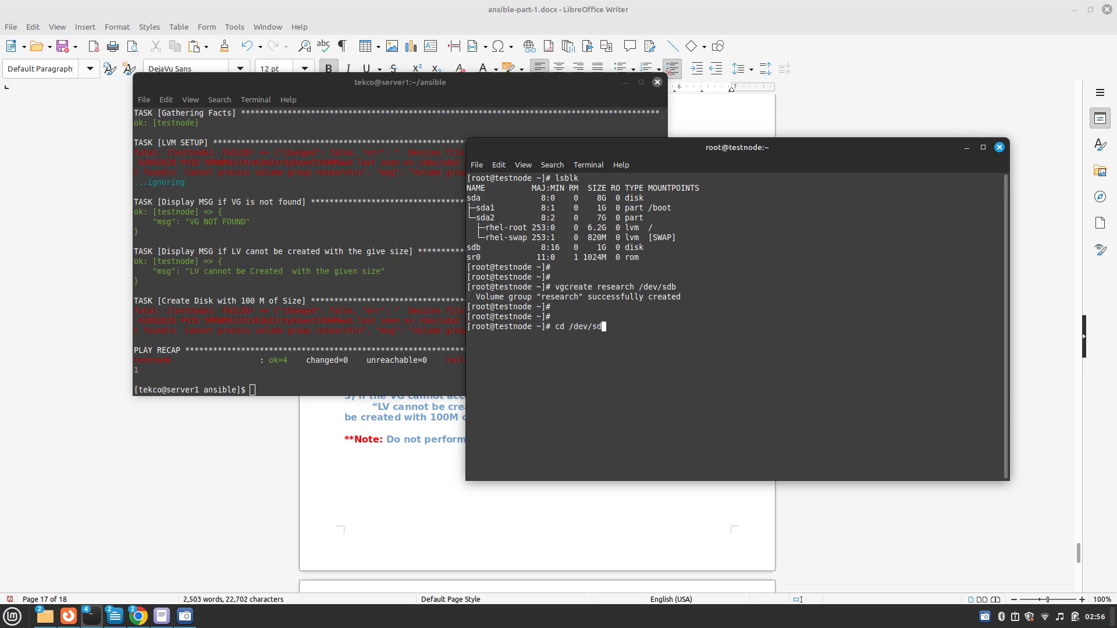
pyautogui.write('b')
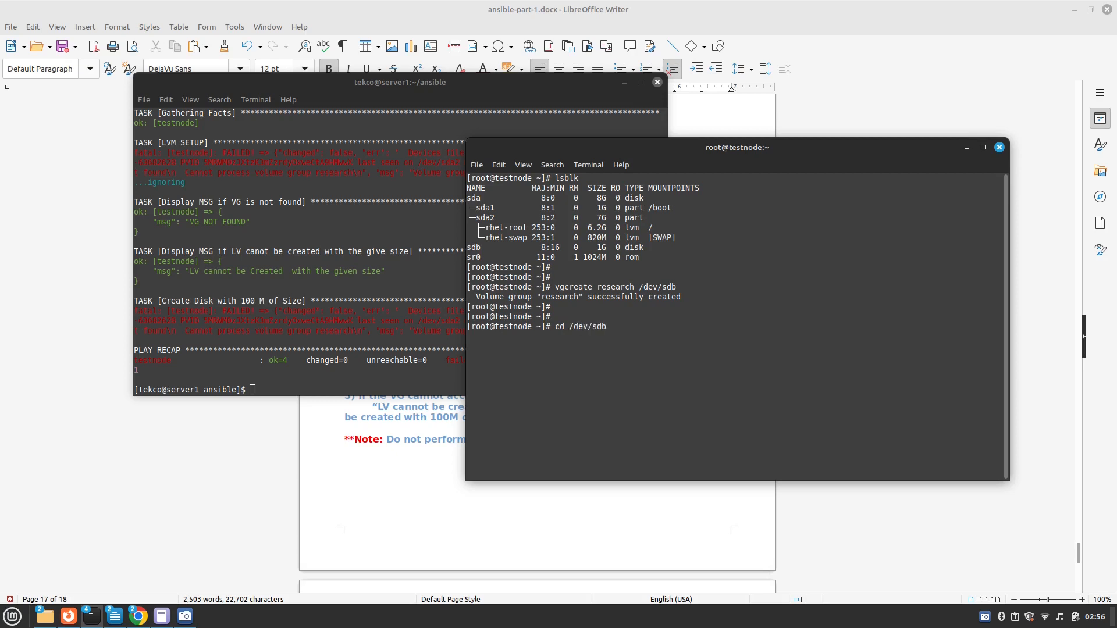
pyautogui.write('lsblk')
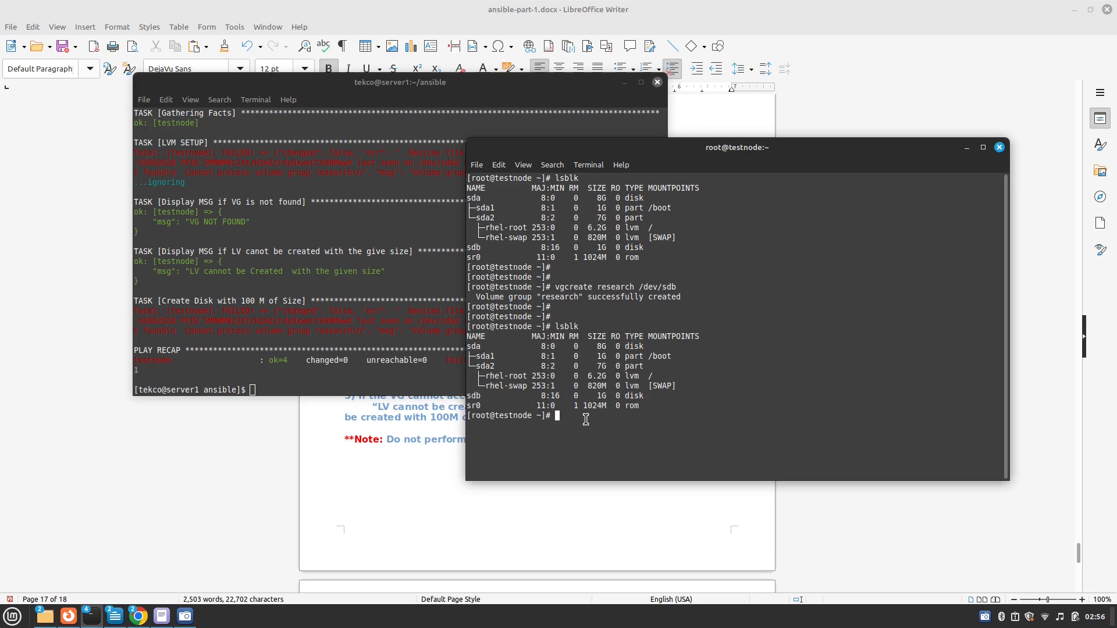
pyautogui.write('df -hT')
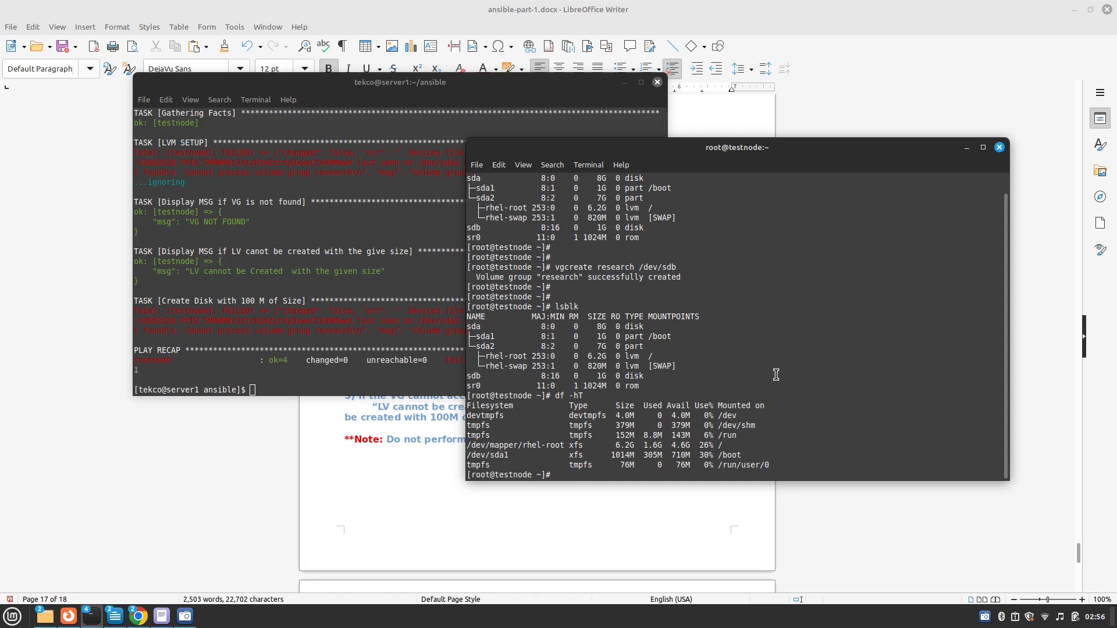
pyautogui.write('lsblk')
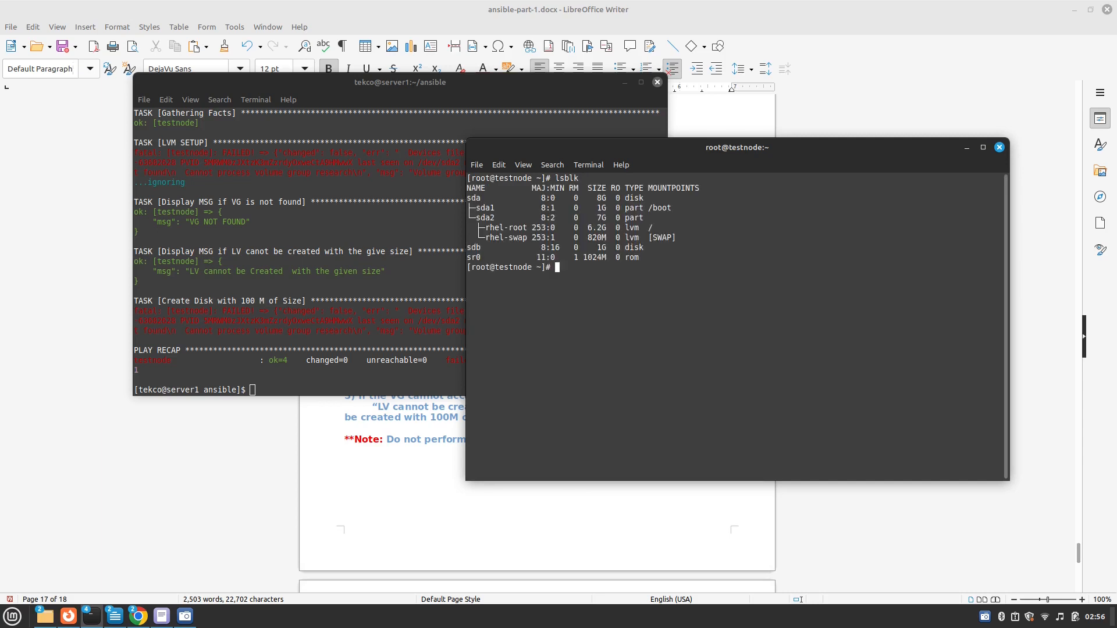
pyautogui.moveTo(538, 353)
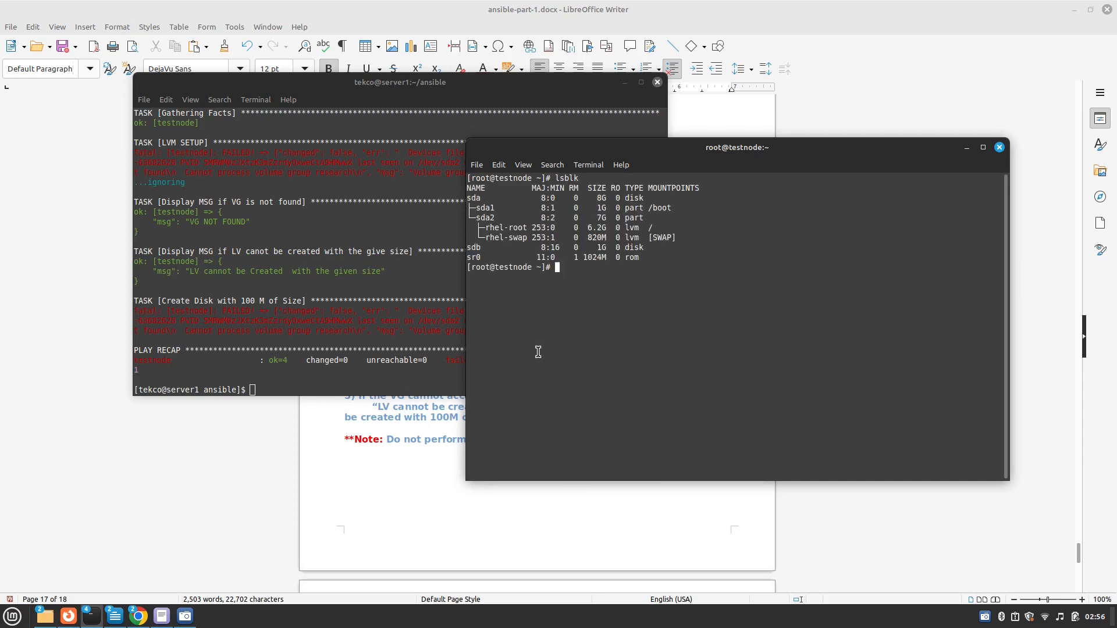
pyautogui.write('/d')
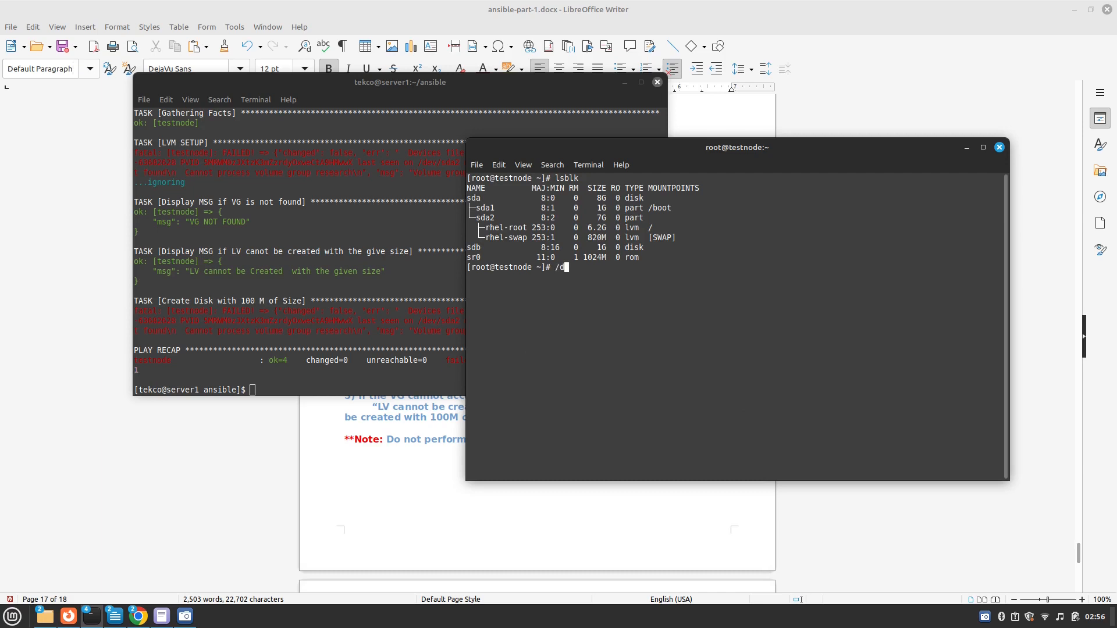
pyautogui.write('ls /dev')
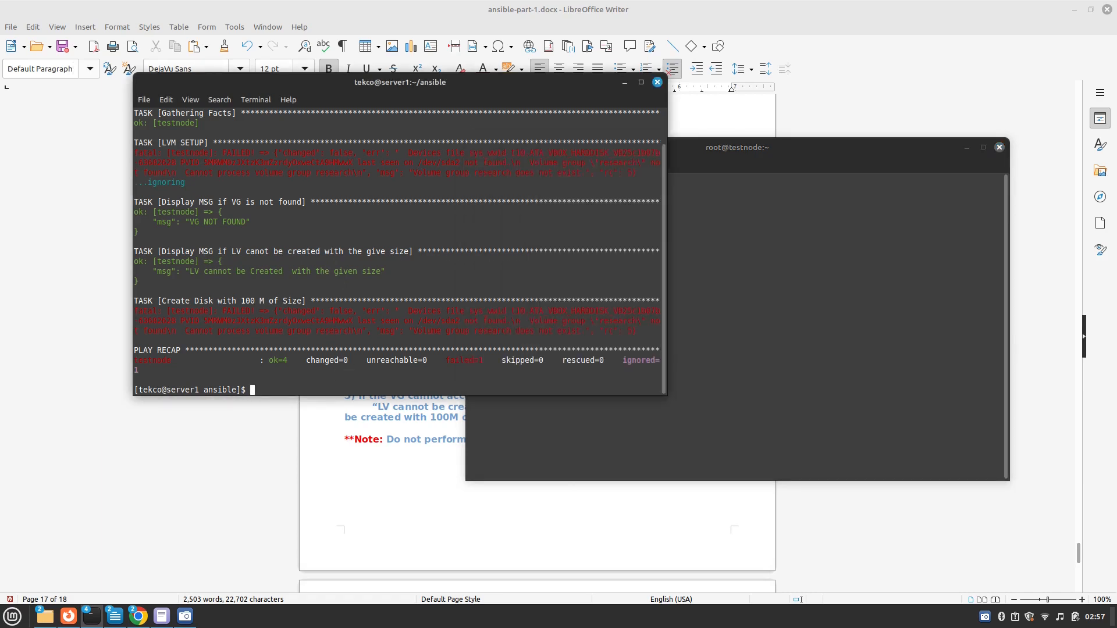
# Step: Run lvm.yml against testnode for real and highlight the 100M disk task's changed result
pyautogui.write('ansible-playbook -i testinventory lvm.yml')
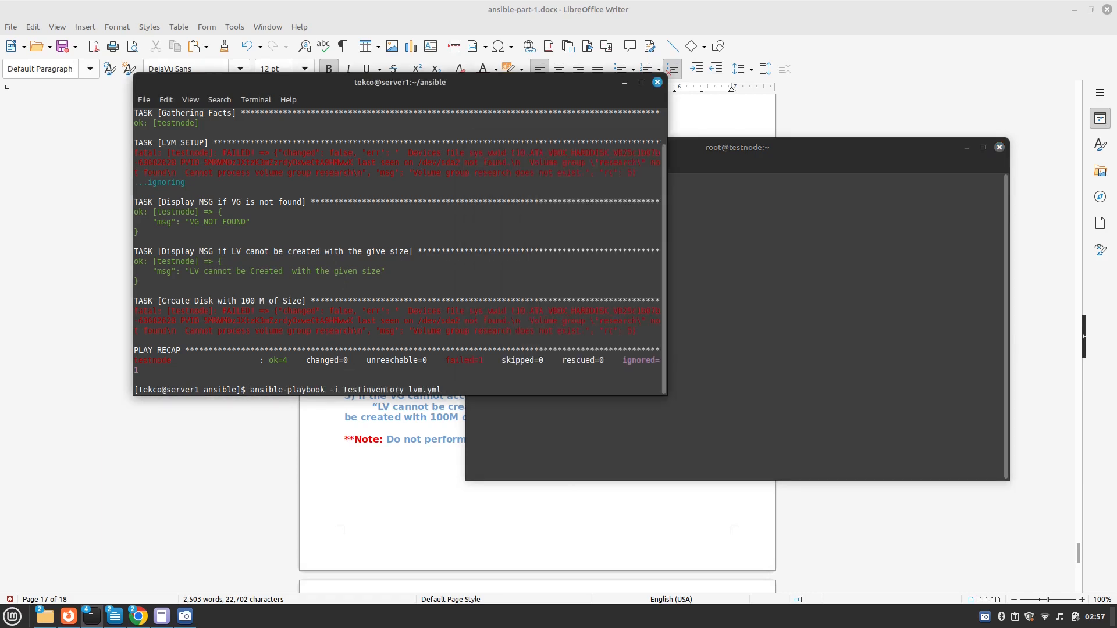
pyautogui.press('Return')
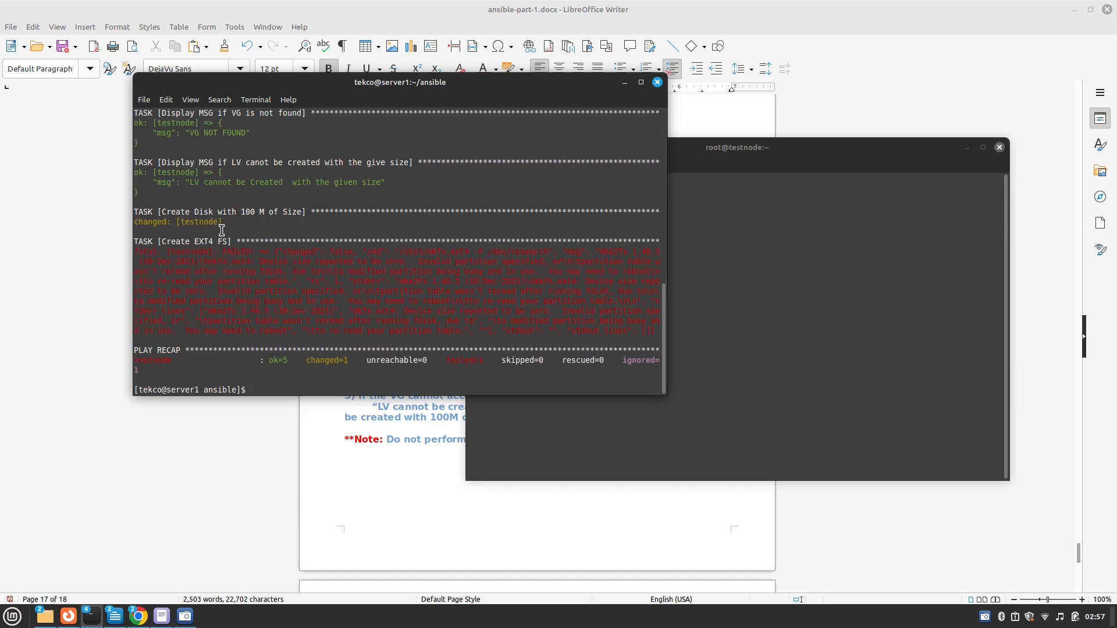
pyautogui.moveTo(133, 221); pyautogui.dragTo(223, 221)
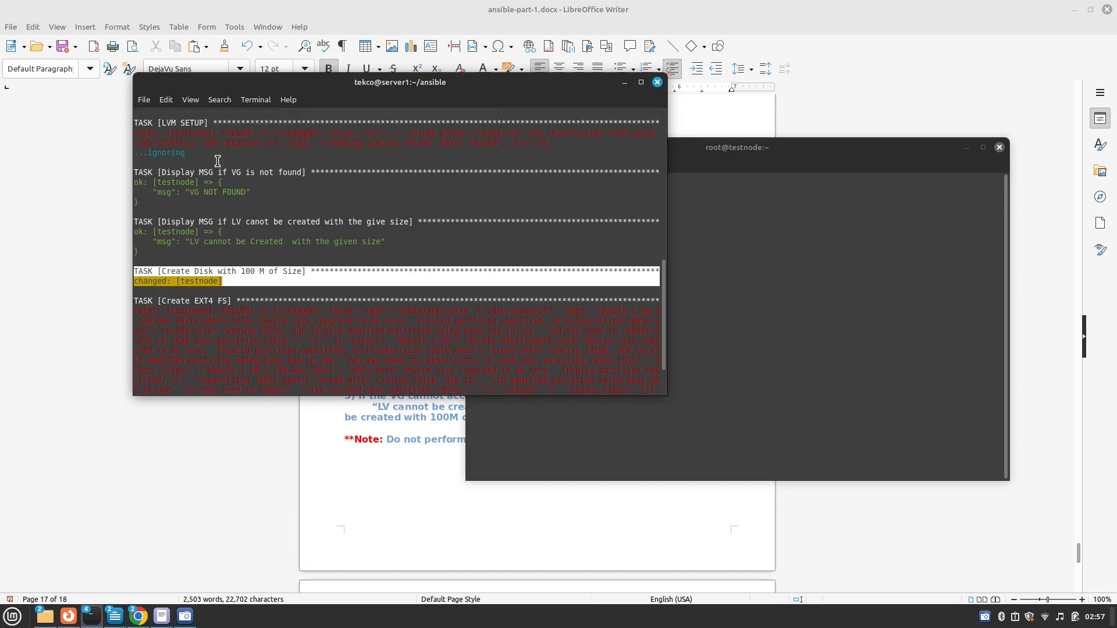
pyautogui.moveTo(242, 172)
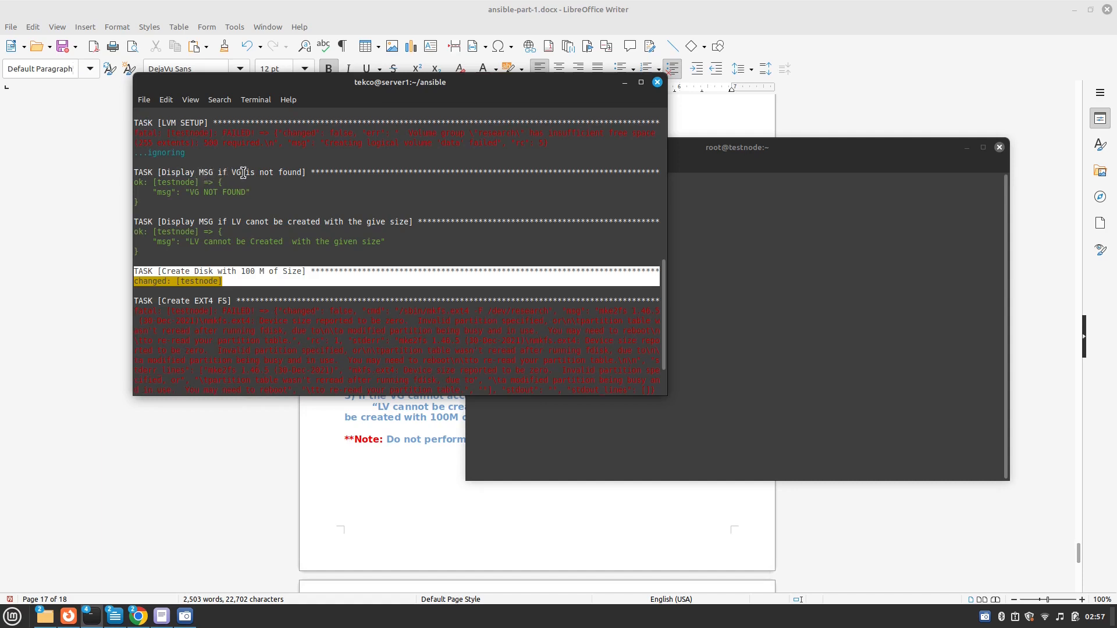
pyautogui.moveTo(256, 195)
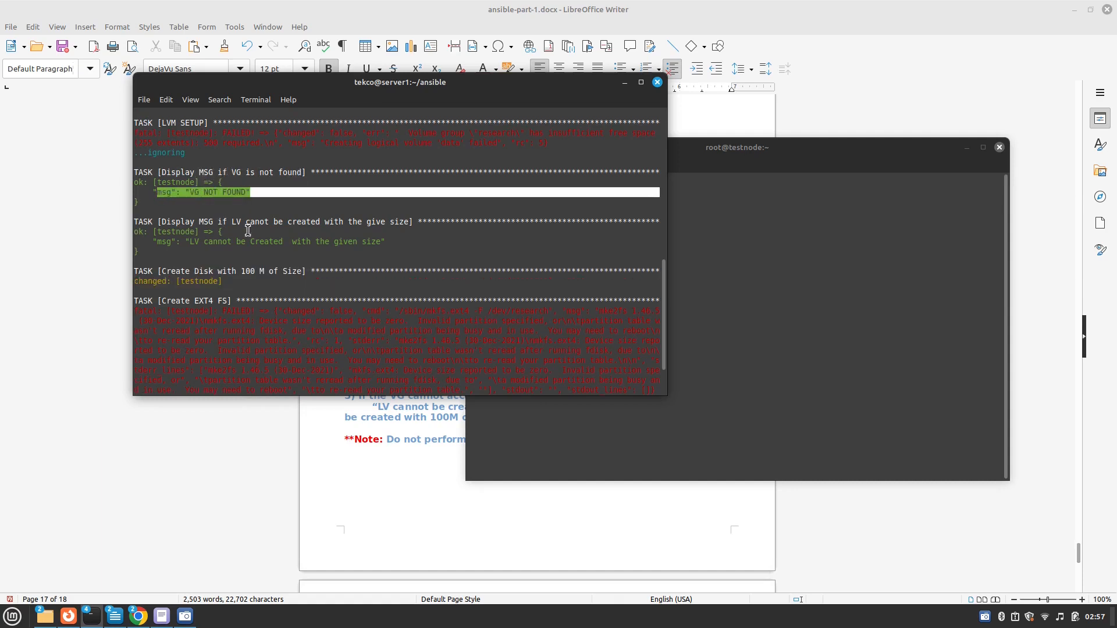
pyautogui.moveTo(265, 242)
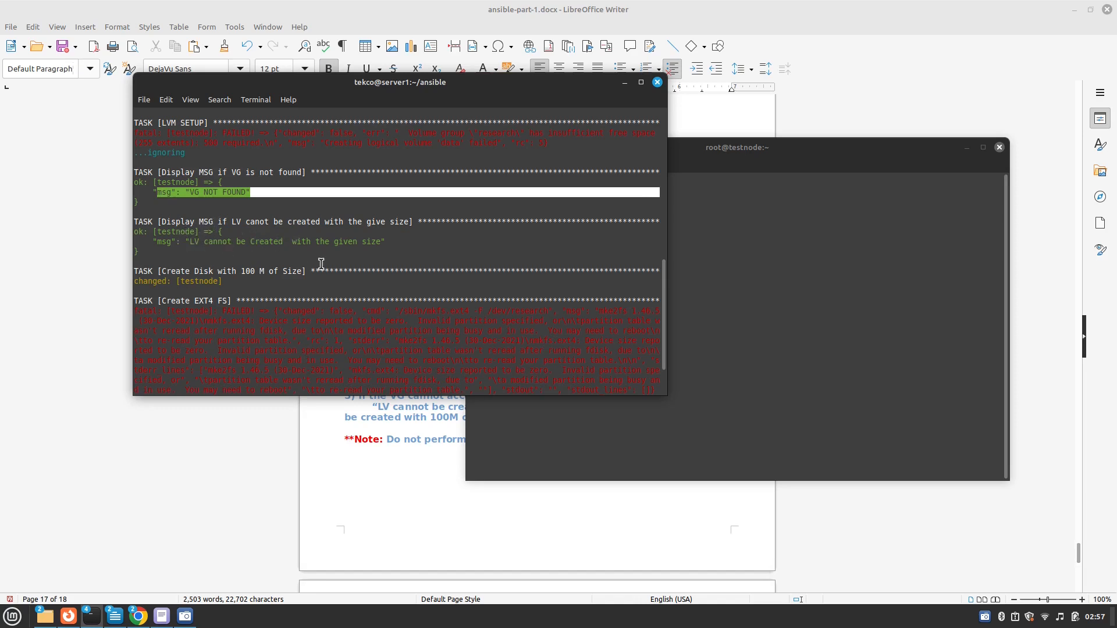
pyautogui.moveTo(289, 279)
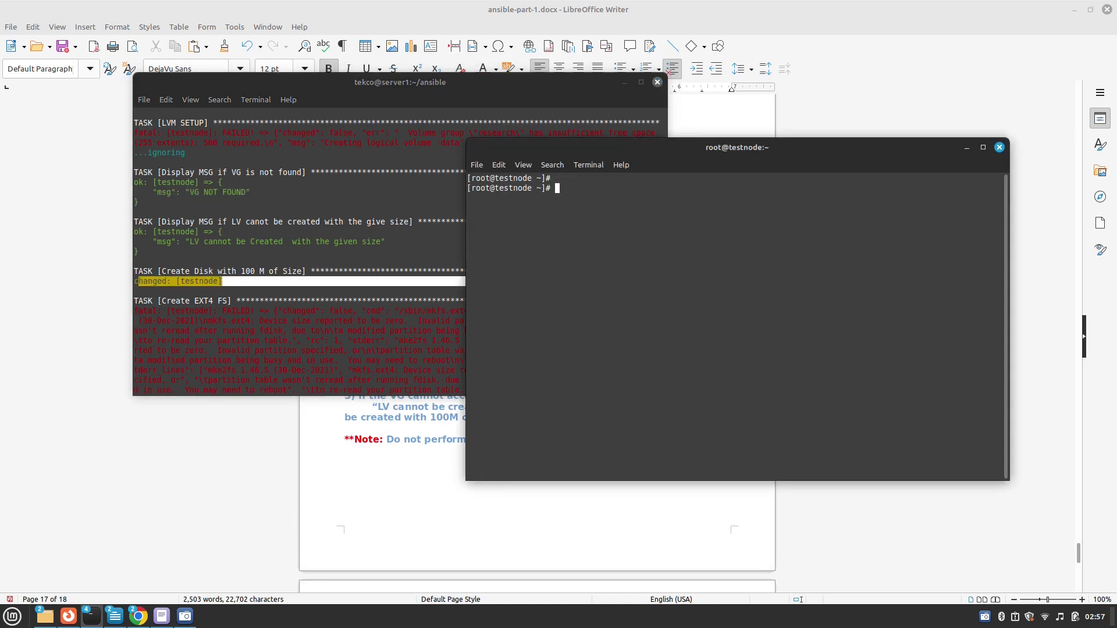
# Step: List /dev/r* on testnode and review the playbook output's task results
pyautogui.write('ls /dev/research/data')
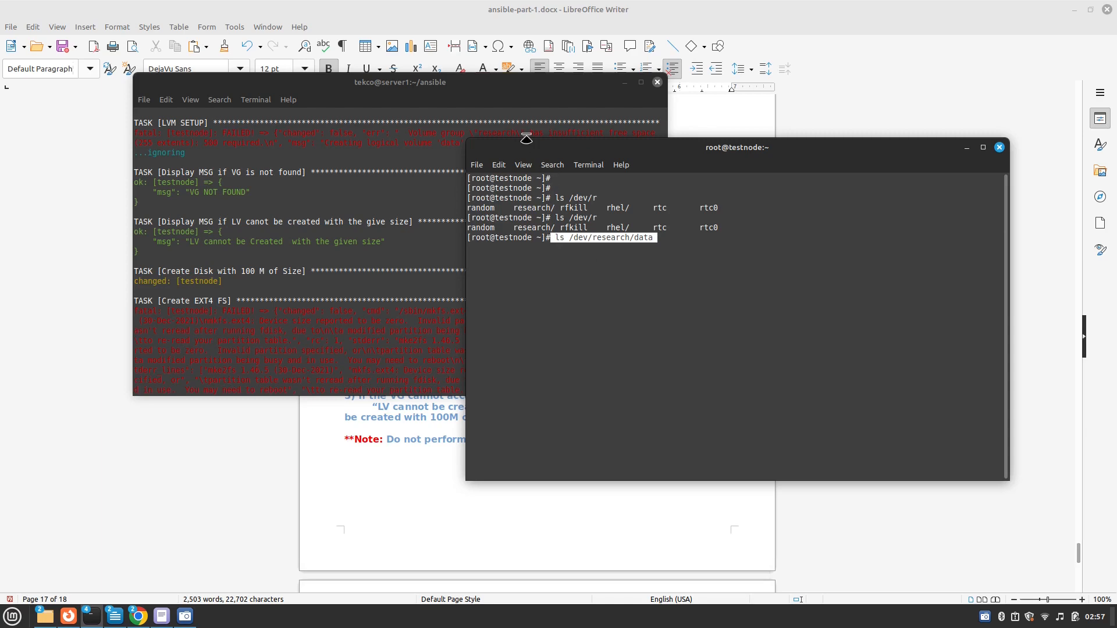
pyautogui.click(400, 82)
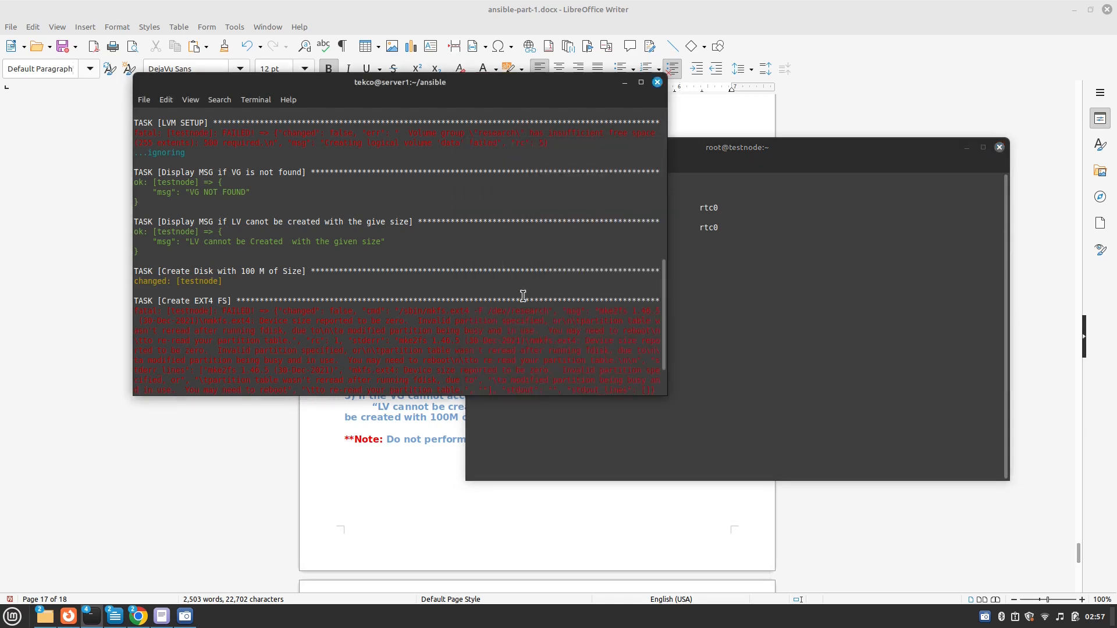
pyautogui.scroll(-3)
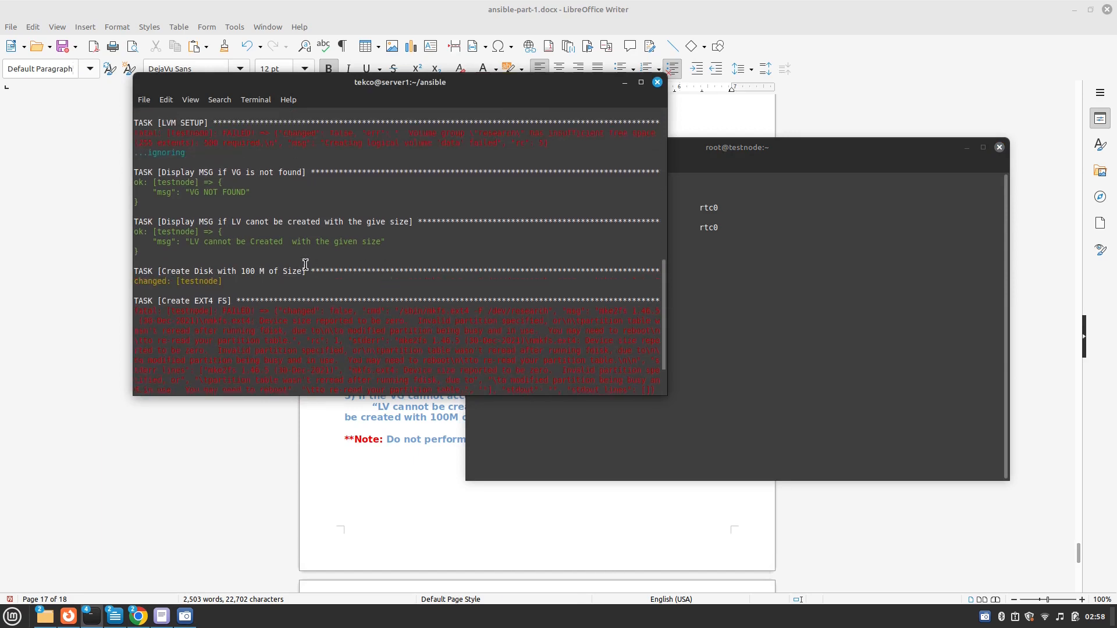
pyautogui.moveTo(139, 183); pyautogui.dragTo(385, 242)
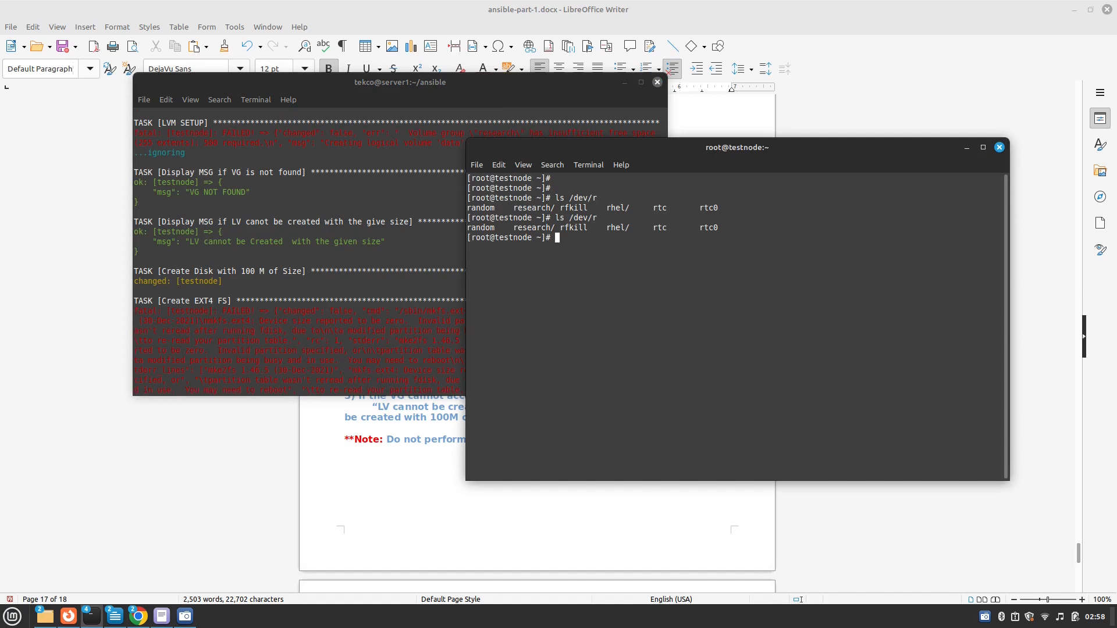
# Step: Run df and lsblk showing the 100M research-data volume on sdb, then minimize the testnode terminal
pyautogui.write('df -h')
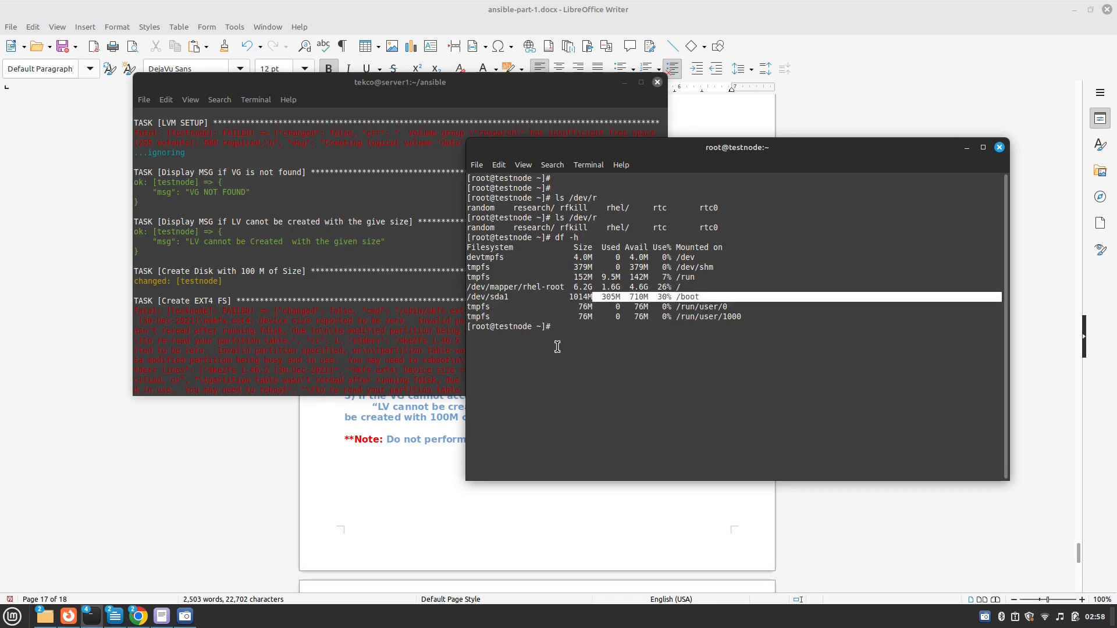
pyautogui.write('lslb')
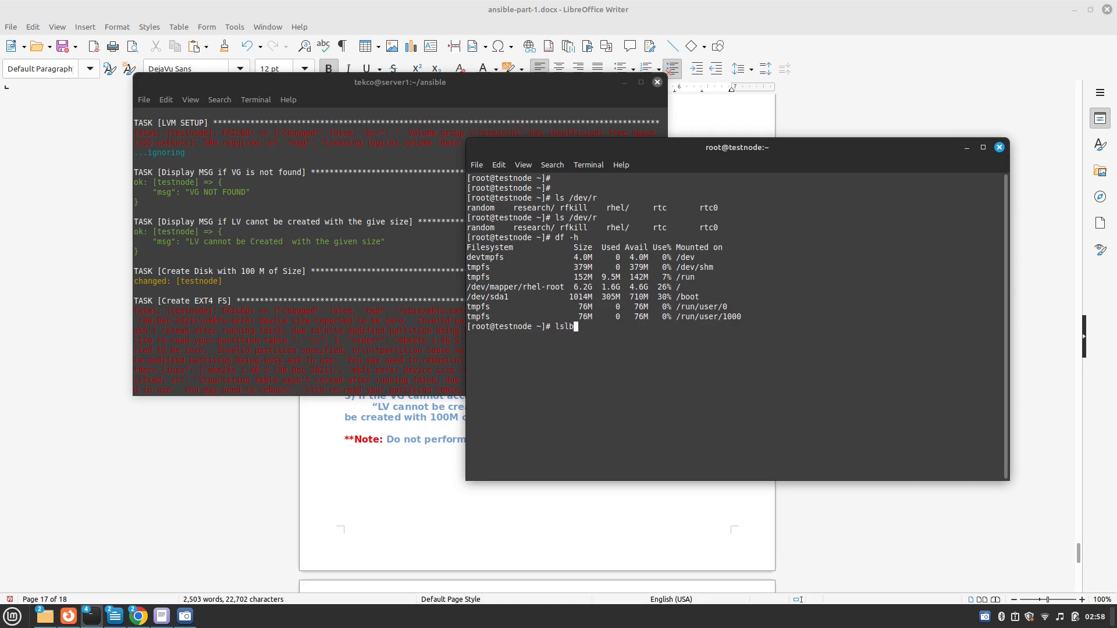
pyautogui.write('k')
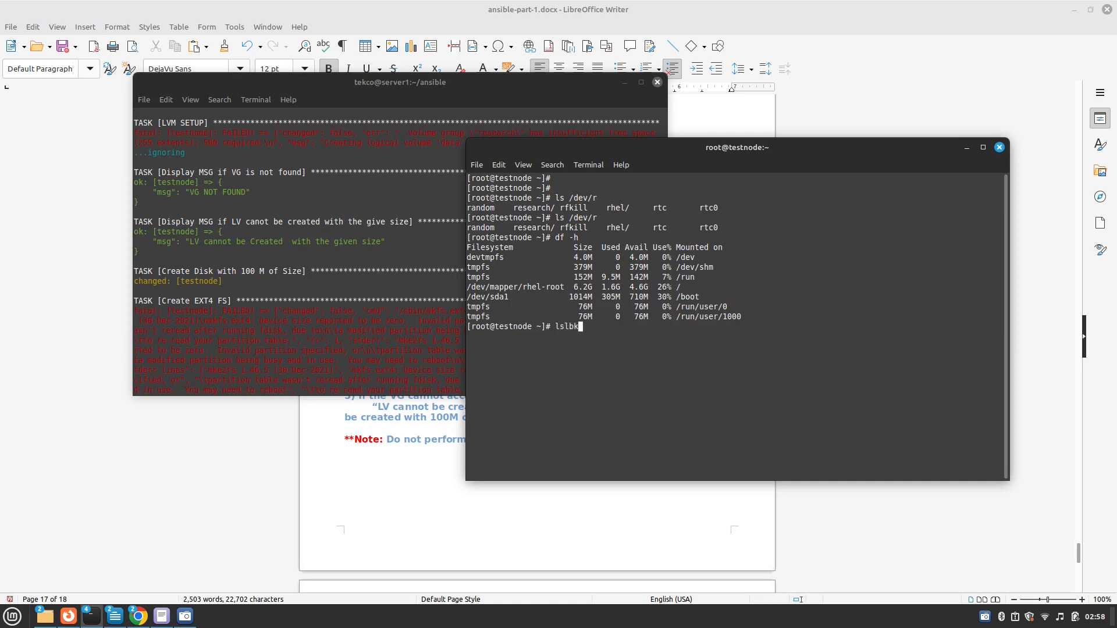
pyautogui.press('Return')
pyautogui.write('lsblk')
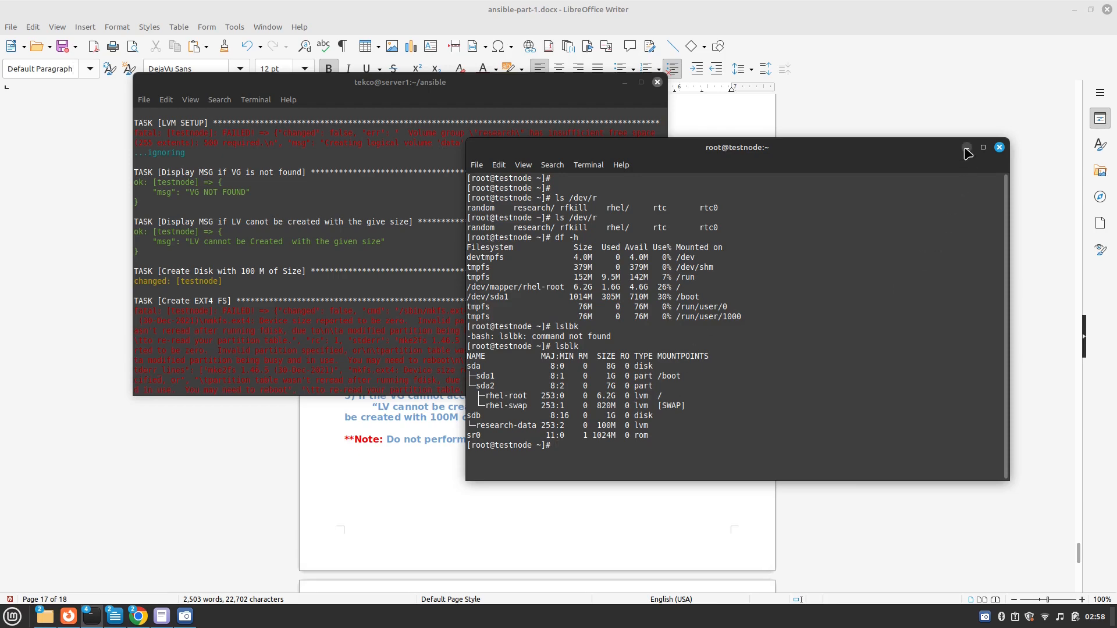
pyautogui.click(1000, 147)
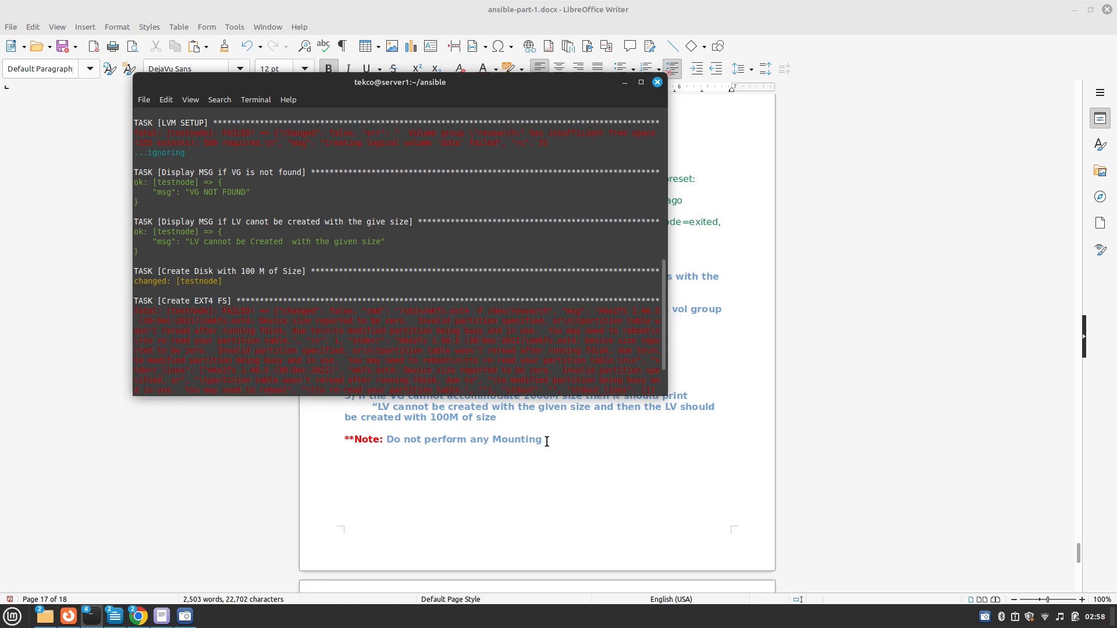
pyautogui.moveTo(530, 353)
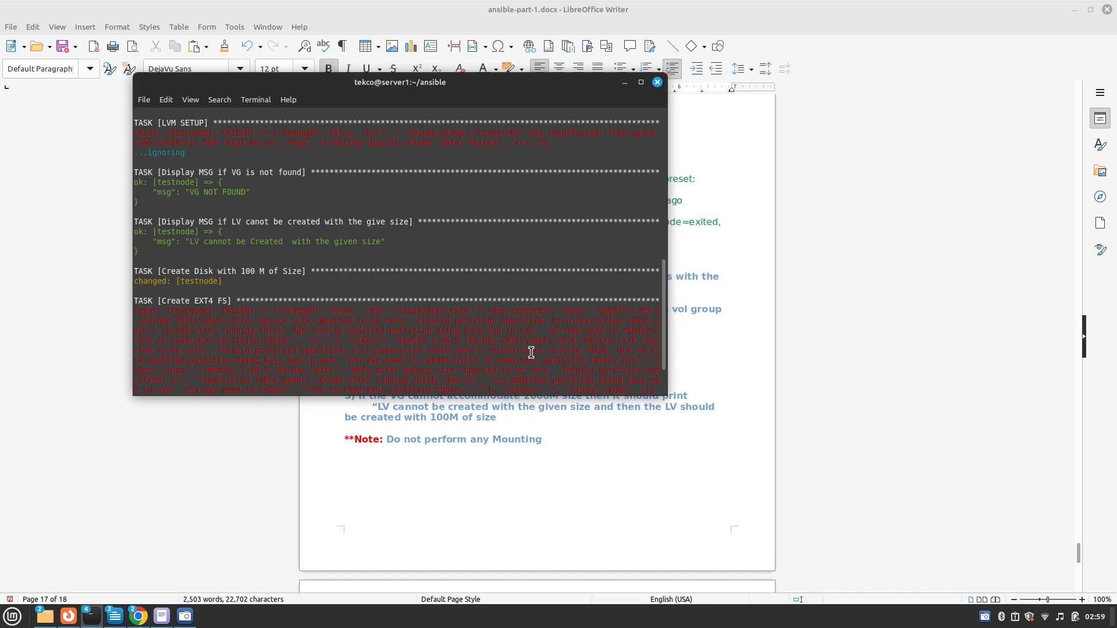
pyautogui.moveTo(133, 568)
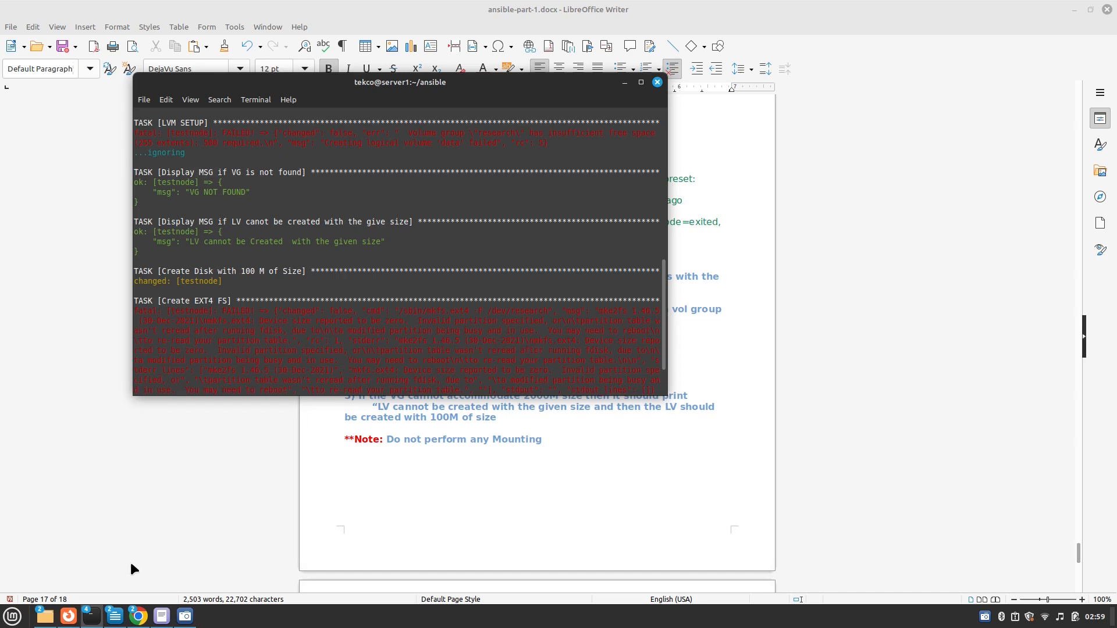